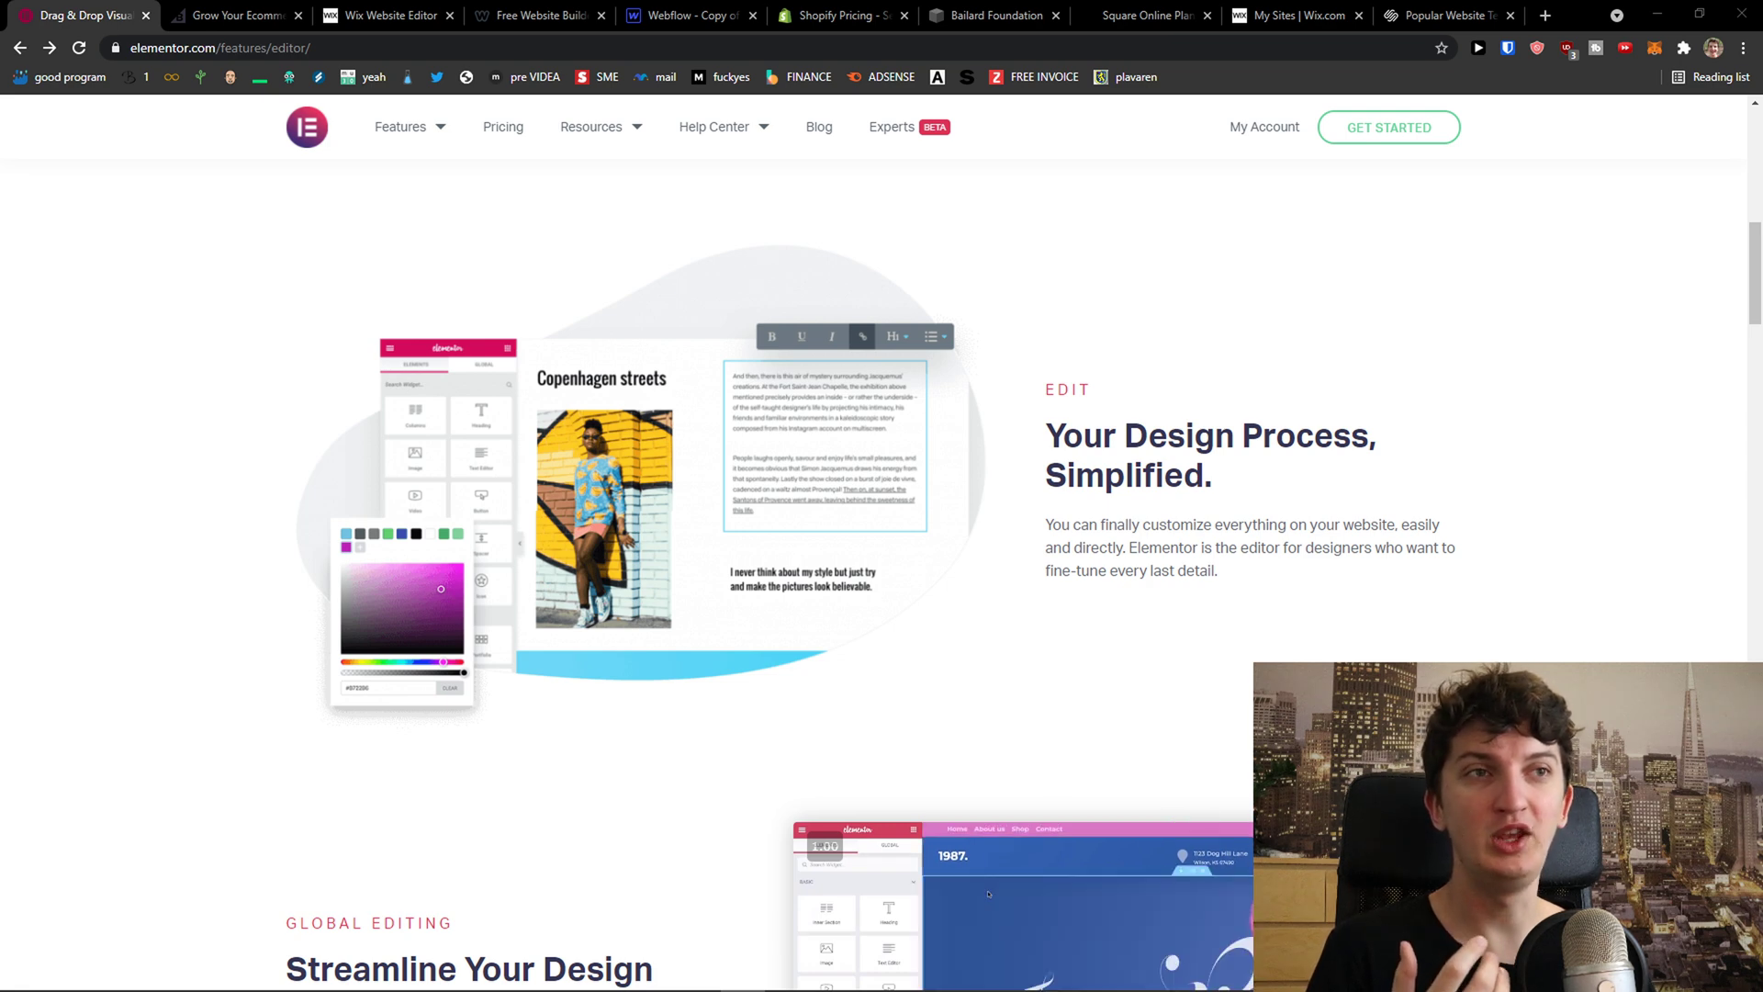
# Load Elementor's pricing page with Essential through Agency plans, US$49 to US$999 a year
pyautogui.click(503, 126)
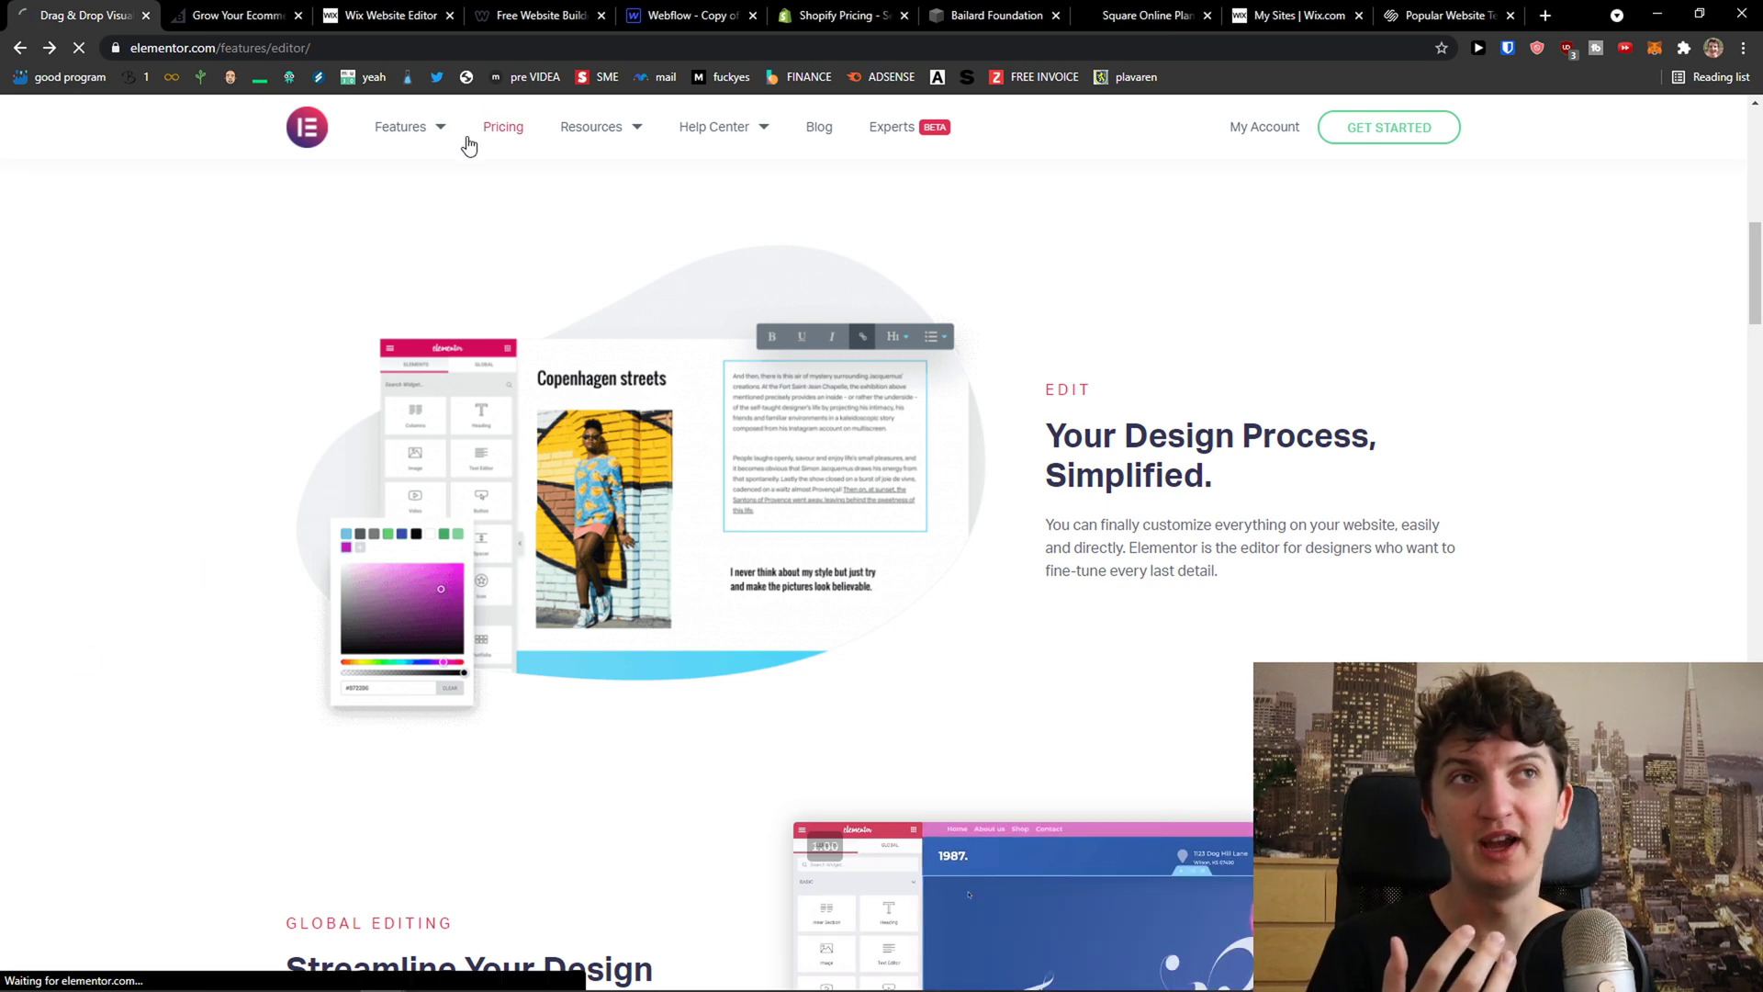
pyautogui.click(503, 127)
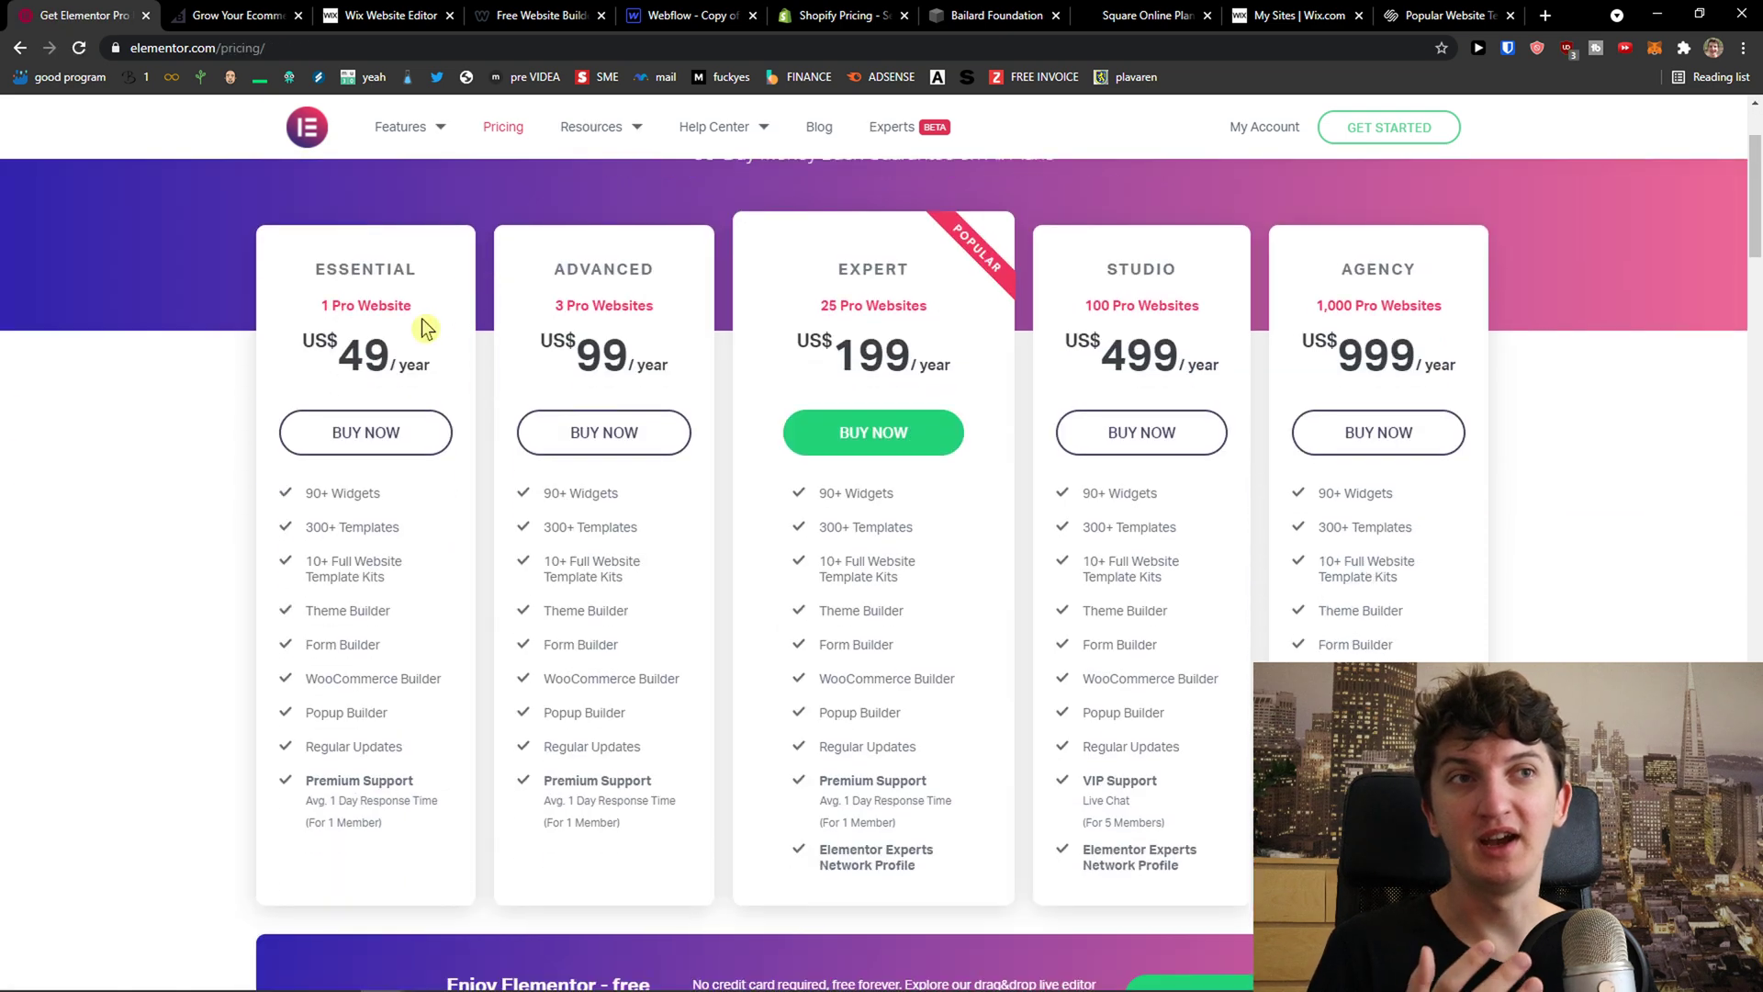
pyautogui.scroll(3)
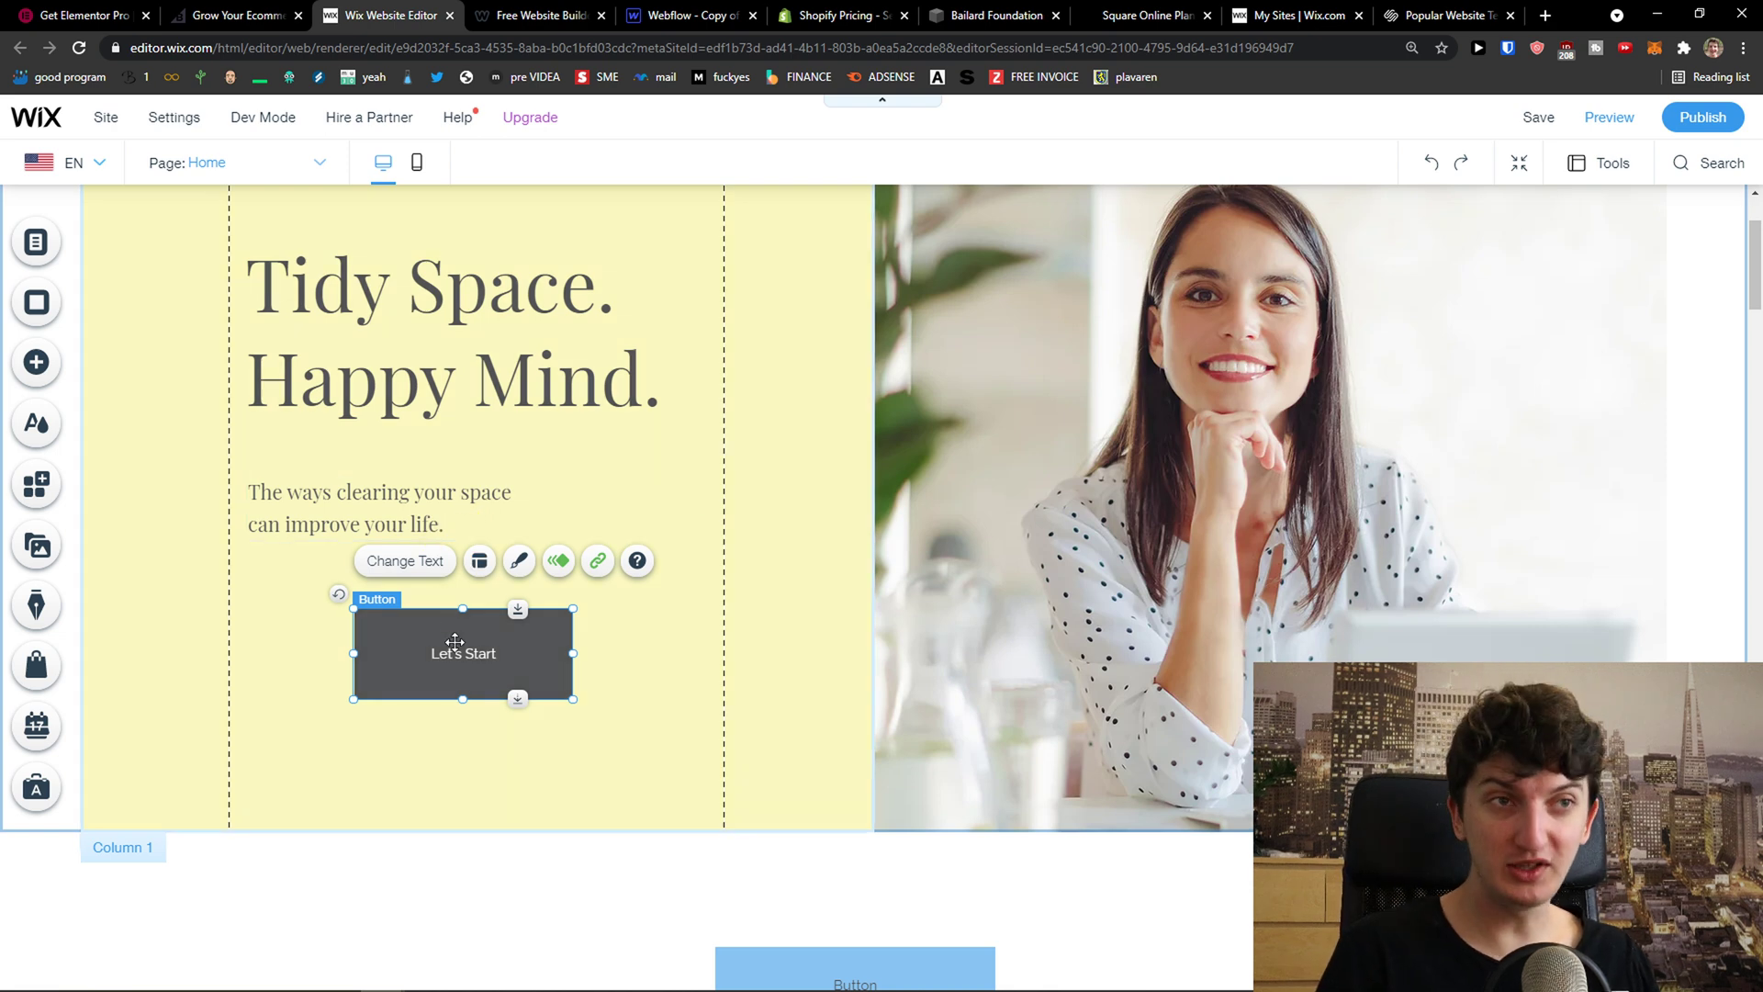
# Drag the Let's Start button a little lower, below the hero subheading
pyautogui.moveTo(462, 652); pyautogui.dragTo(409, 717)
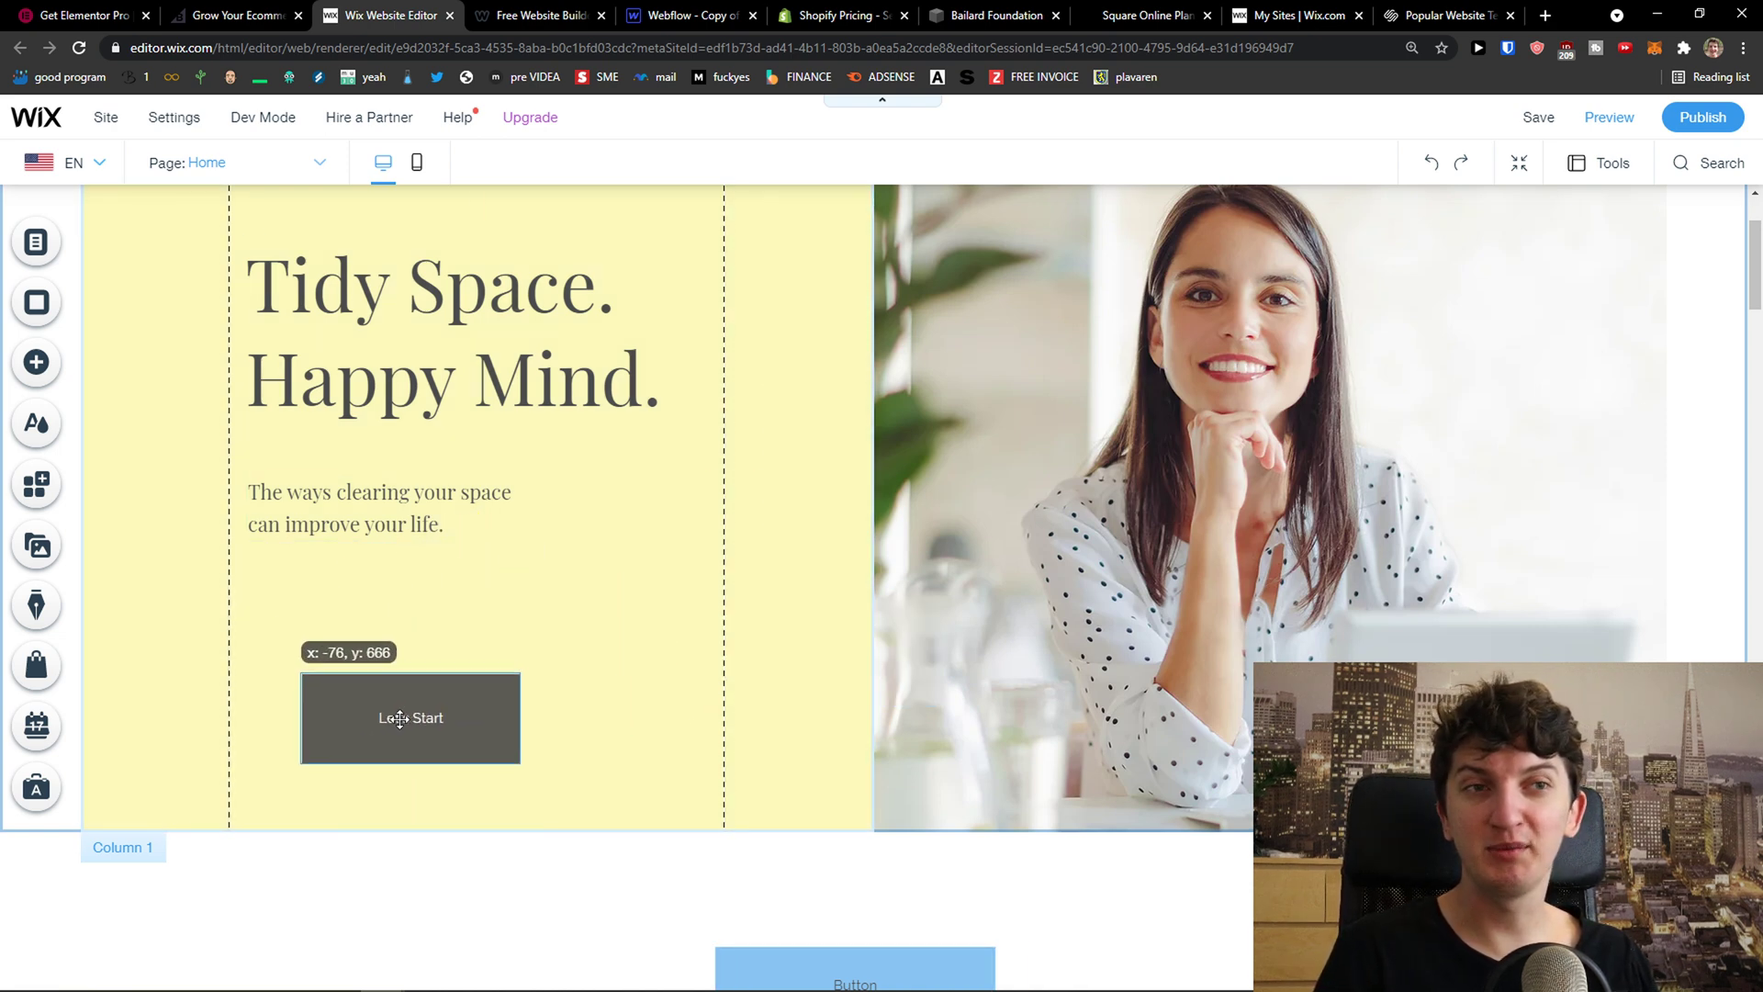
pyautogui.moveTo(410, 717); pyautogui.dragTo(726, 772)
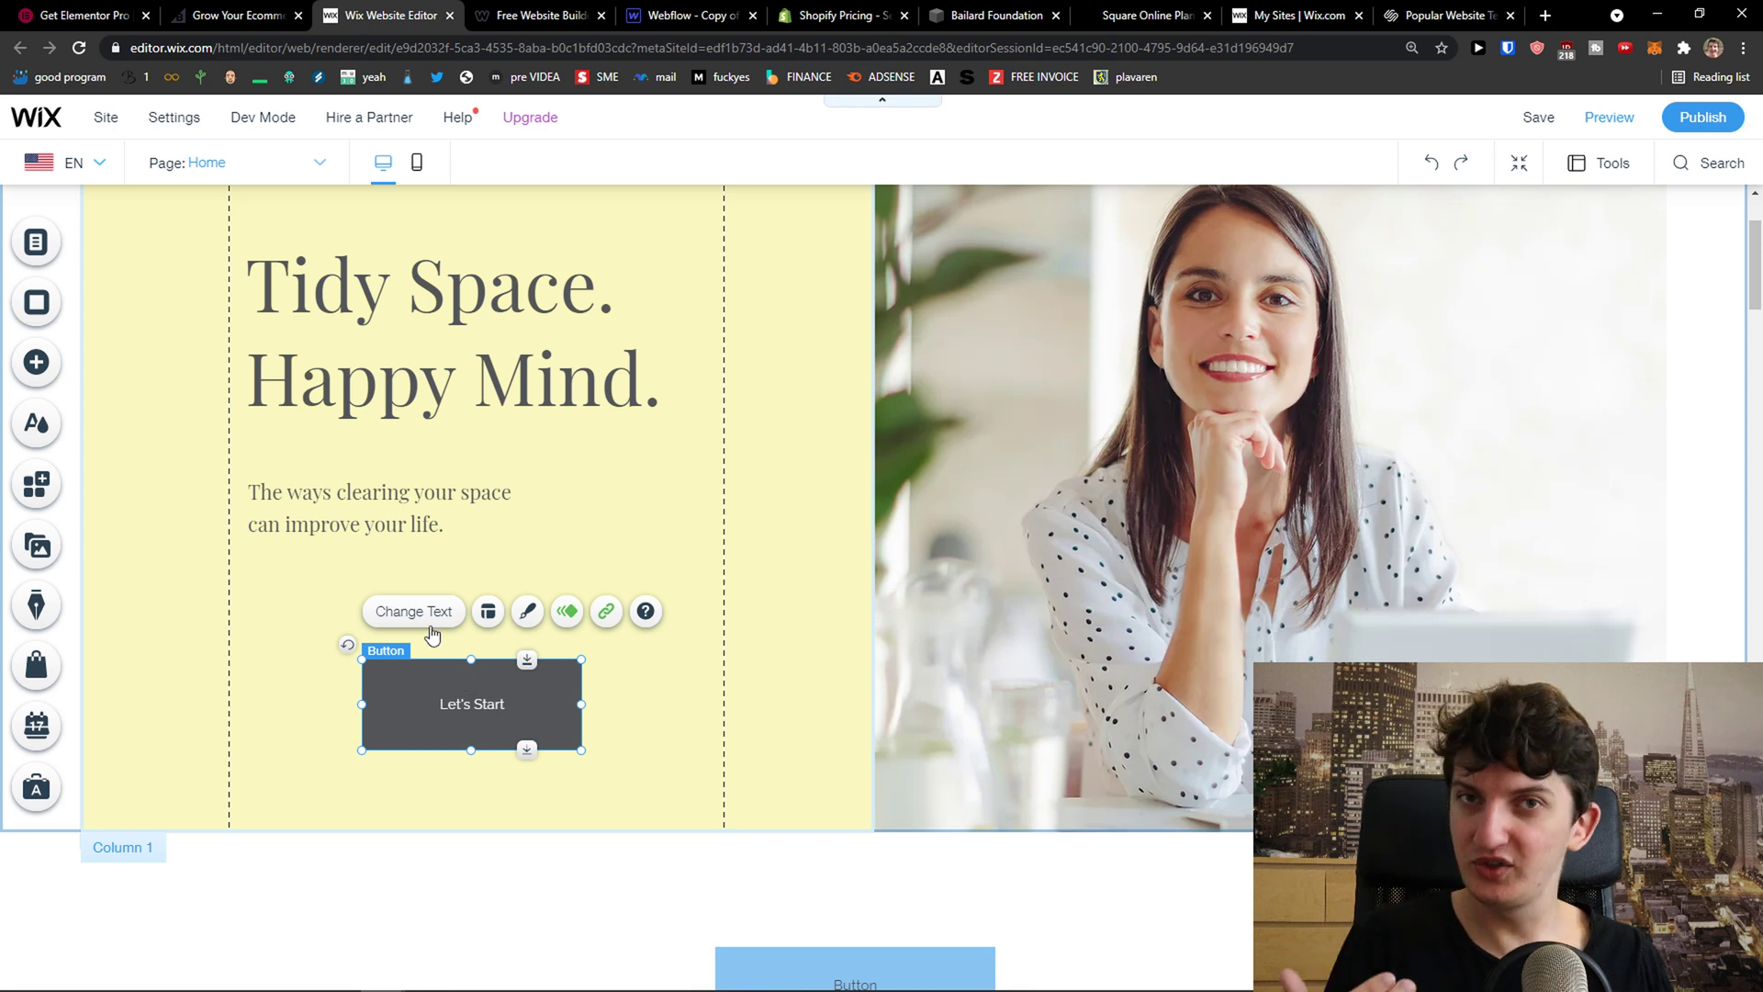
pyautogui.moveTo(382, 162)
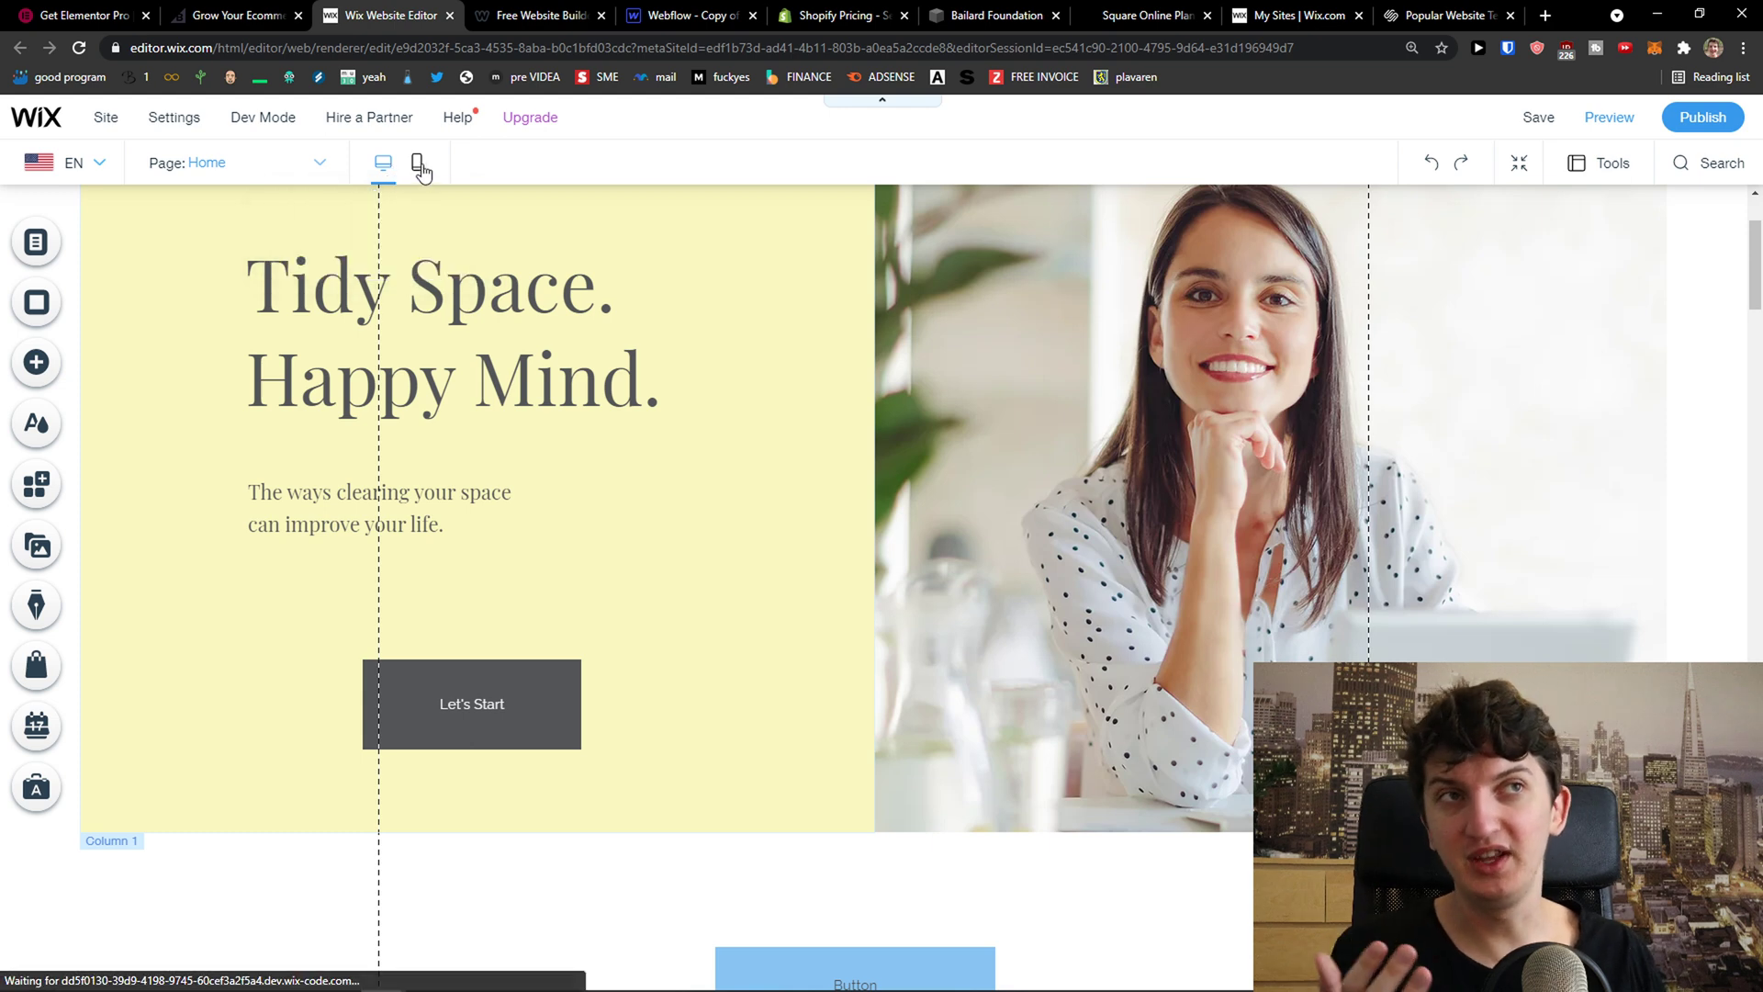
# Preview the Wix homepage in mobile view, return to desktop, then switch to Weebly
pyautogui.click(416, 162)
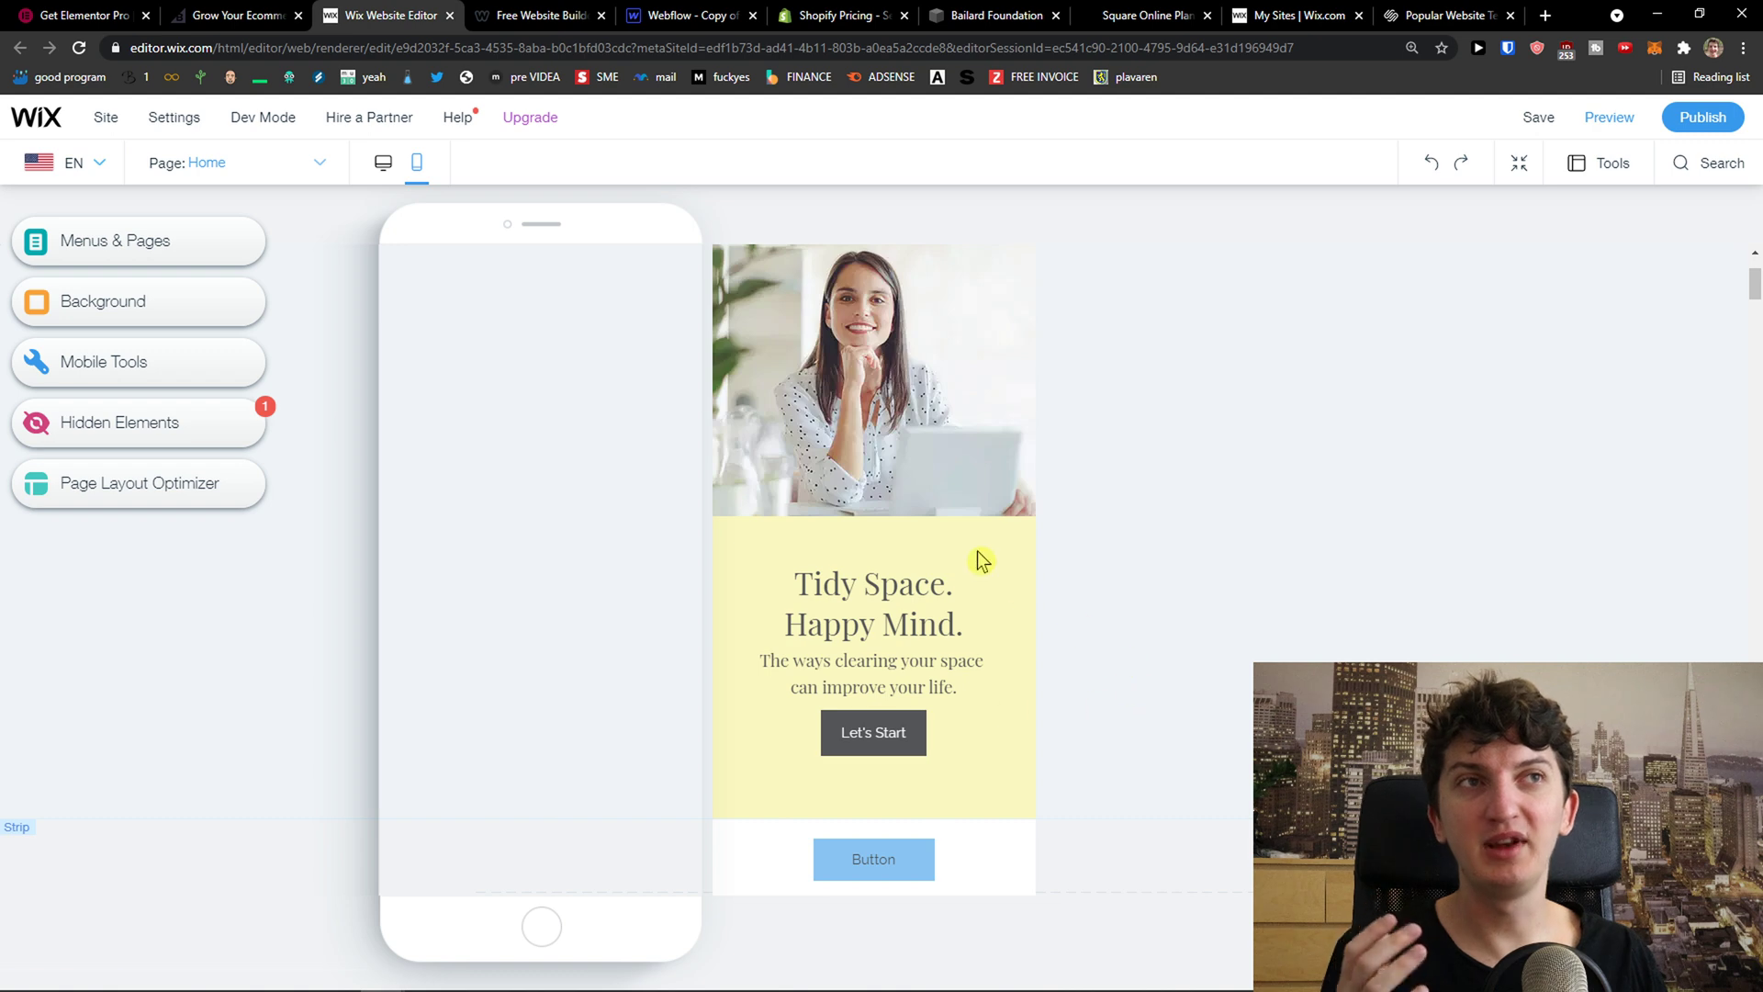
pyautogui.click(382, 162)
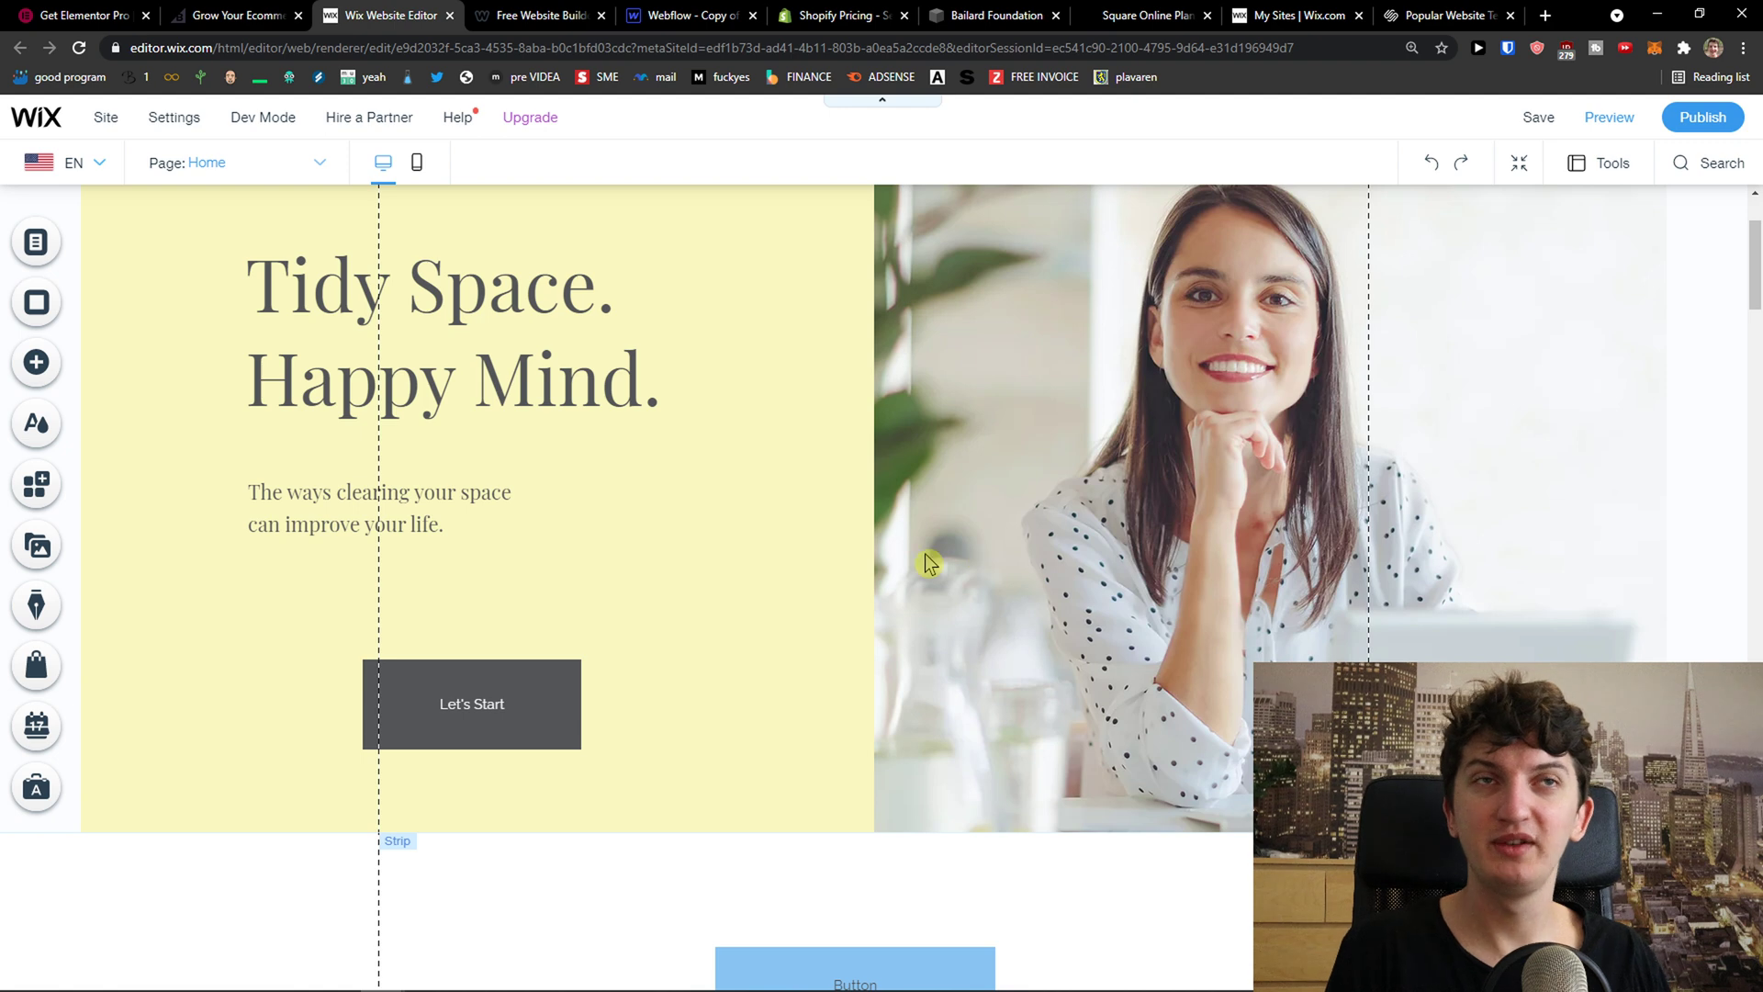
pyautogui.click(529, 117)
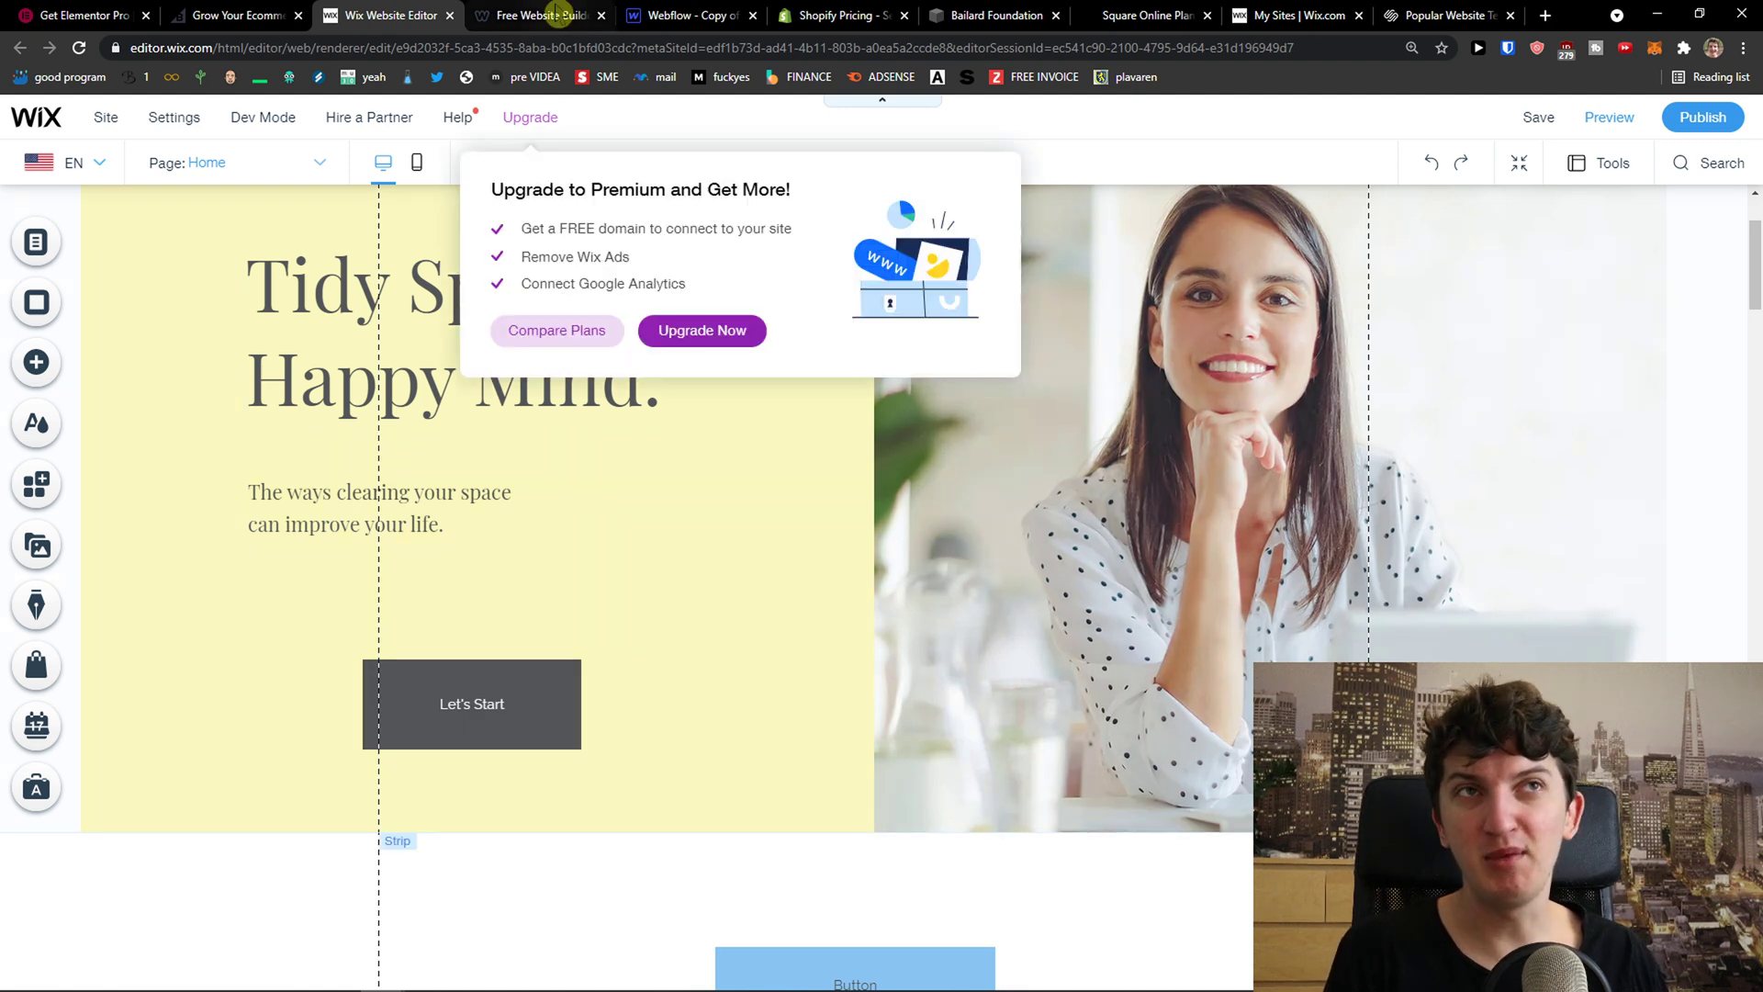
pyautogui.click(539, 16)
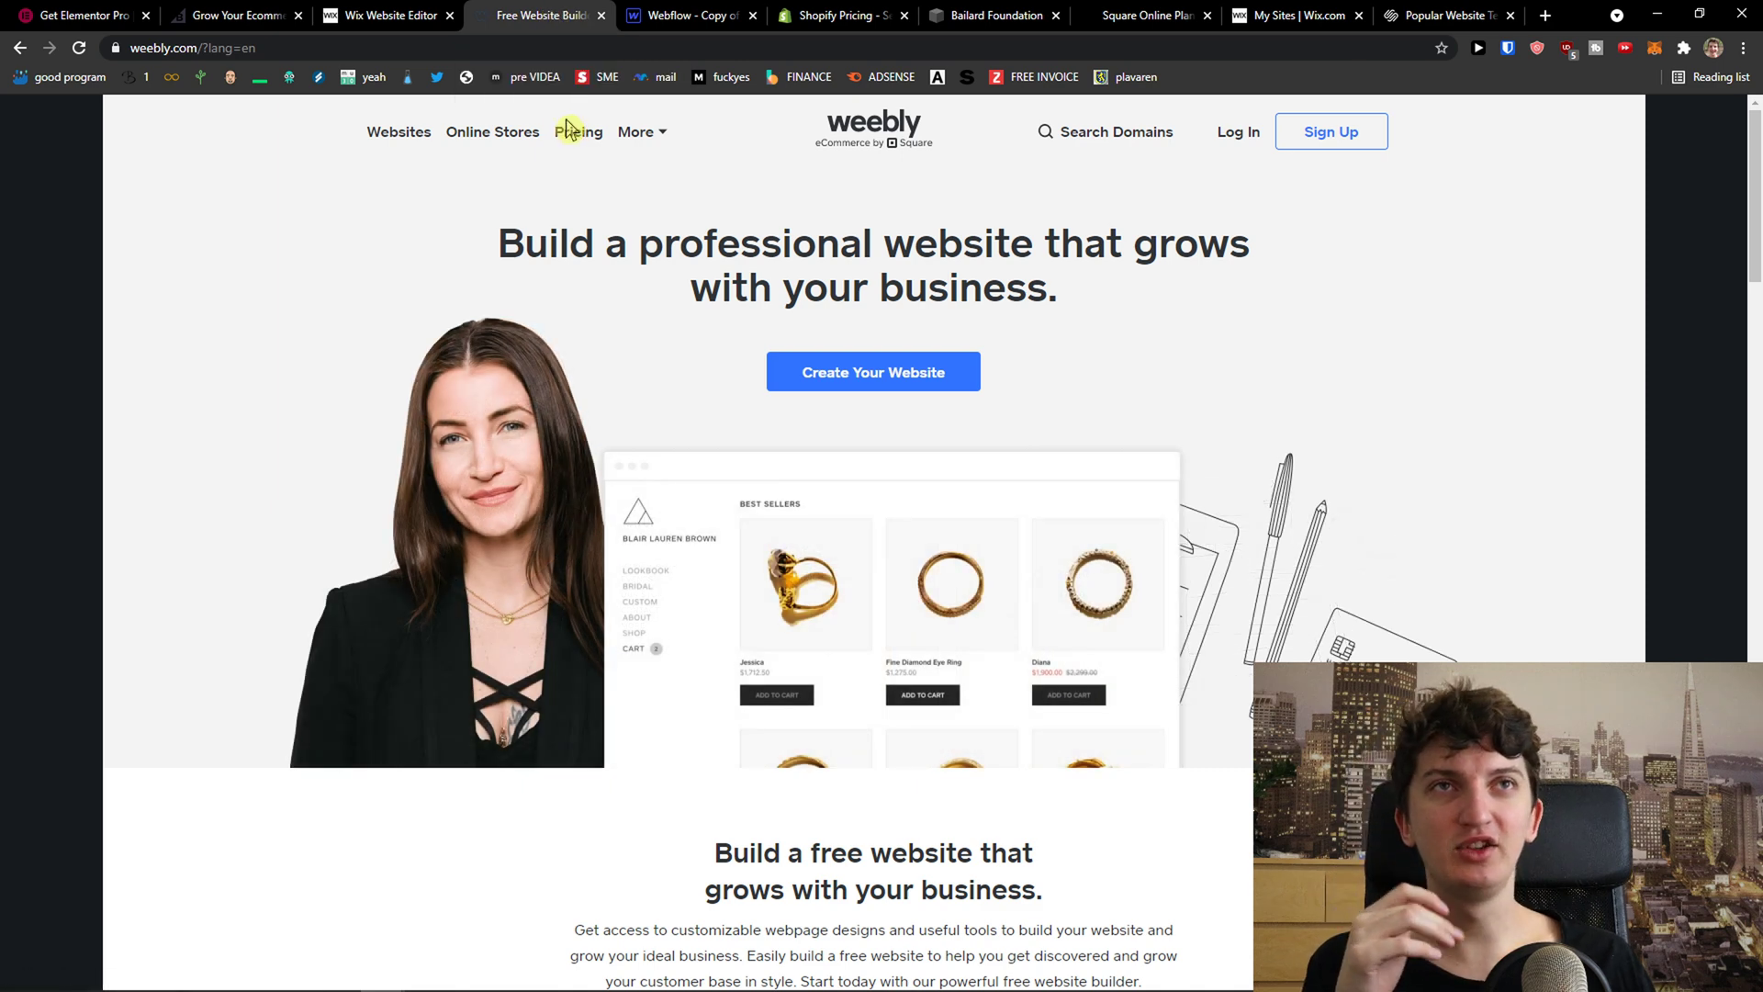
# View Weebly's pricing tiers (€0 to €20 a month), then search 'weebly' on Google
pyautogui.click(578, 131)
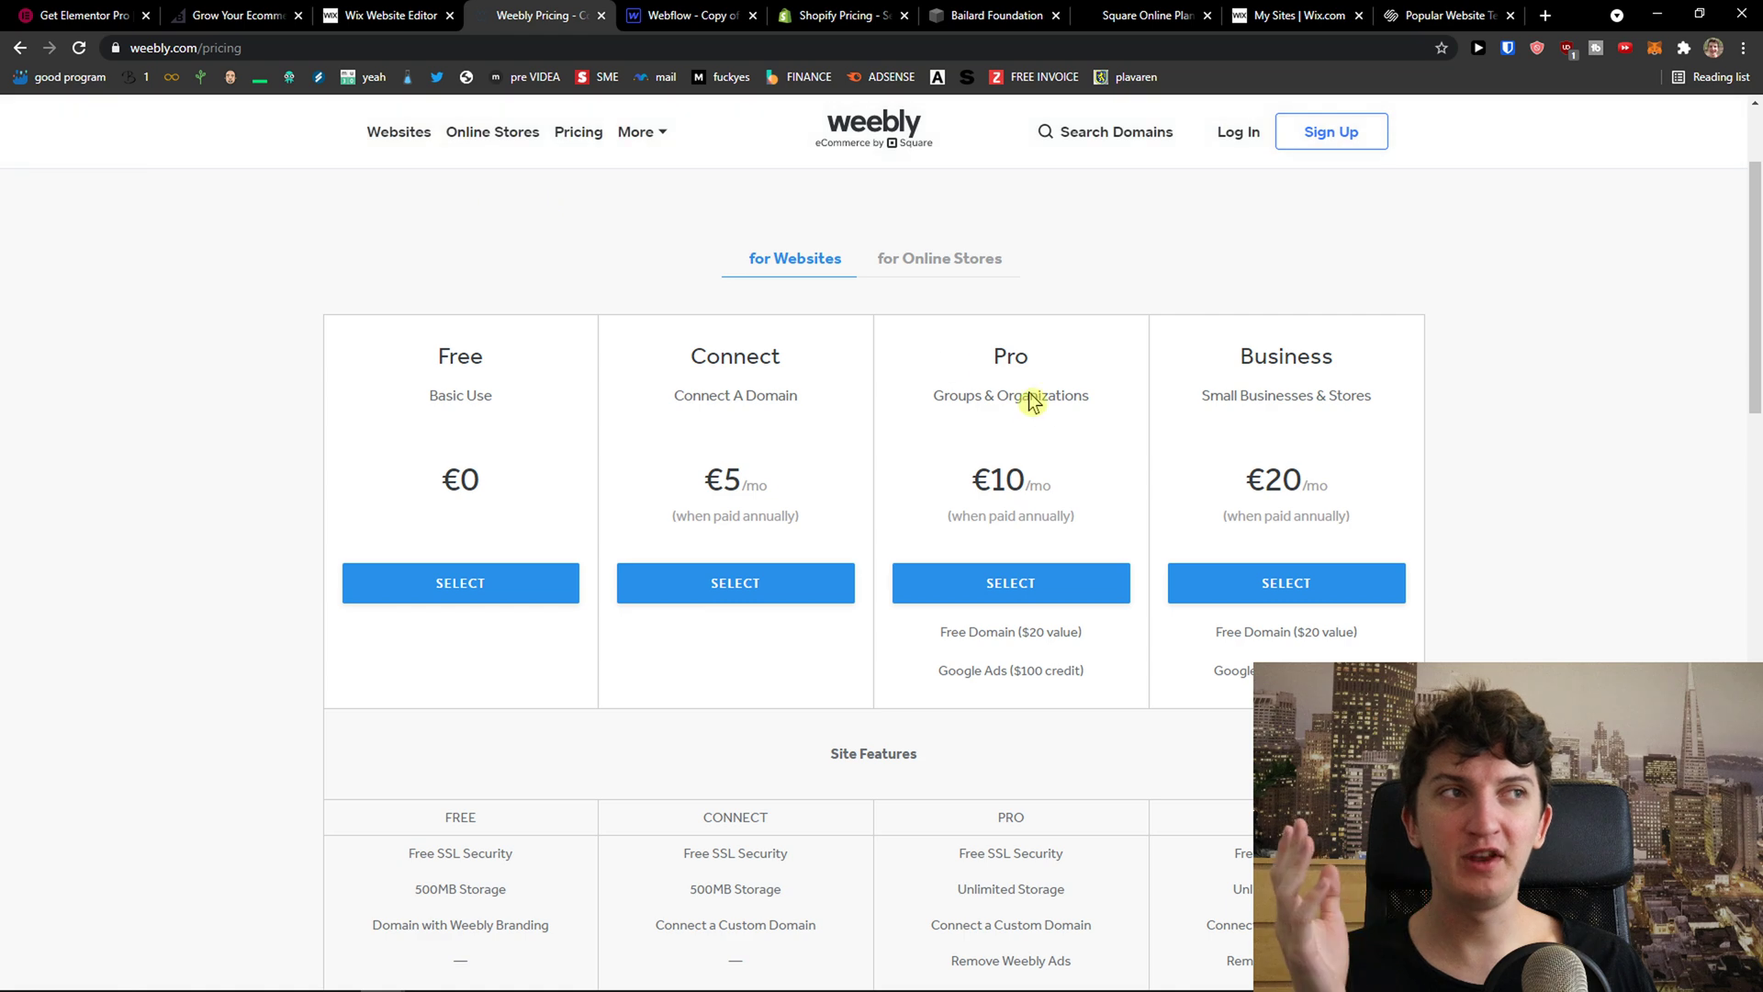
pyautogui.moveTo(625, 175)
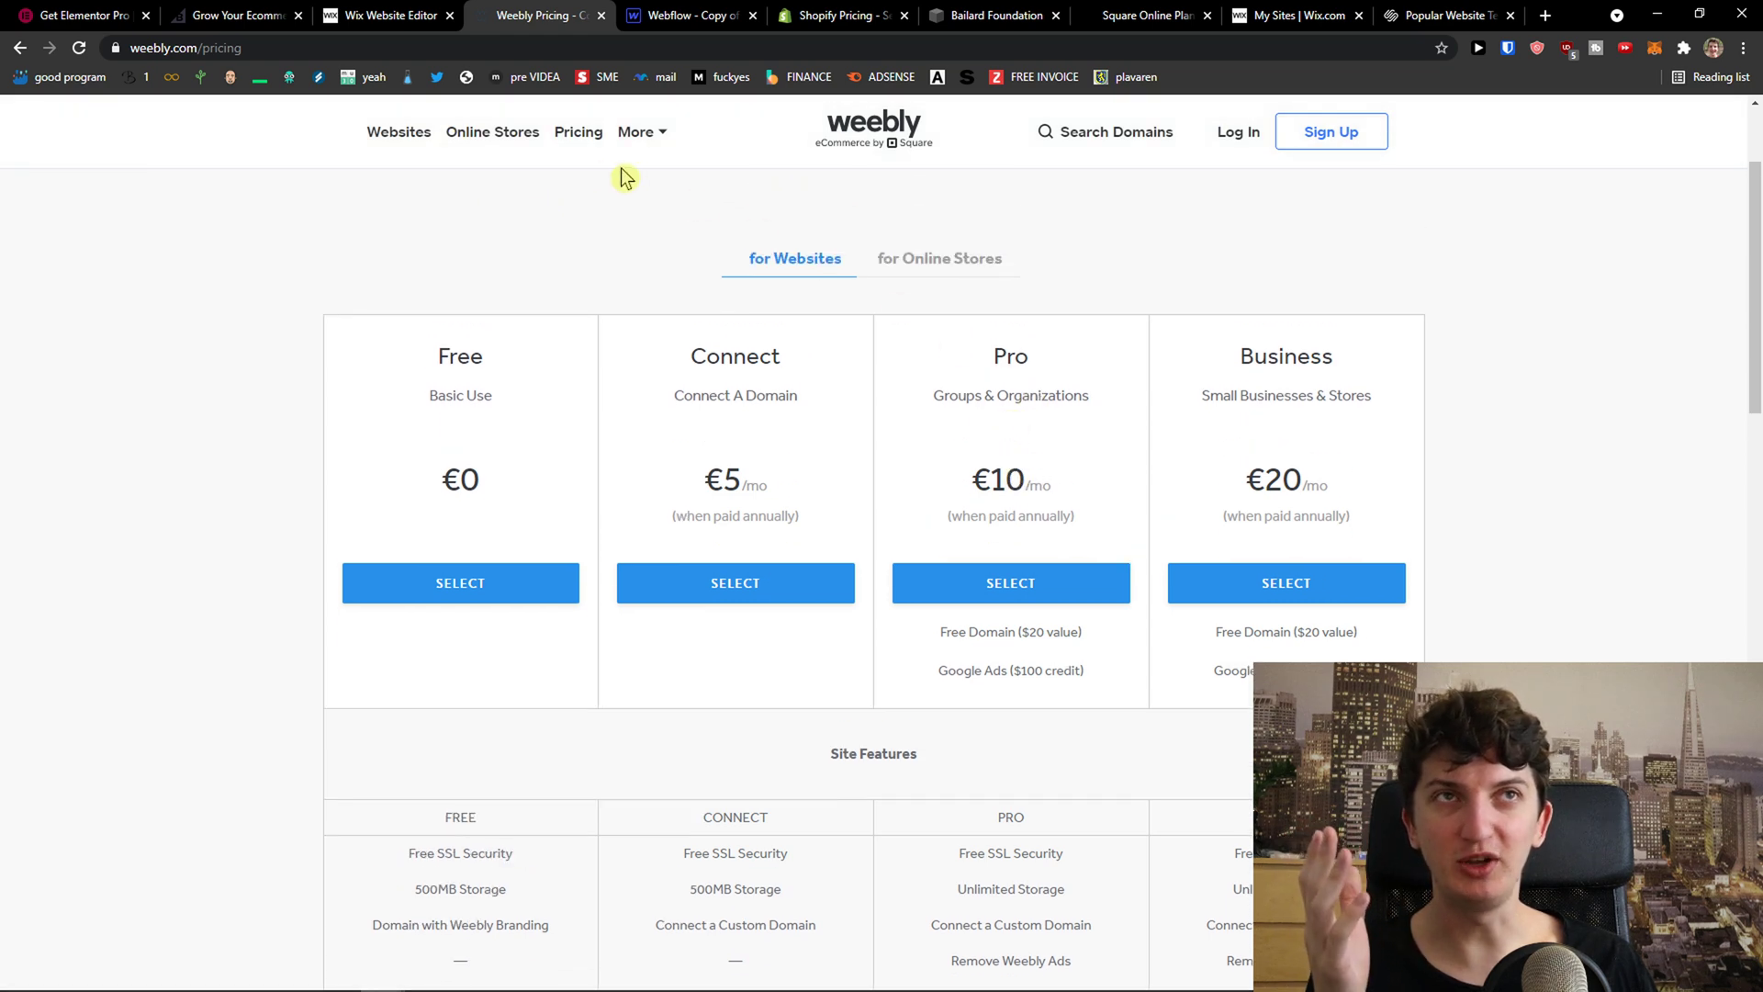
pyautogui.click(22, 49)
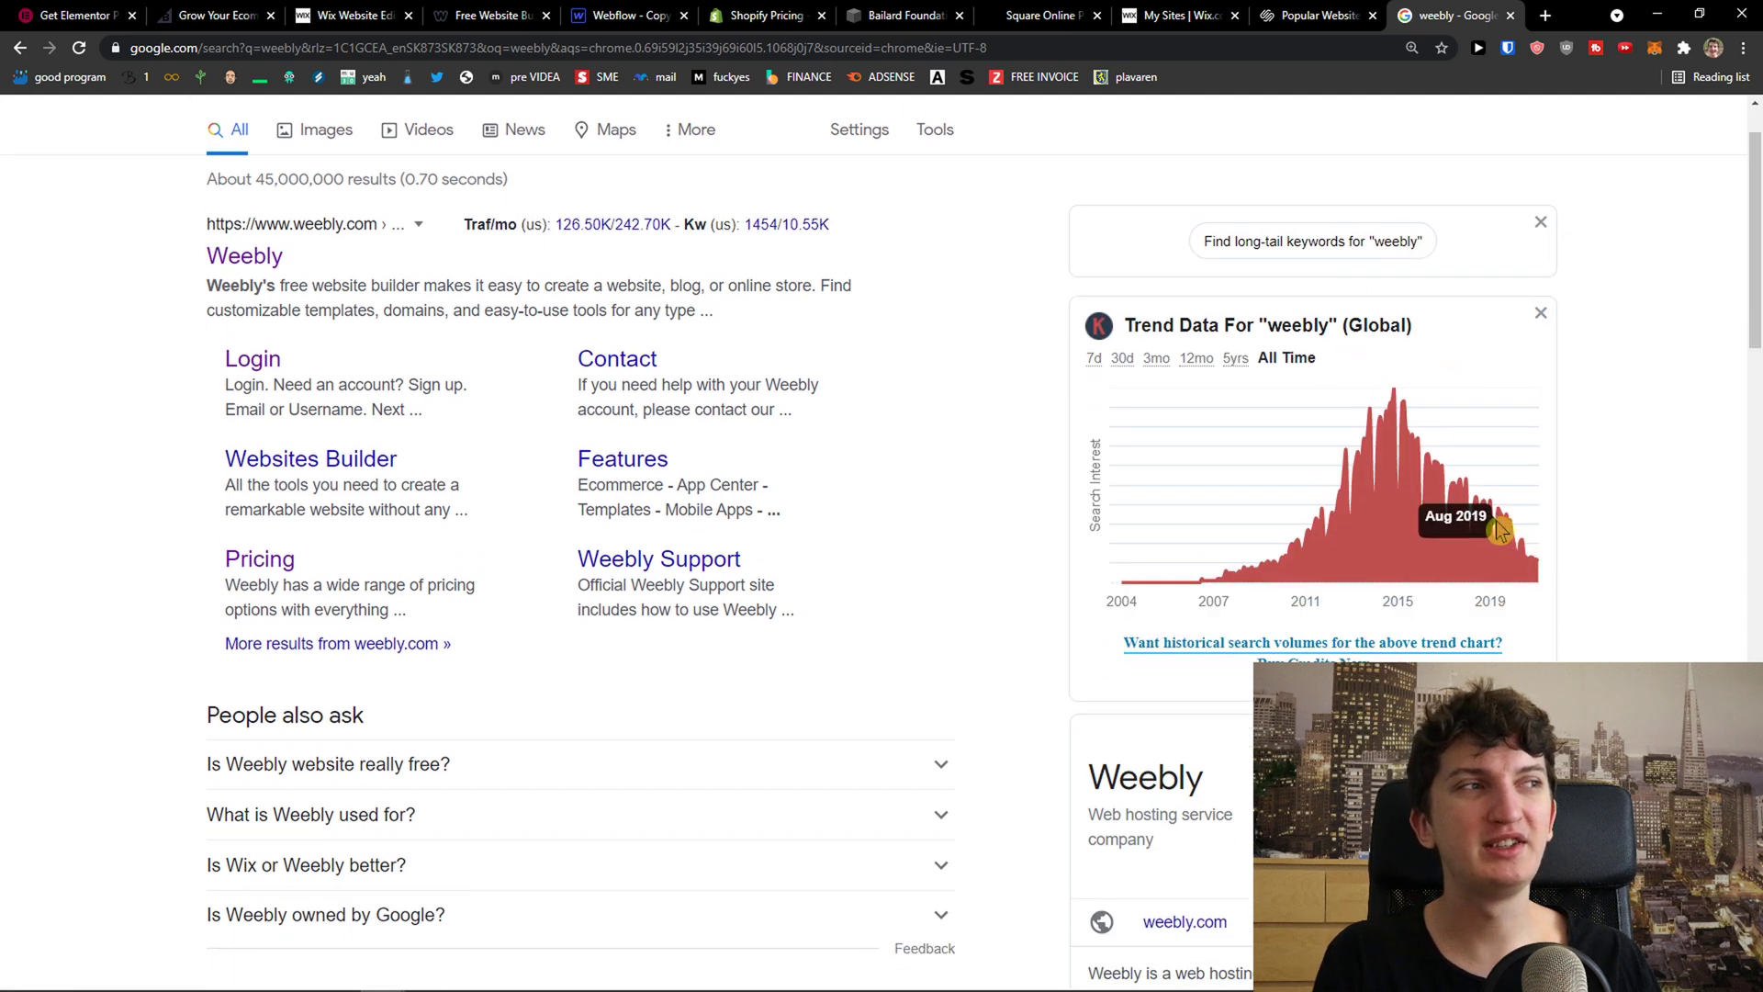
# Scroll through the Google weebly results and trend chart, then go back to Weebly
pyautogui.scroll(-3)
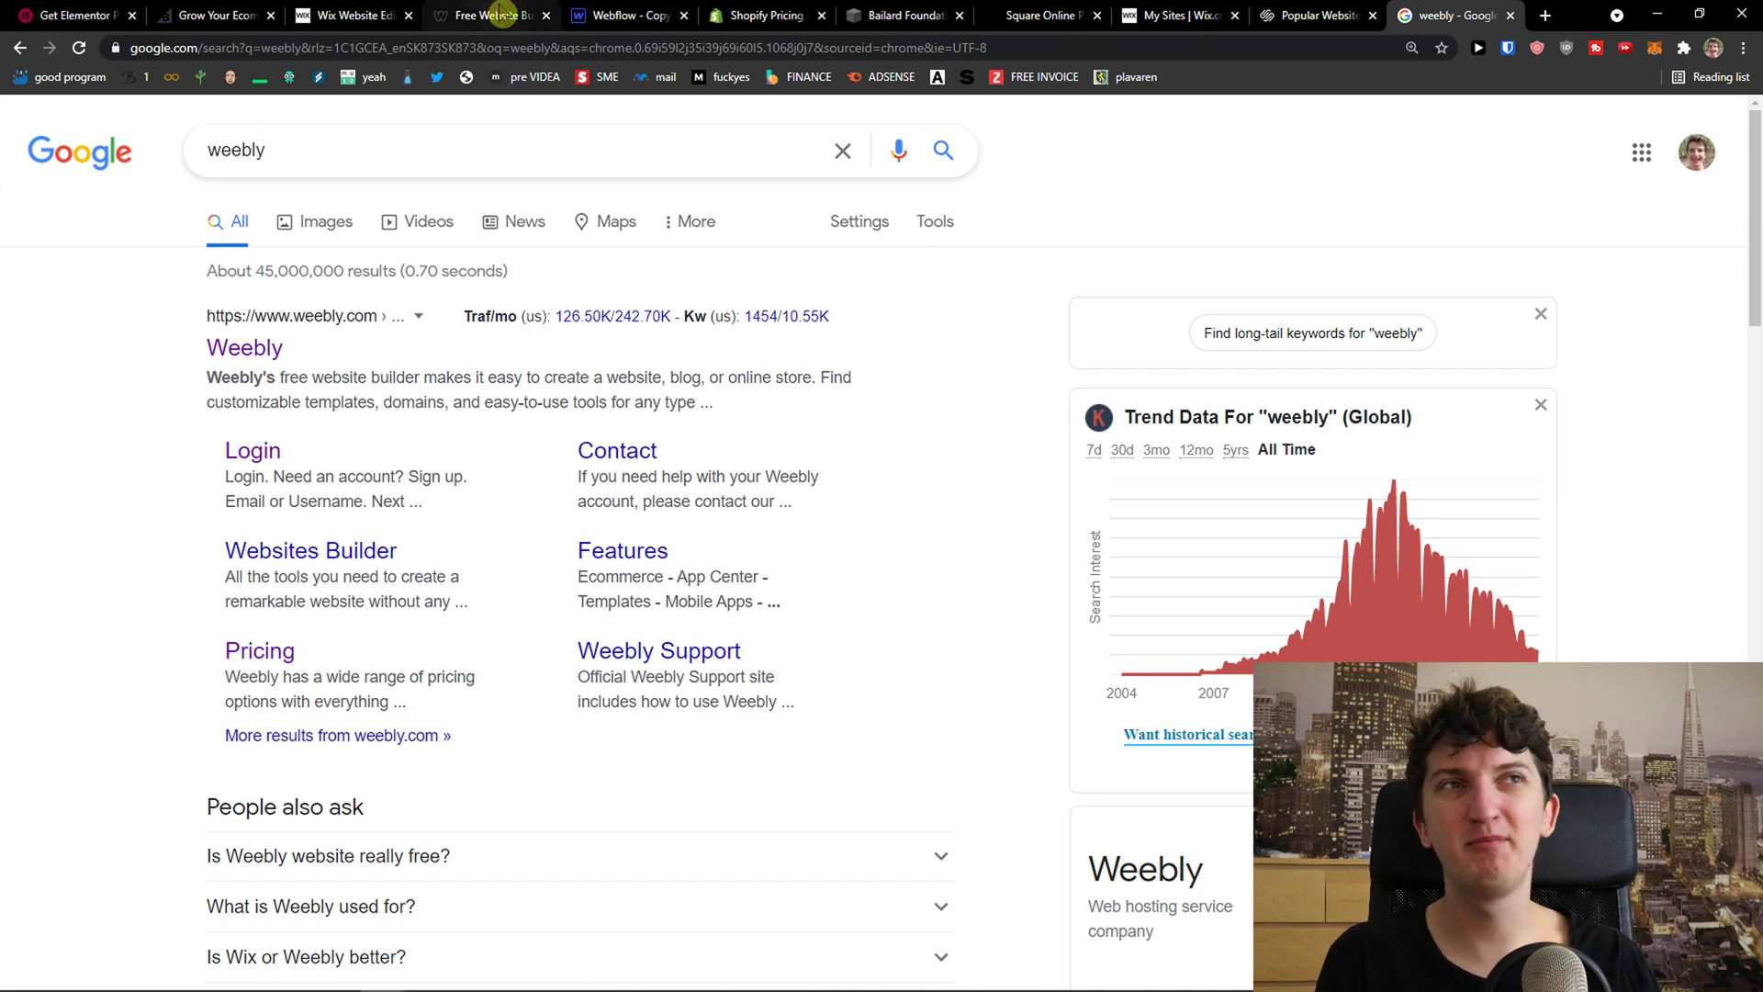
pyautogui.click(505, 16)
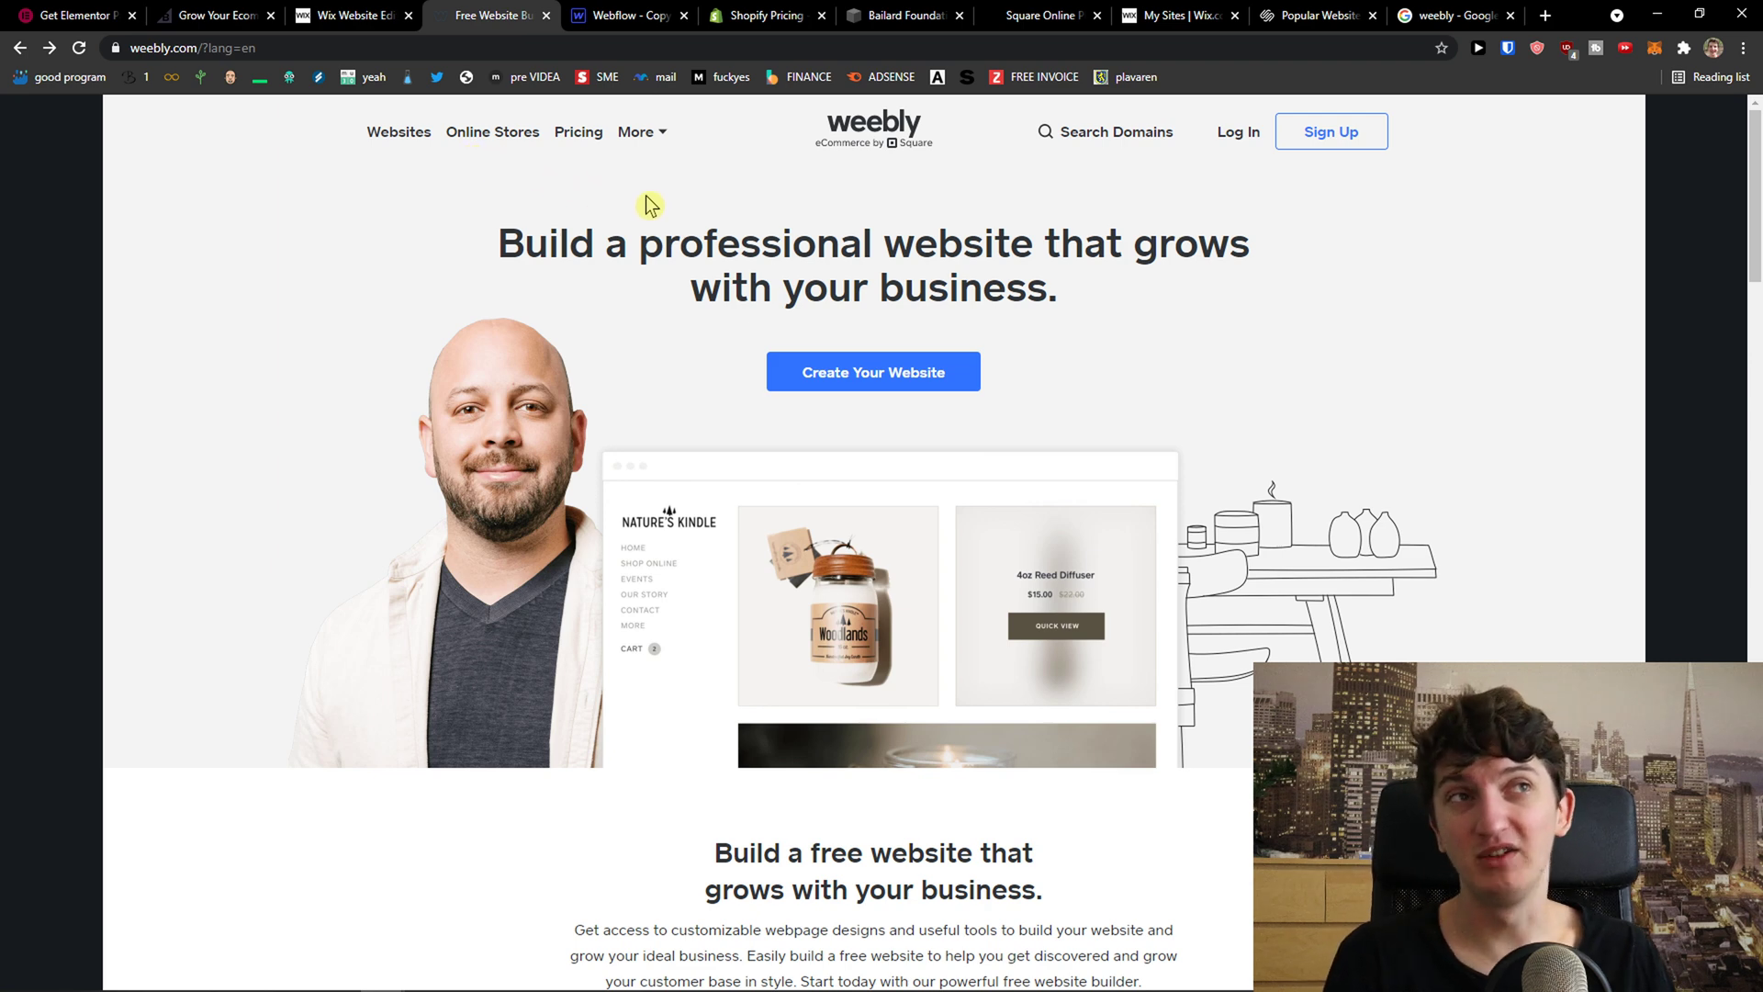
# Scroll down and back up through the Weebly homepage's example store designs
pyautogui.scroll(-3)
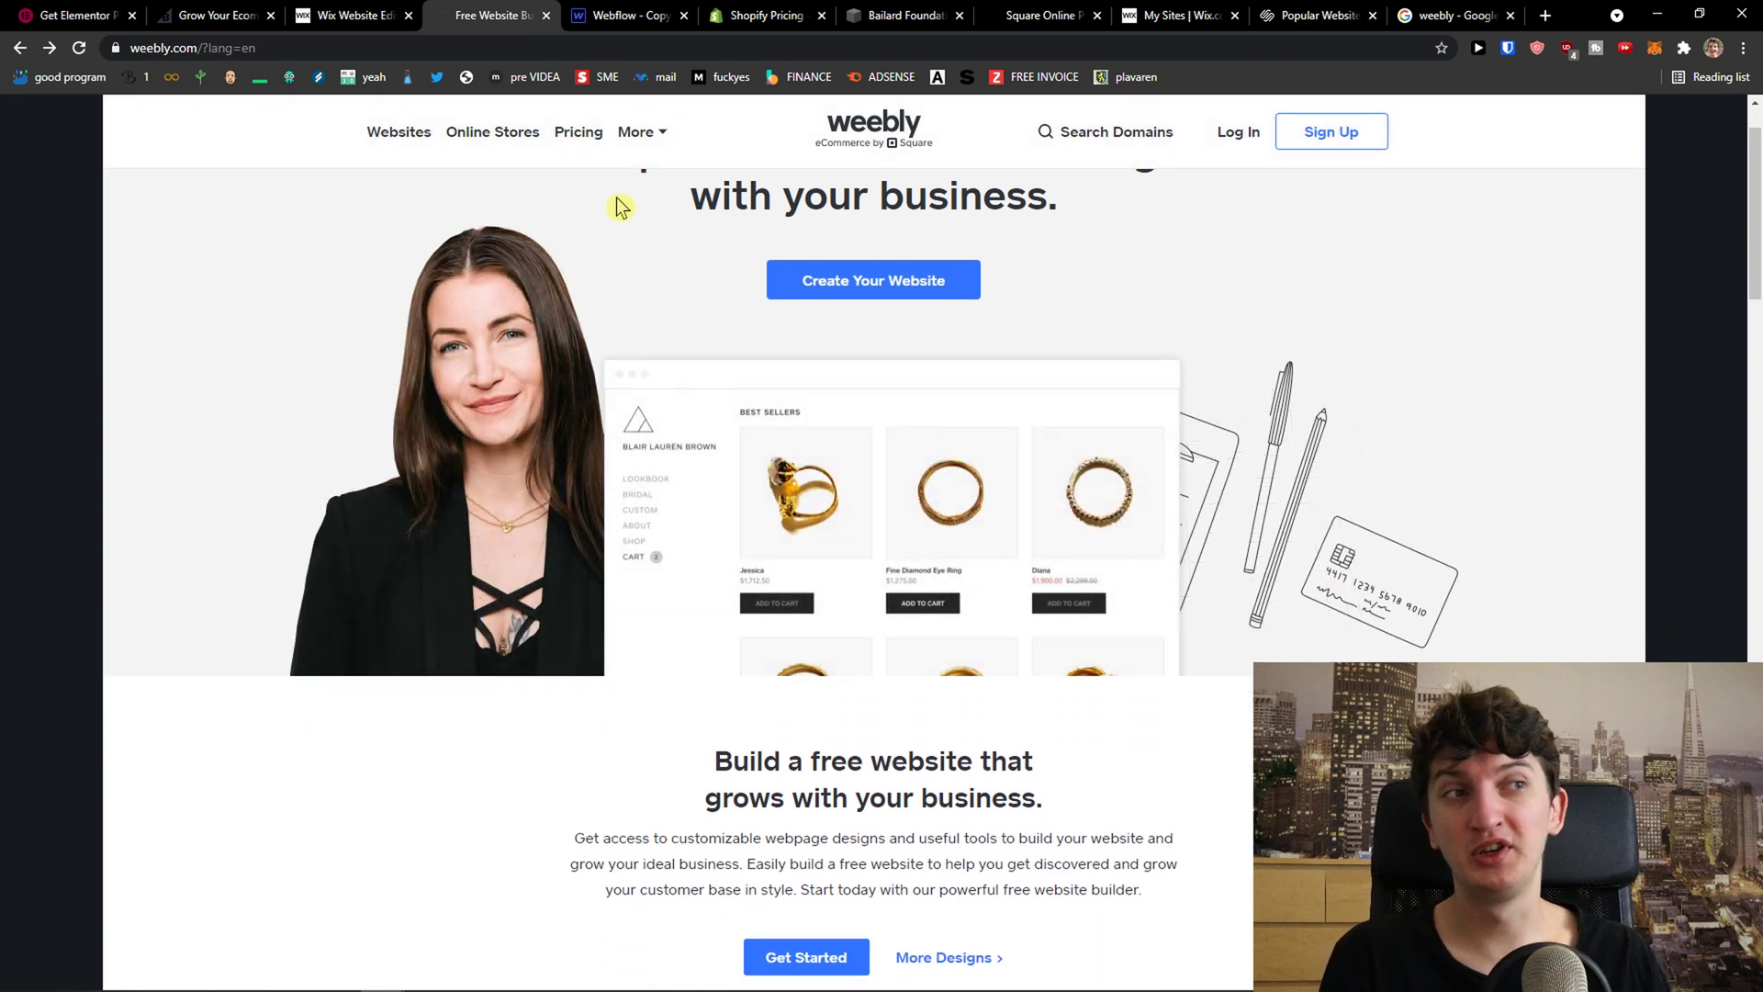
pyautogui.scroll(3)
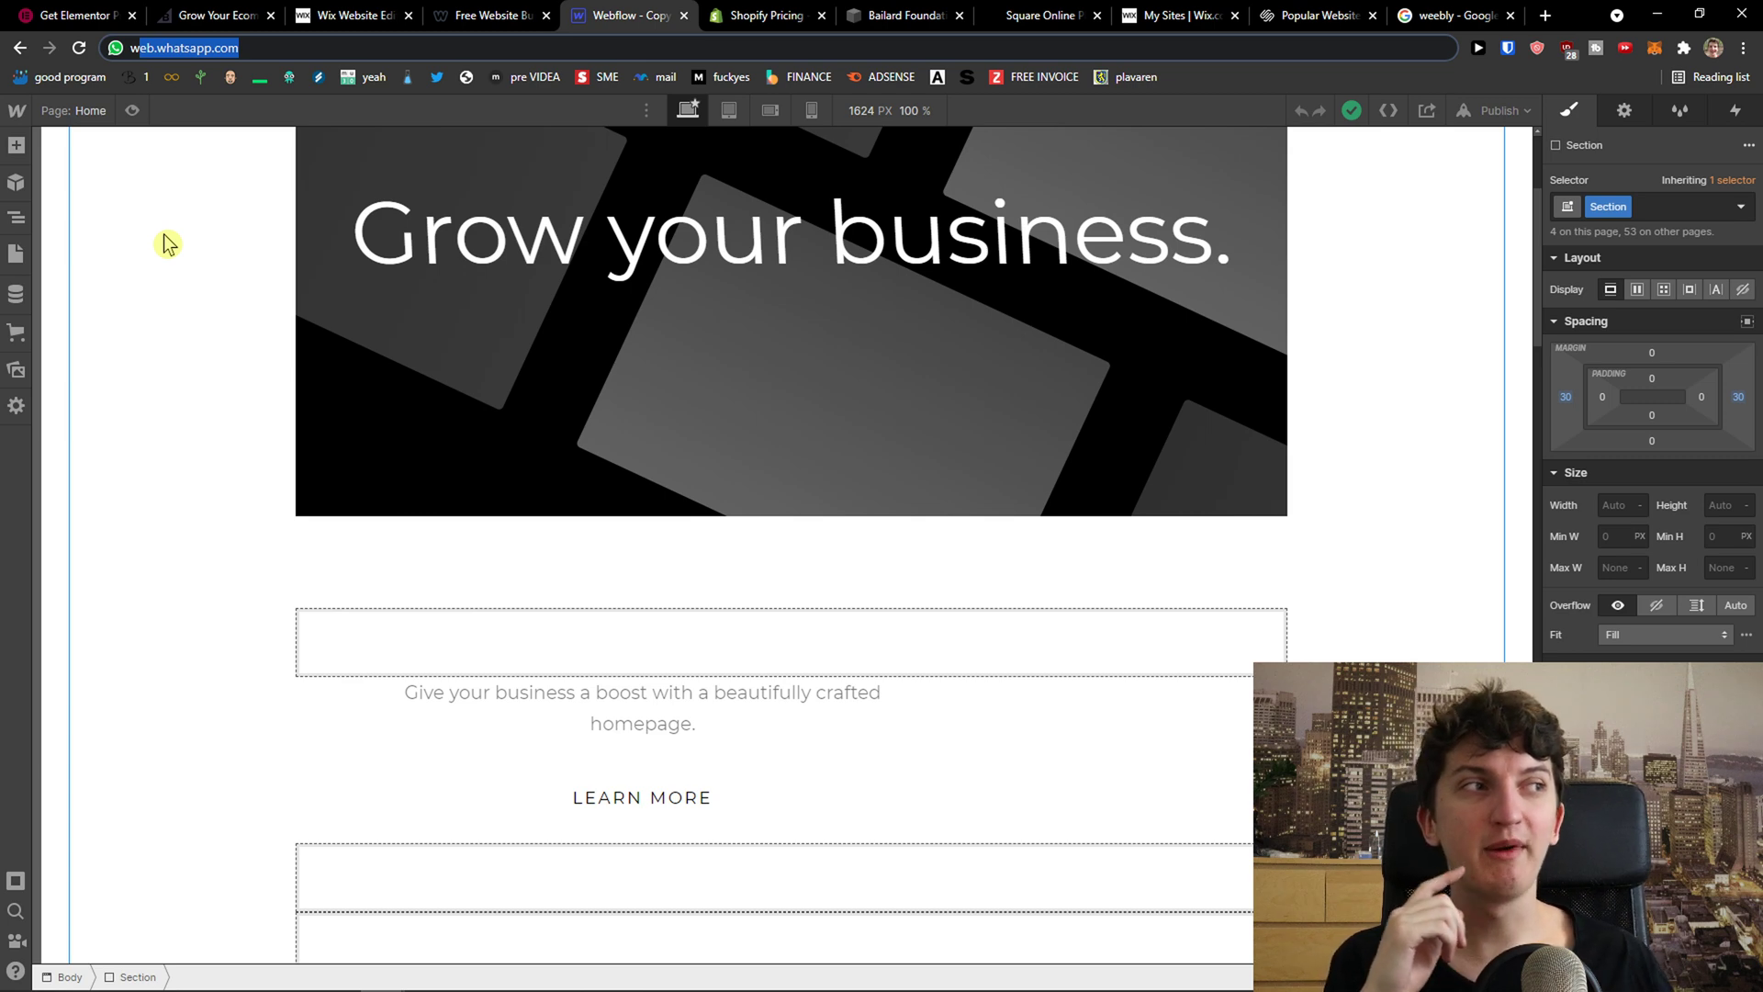
pyautogui.moveTo(87, 248)
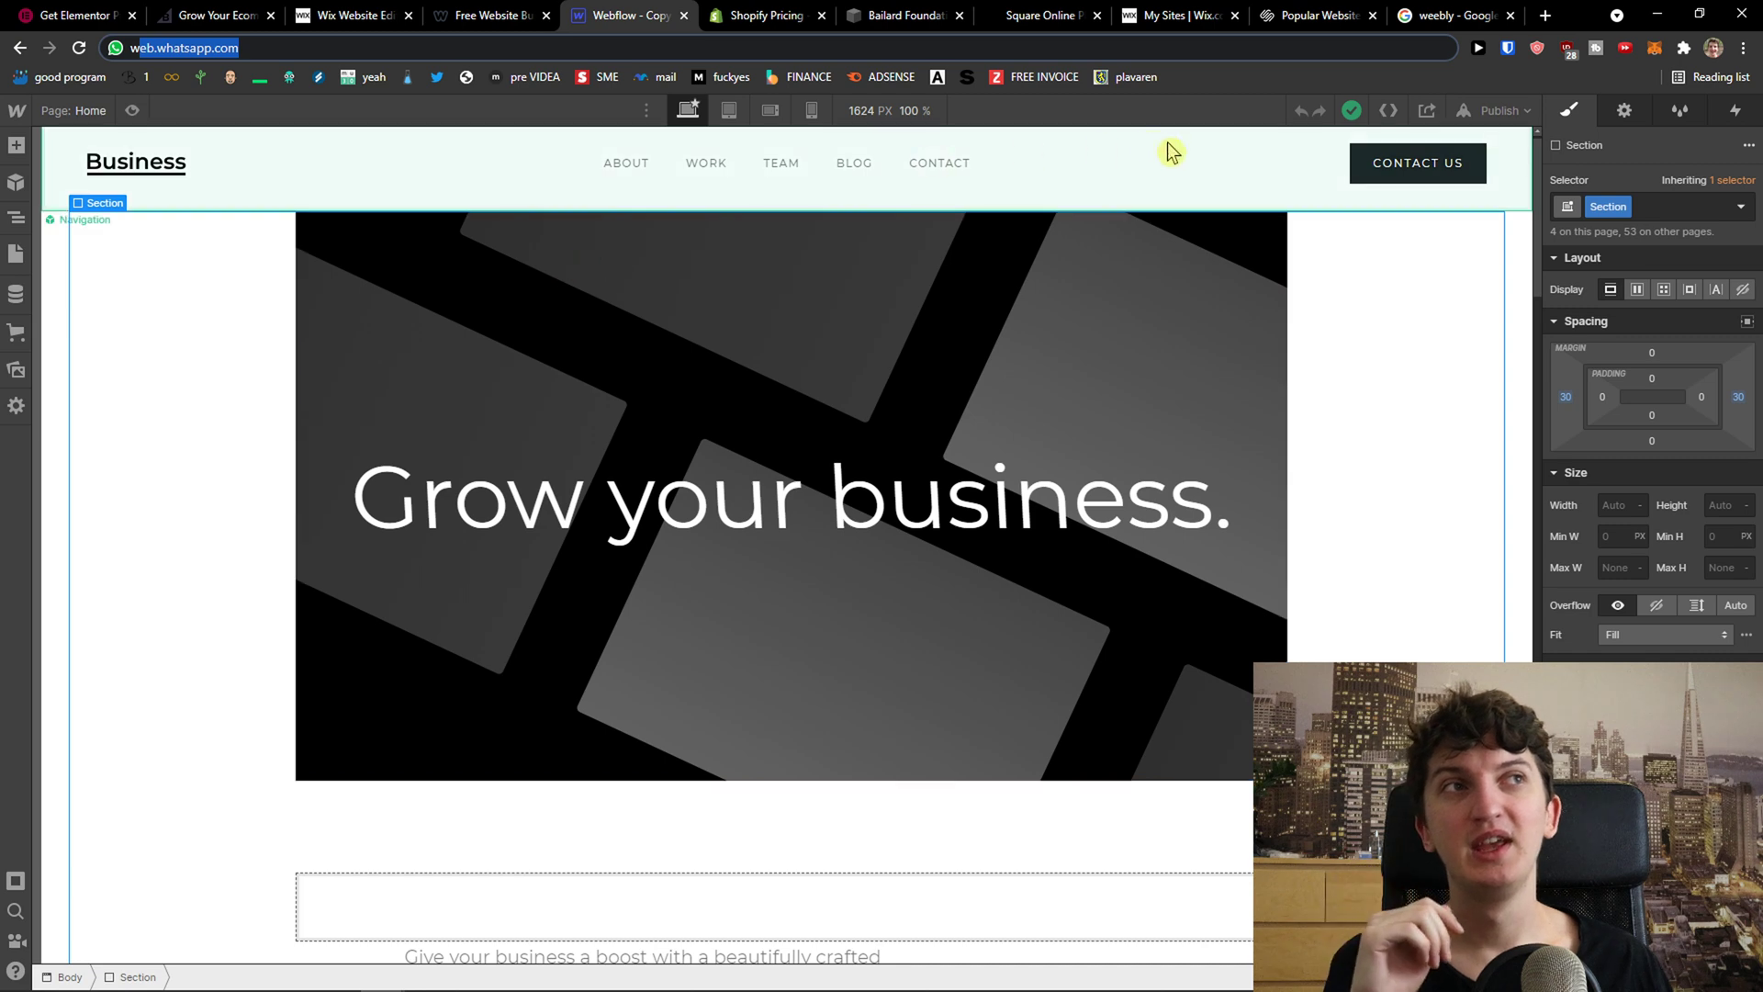
# Switch from the Webflow project to the Shopify Pricing tab
pyautogui.click(765, 16)
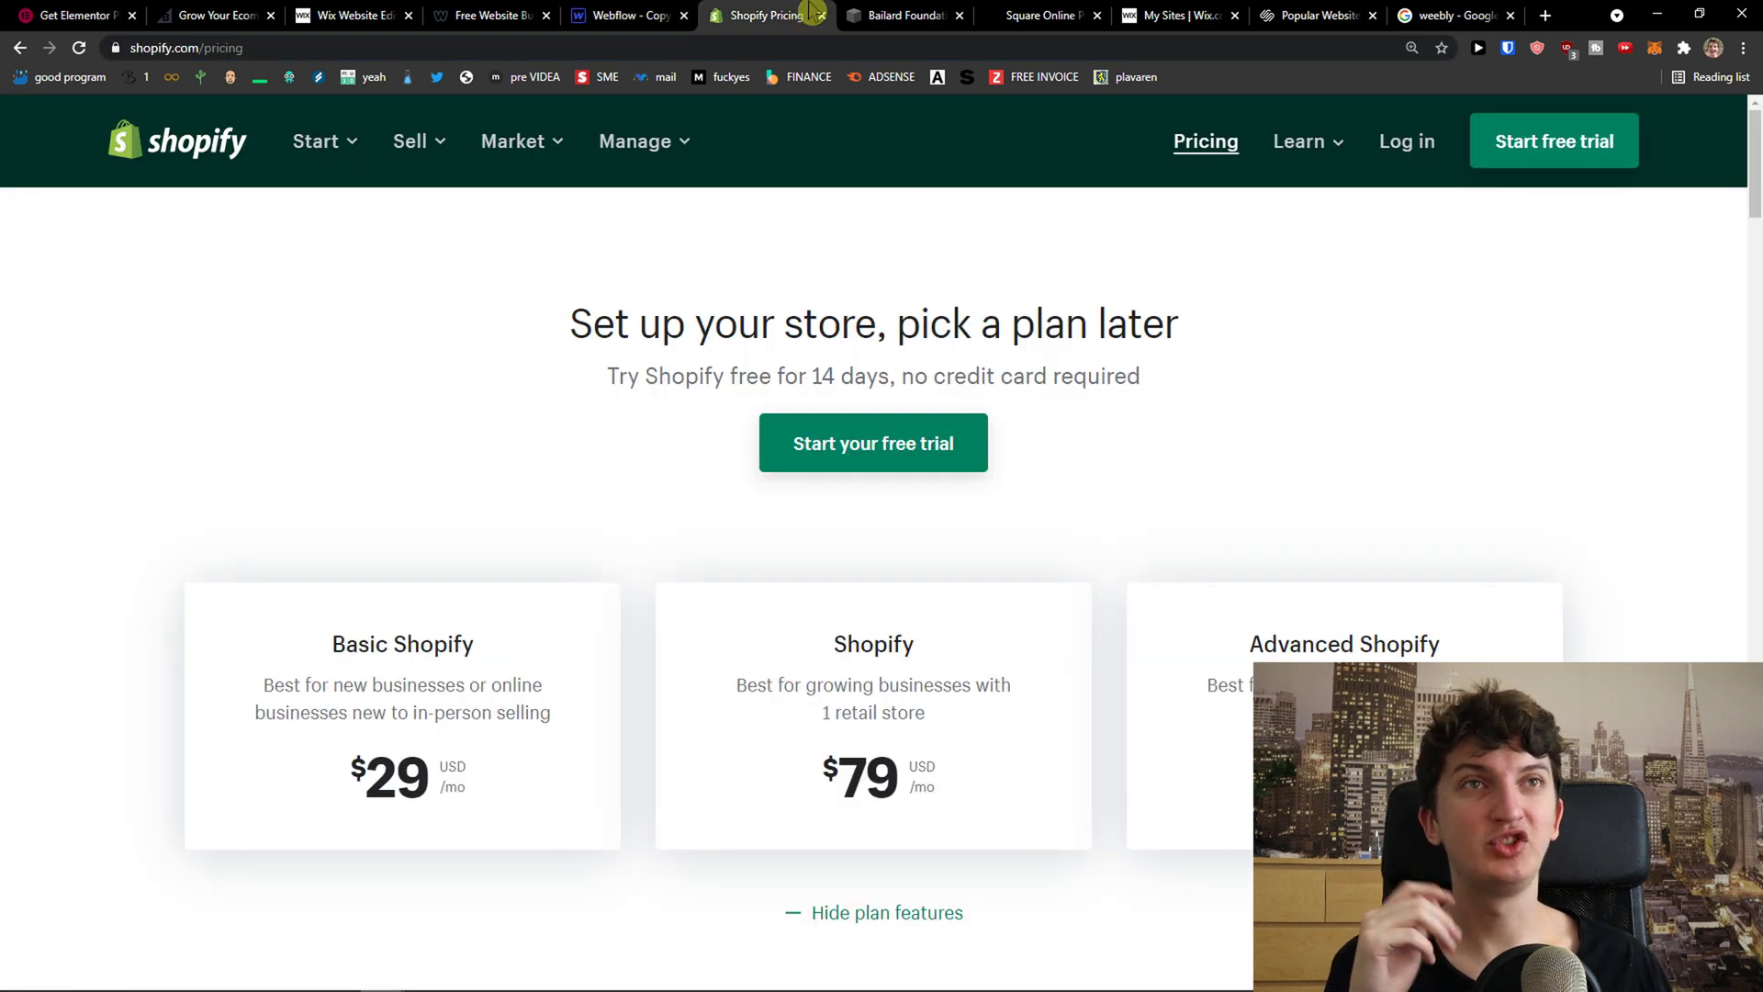
# Scroll through Shopify's feature comparison table, then back up to the $29, $79 and $299 plans
pyautogui.scroll(-3)
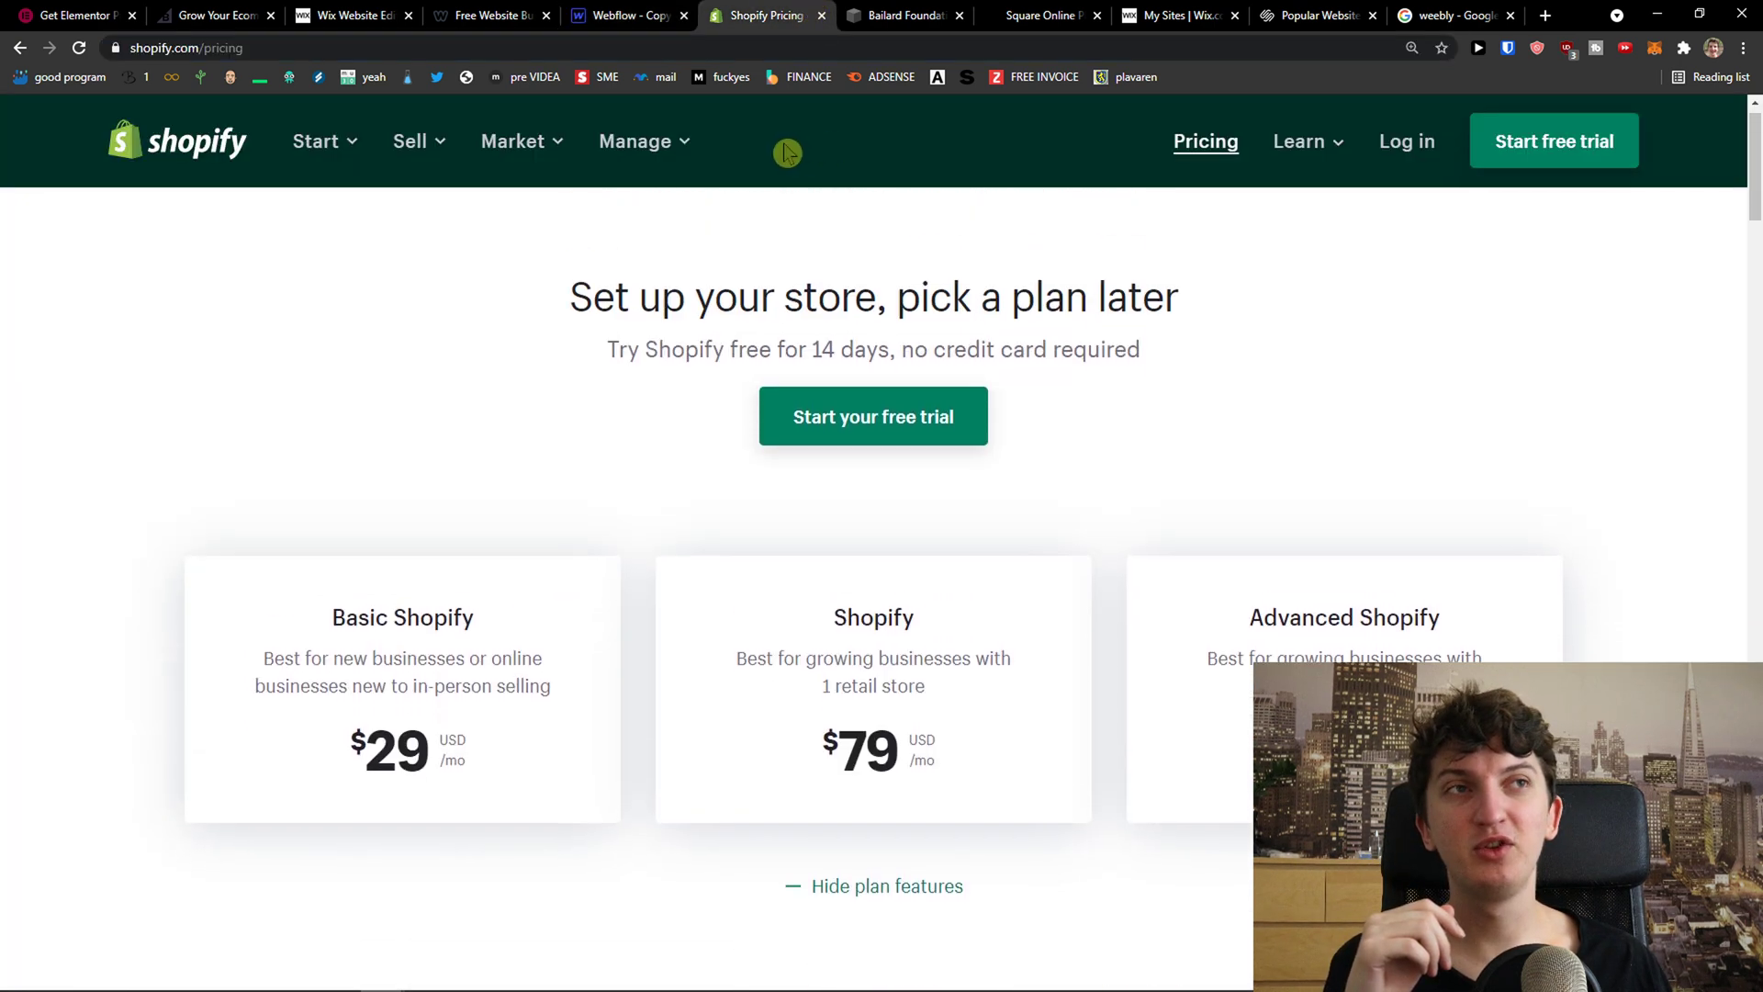
pyautogui.scroll(-3)
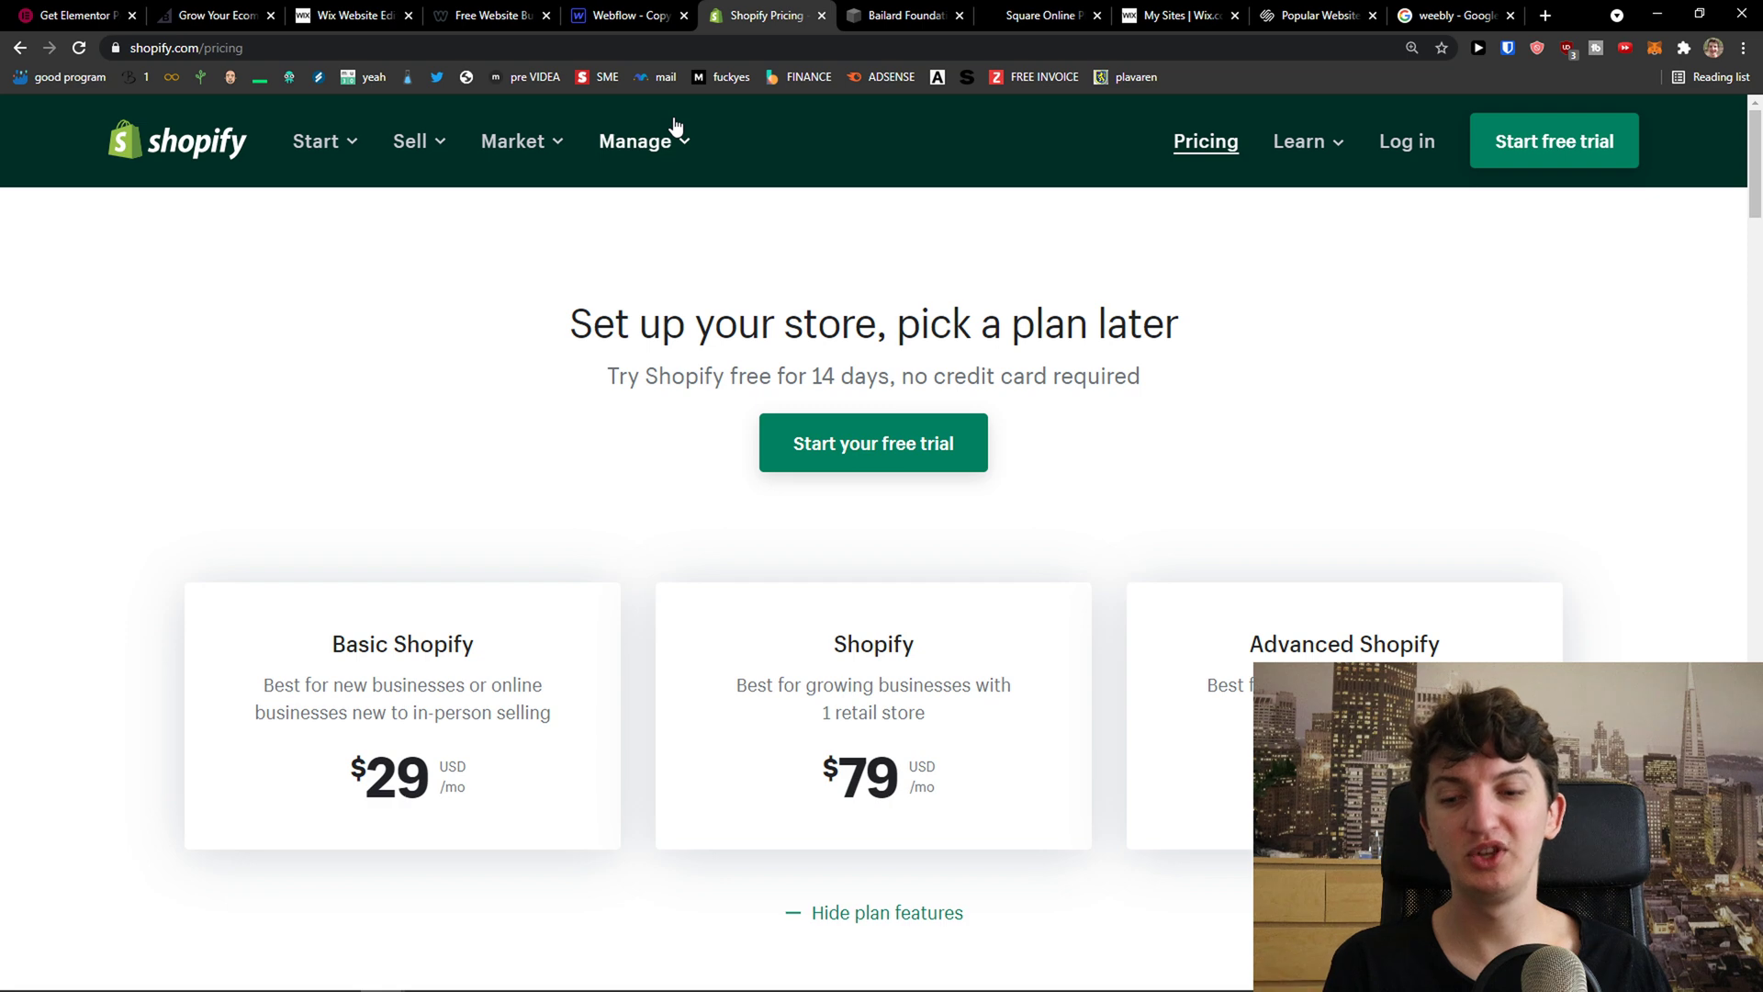
pyautogui.moveTo(581, 212)
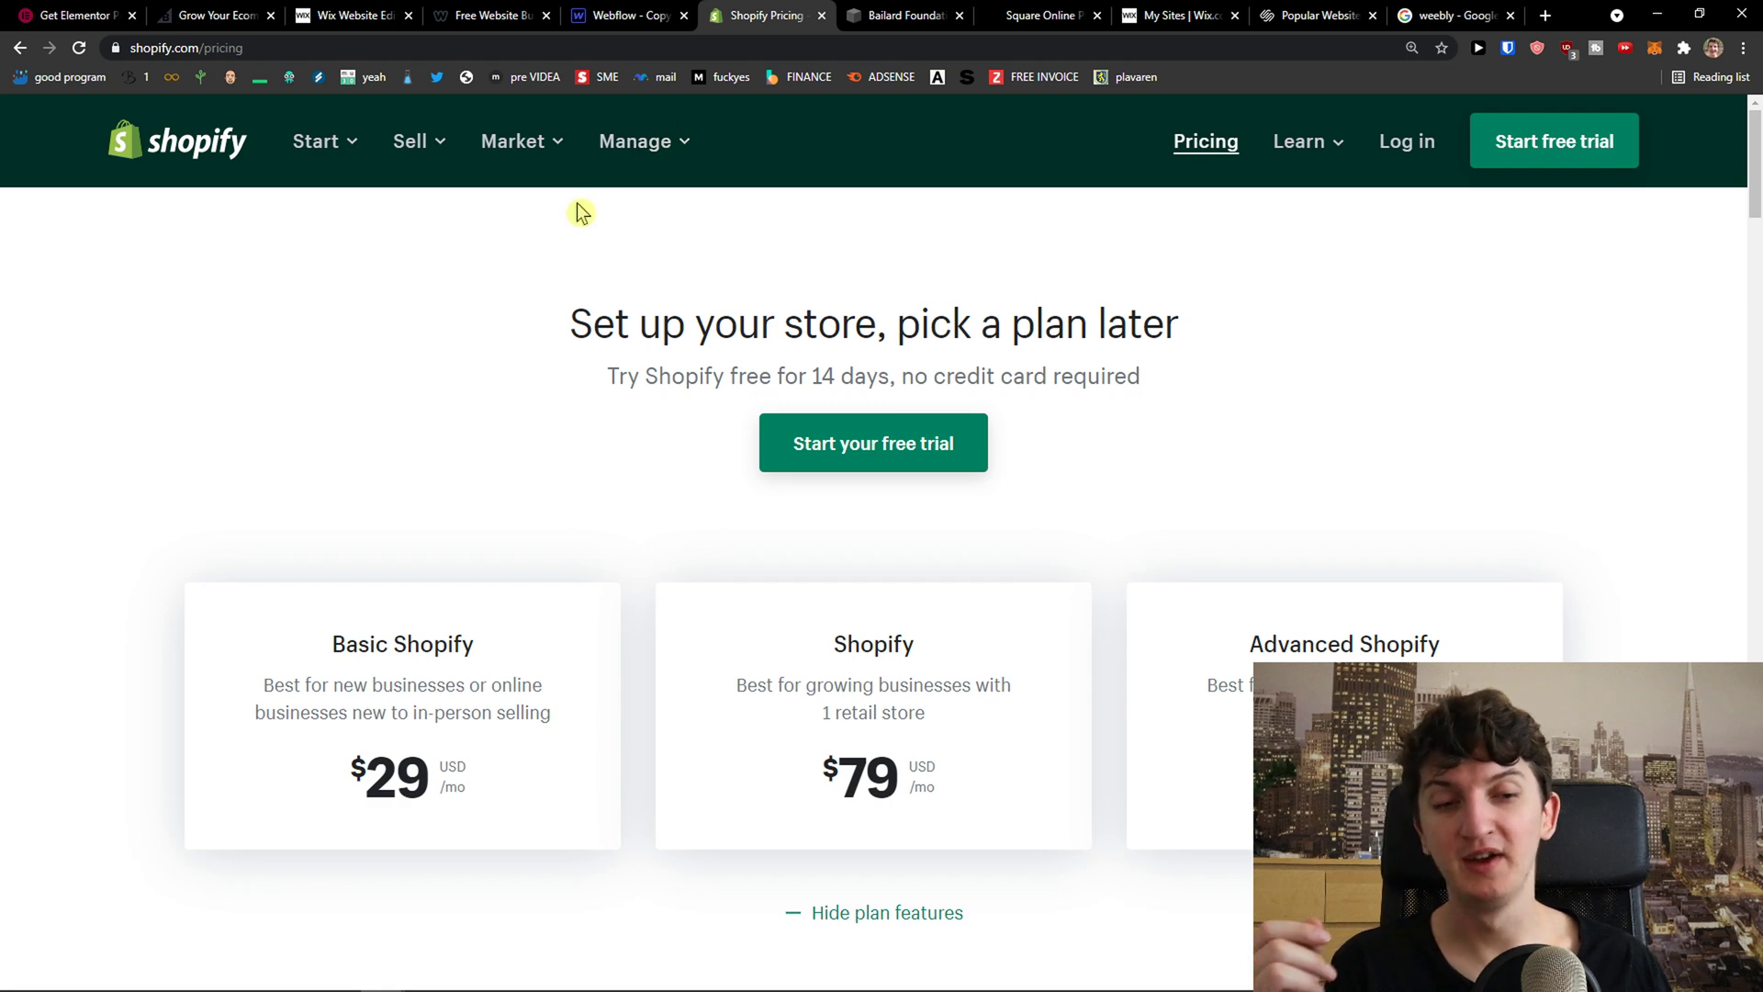
pyautogui.moveTo(570, 214)
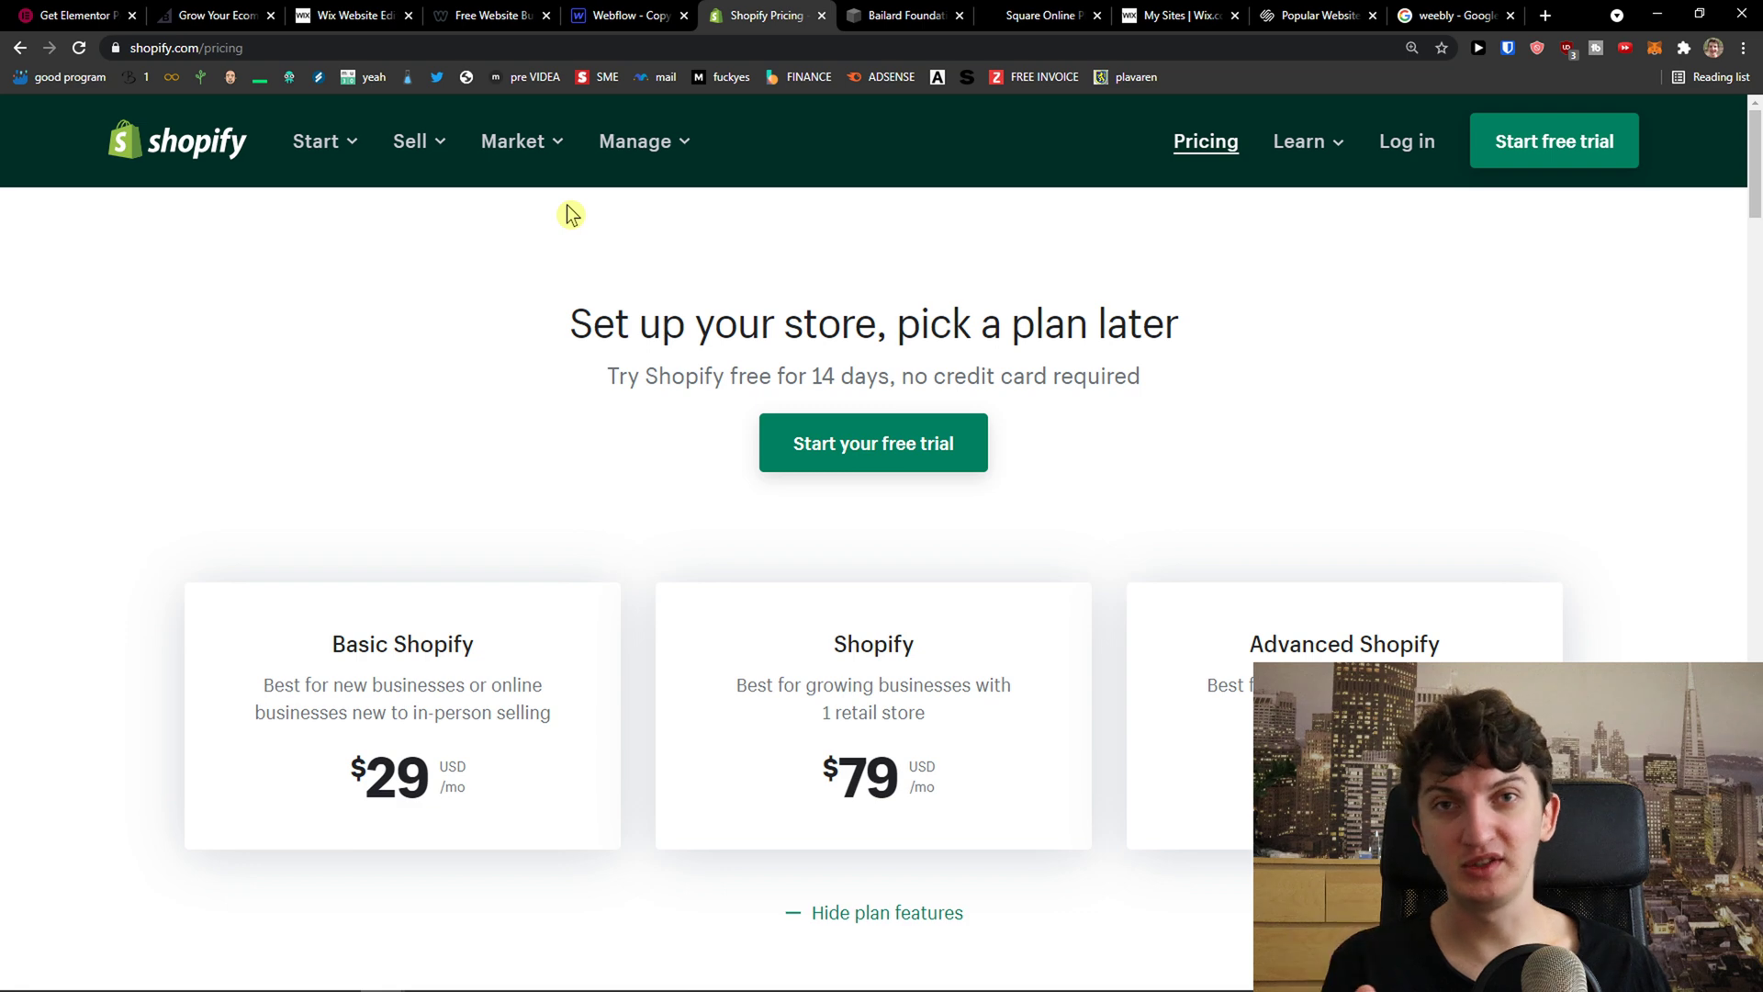
pyautogui.moveTo(570, 209)
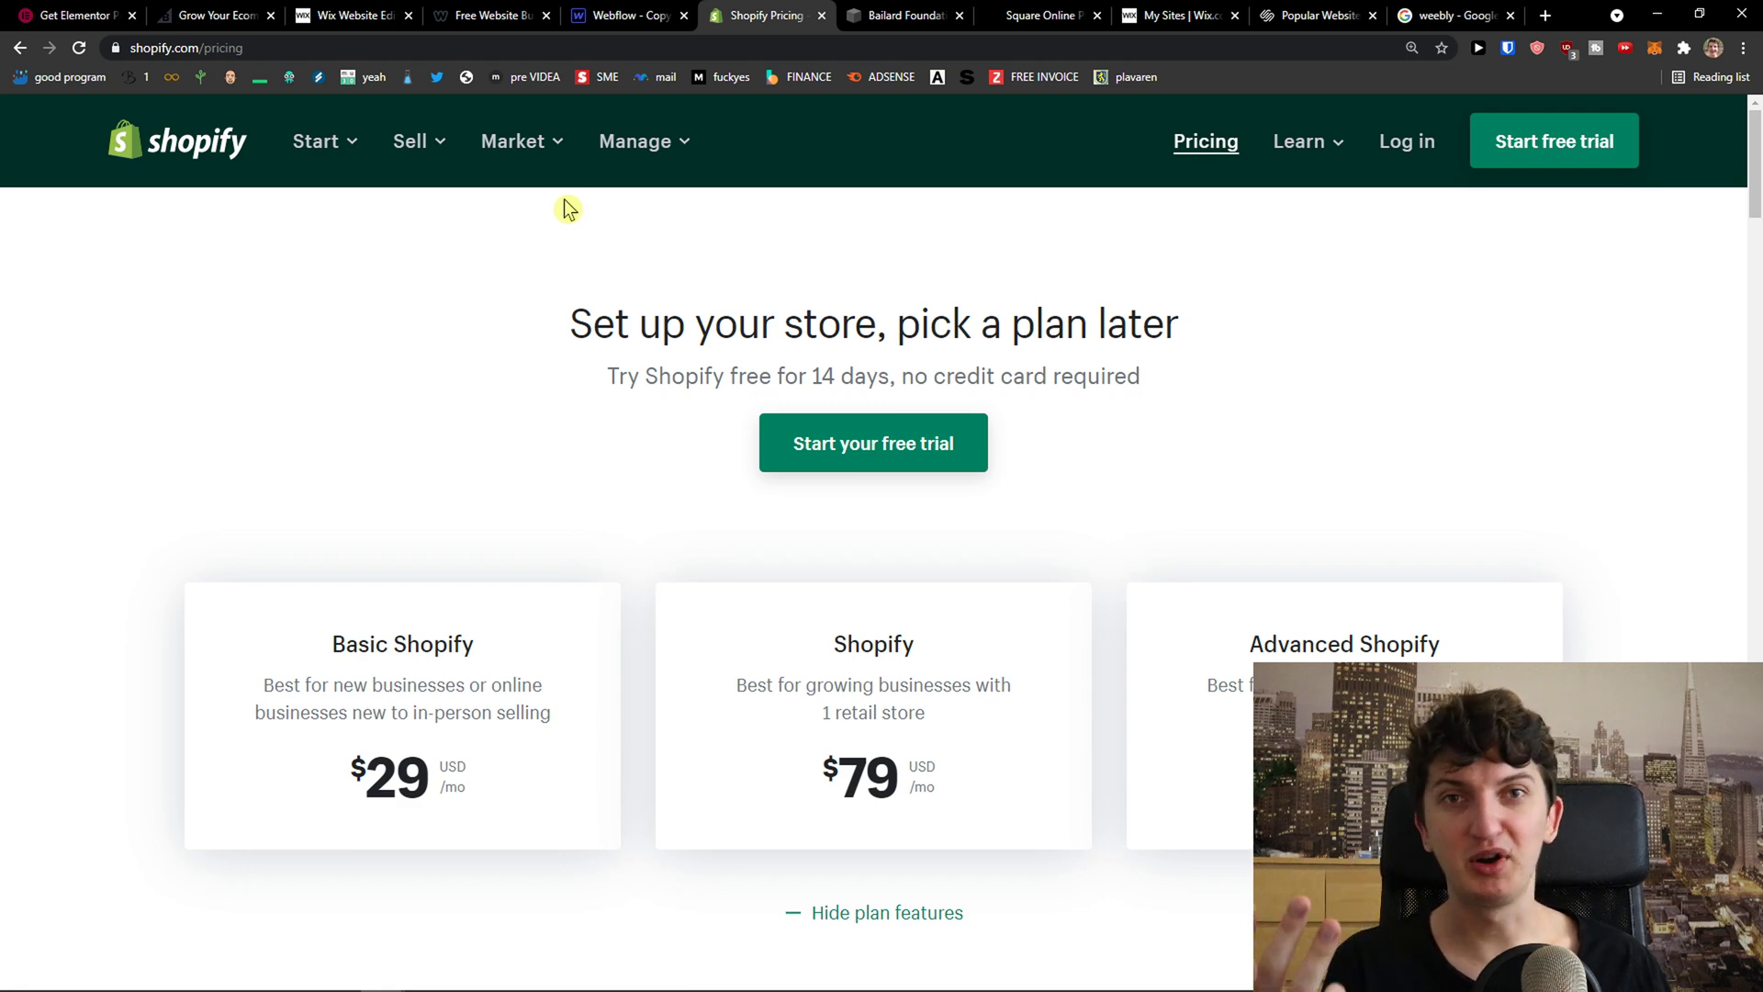
pyautogui.scroll(-3)
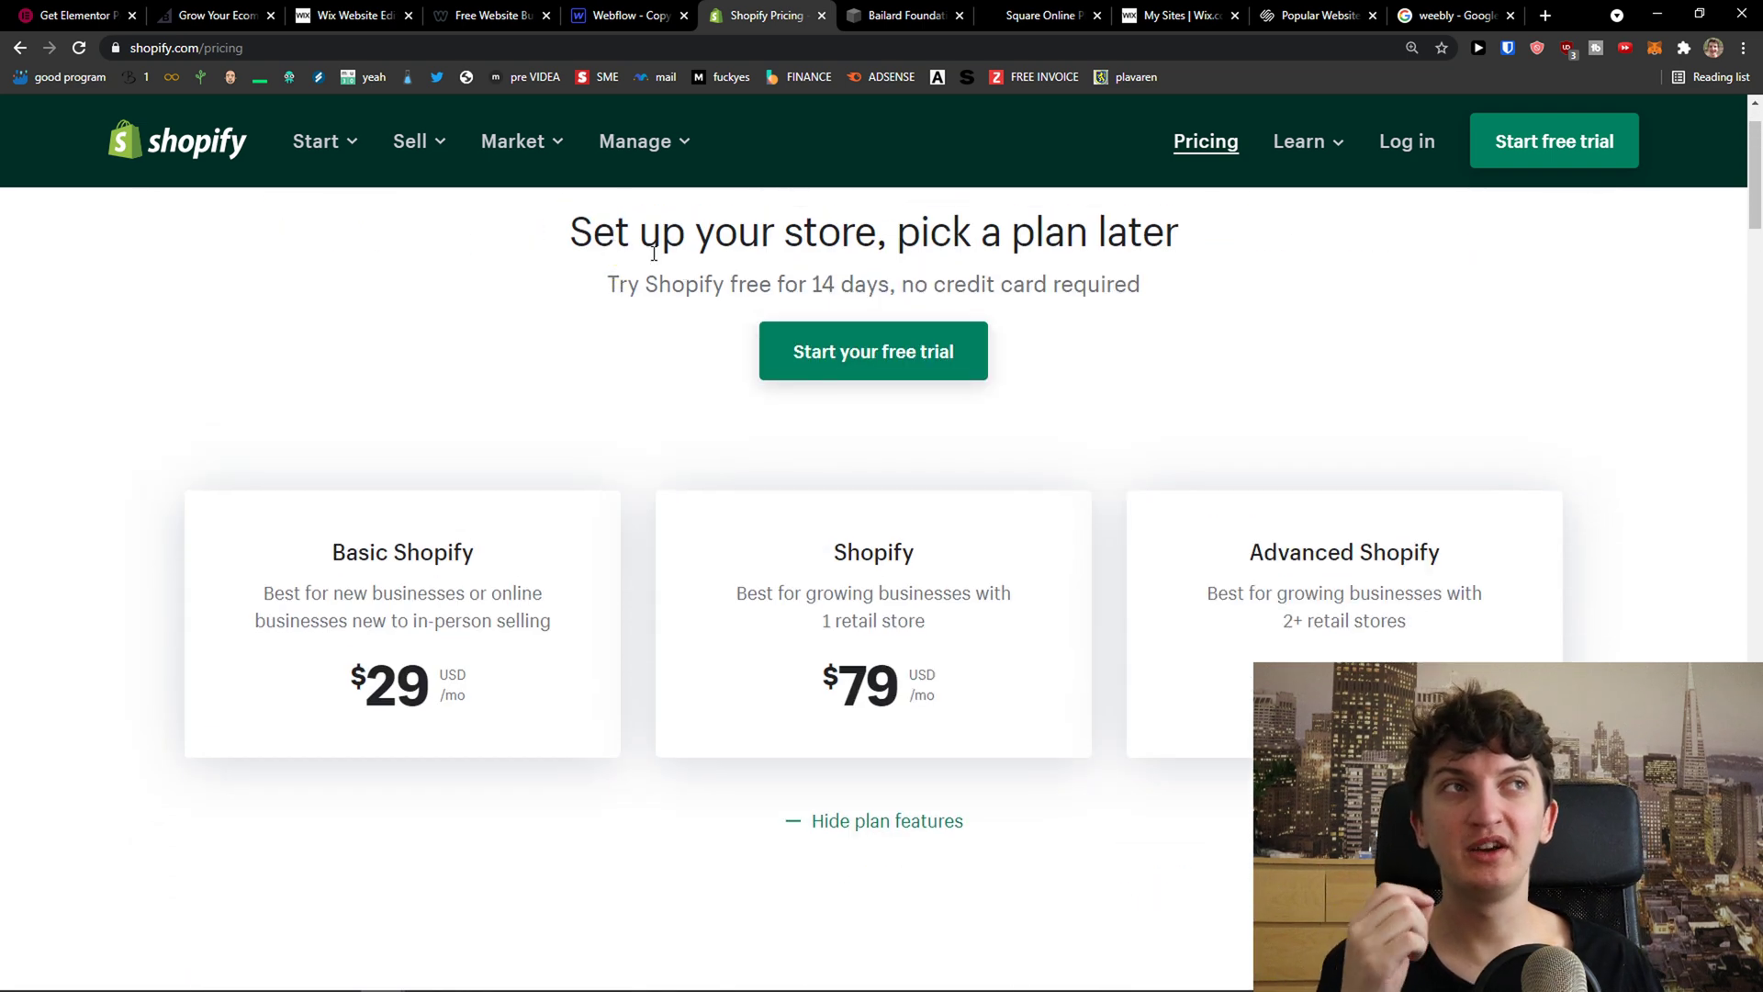
pyautogui.scroll(-3)
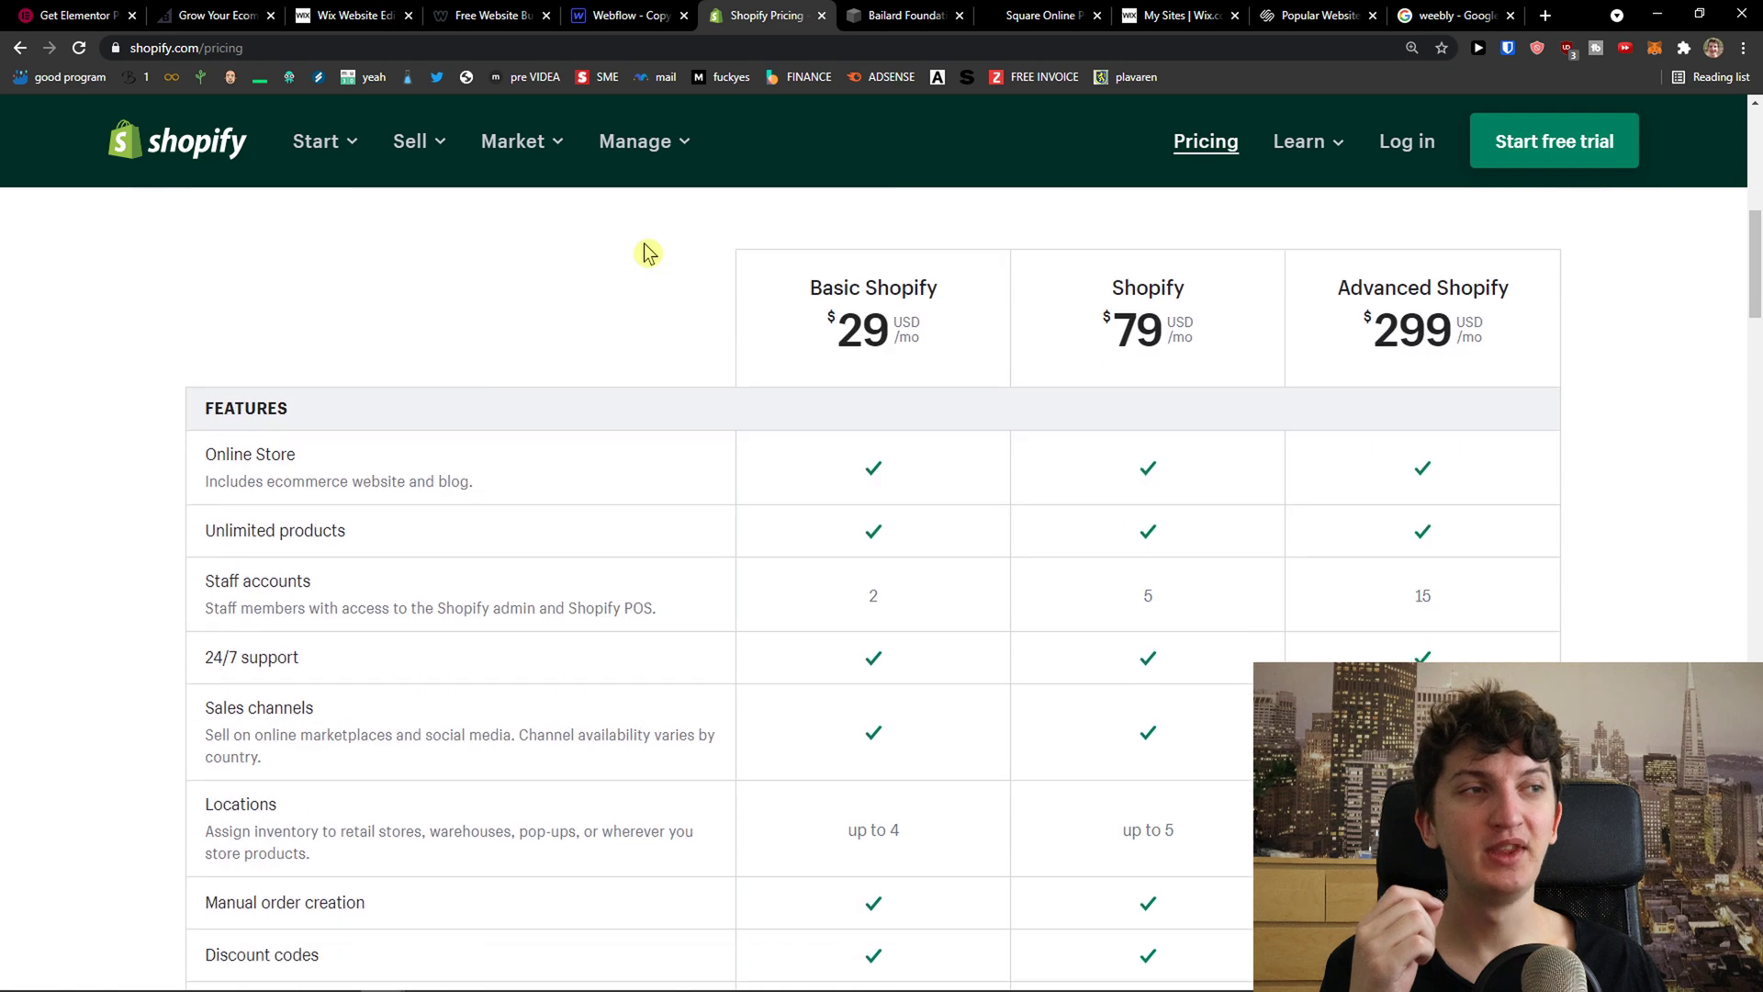
pyautogui.scroll(-3)
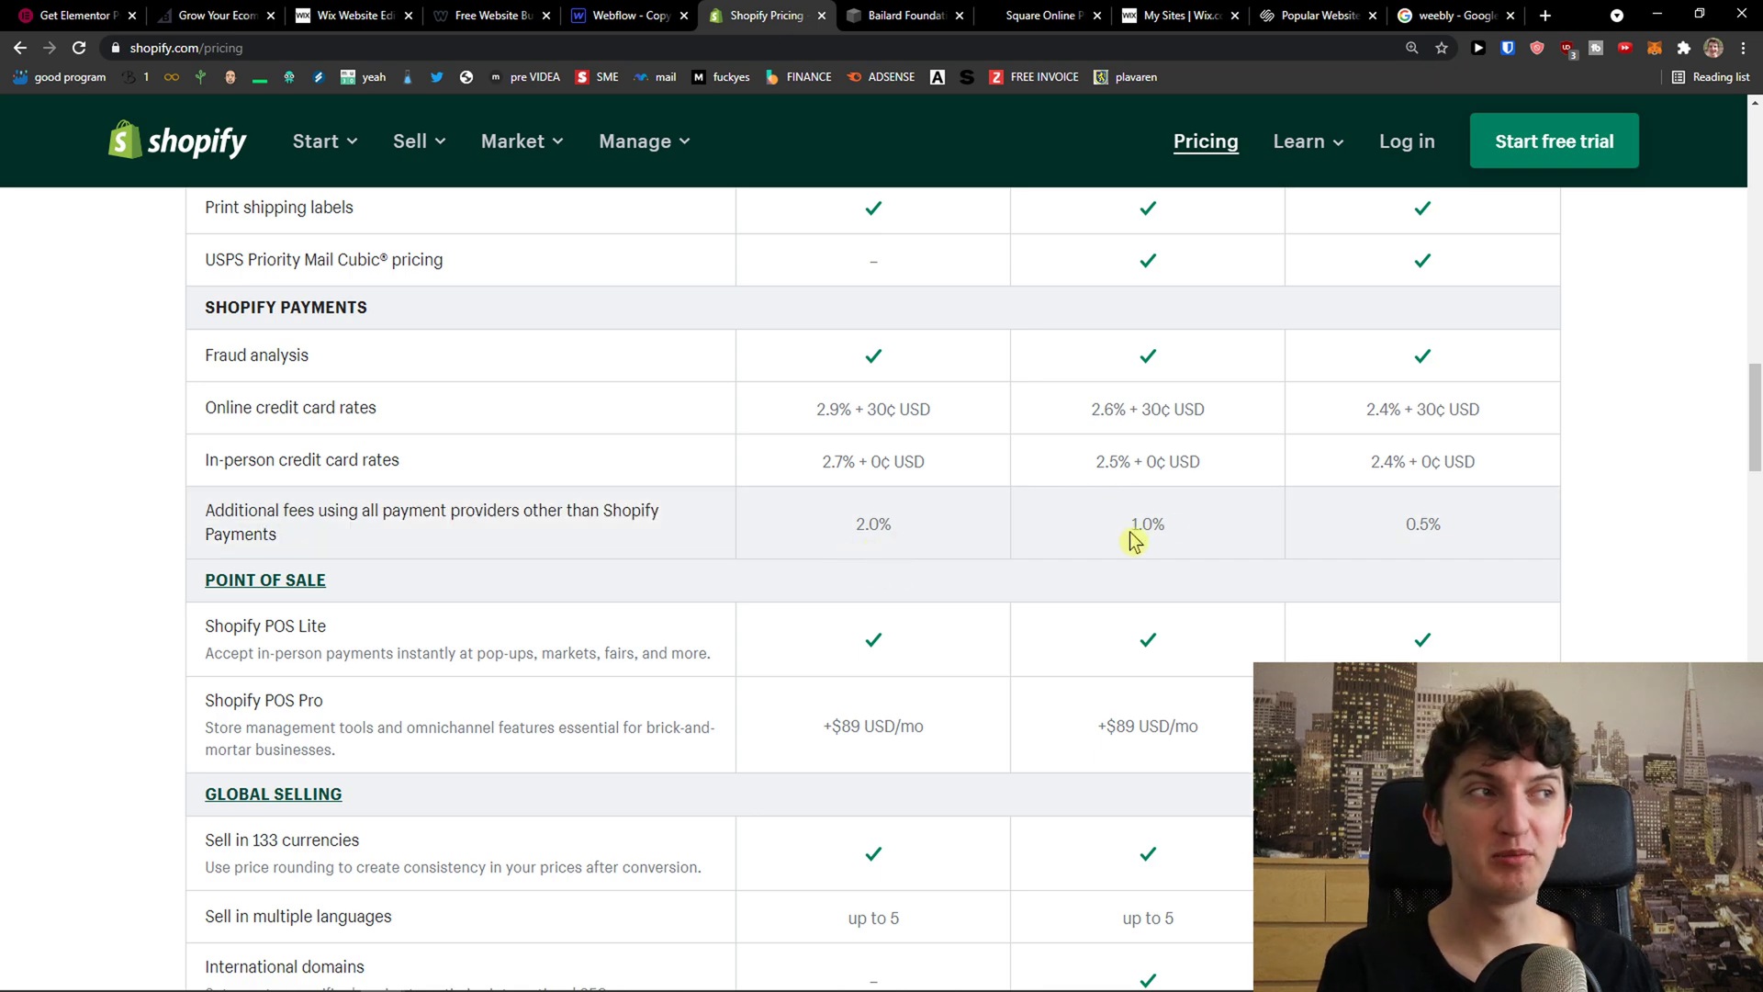
pyautogui.scroll(3)
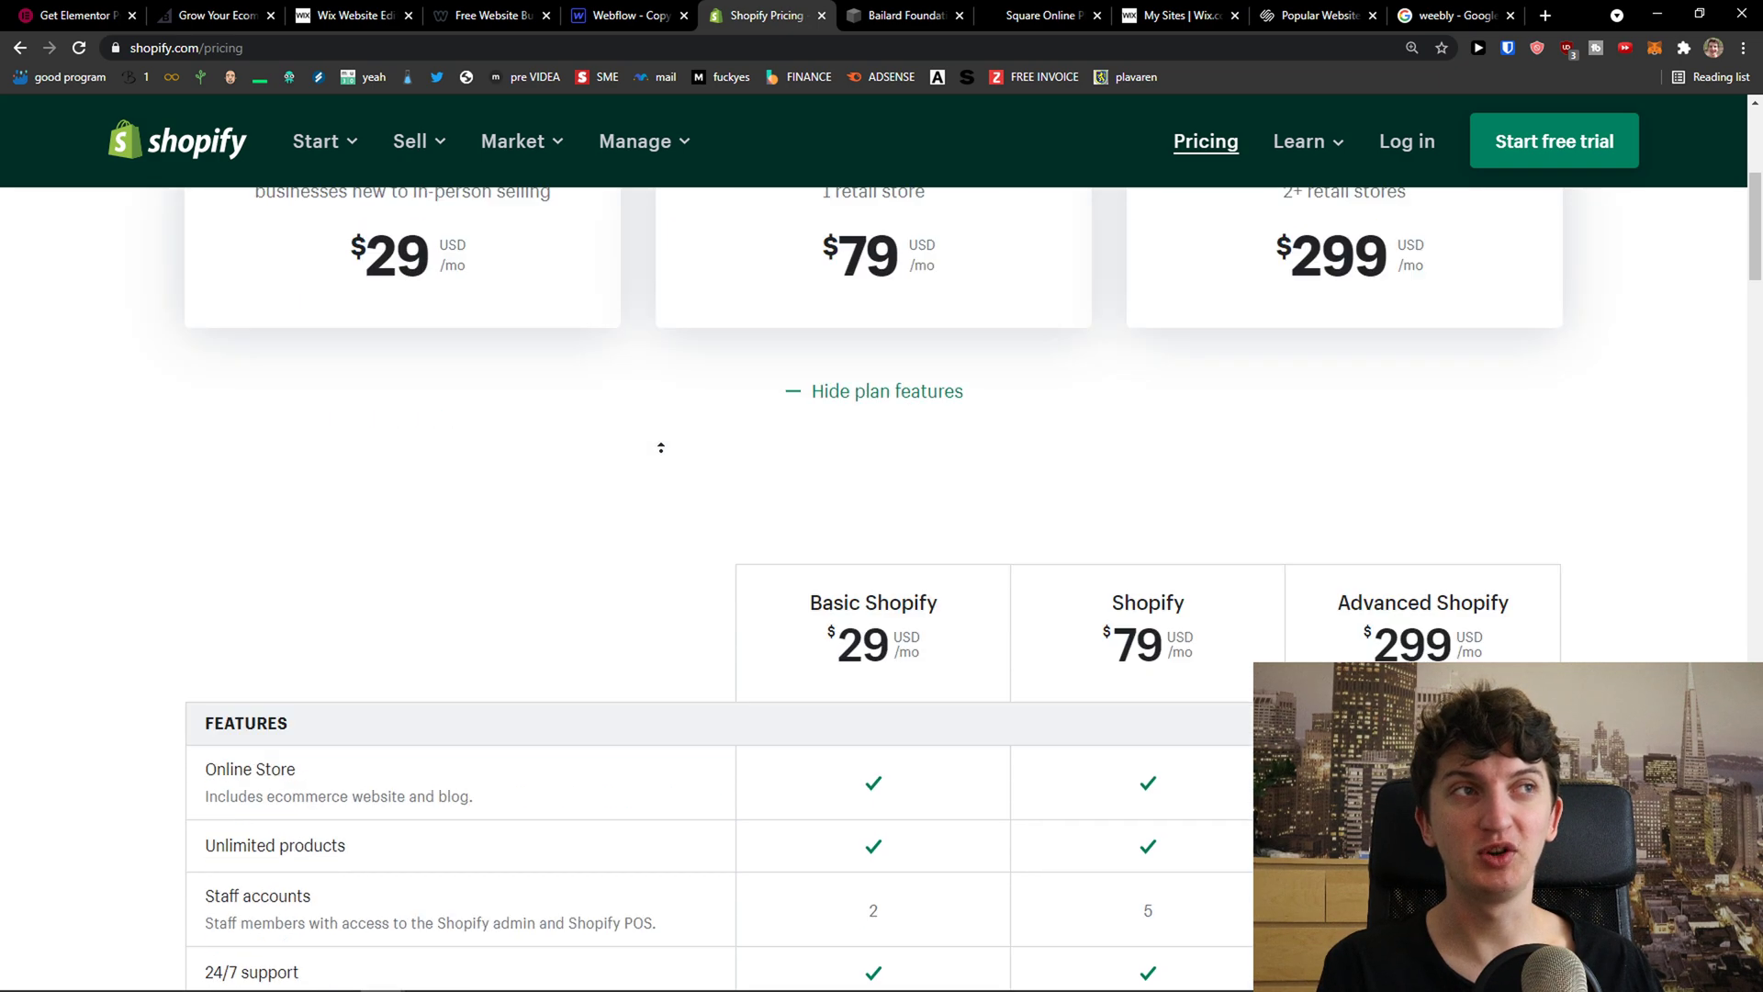
pyautogui.scroll(3)
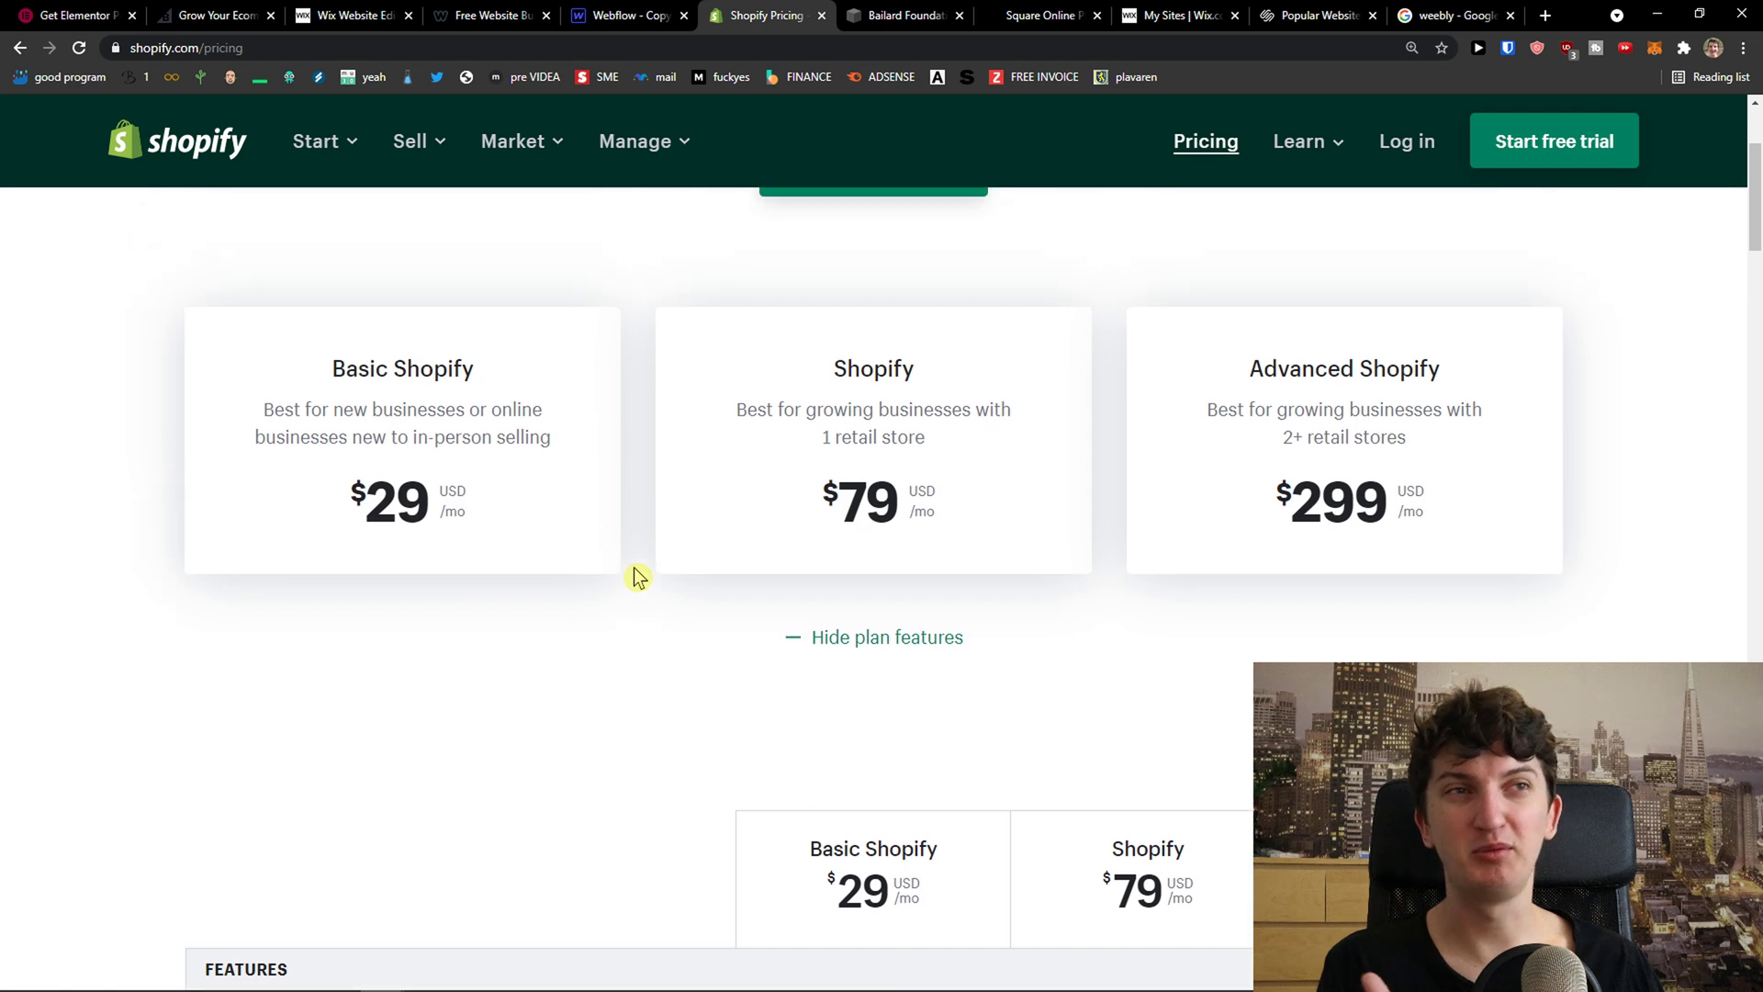
pyautogui.moveTo(631, 569)
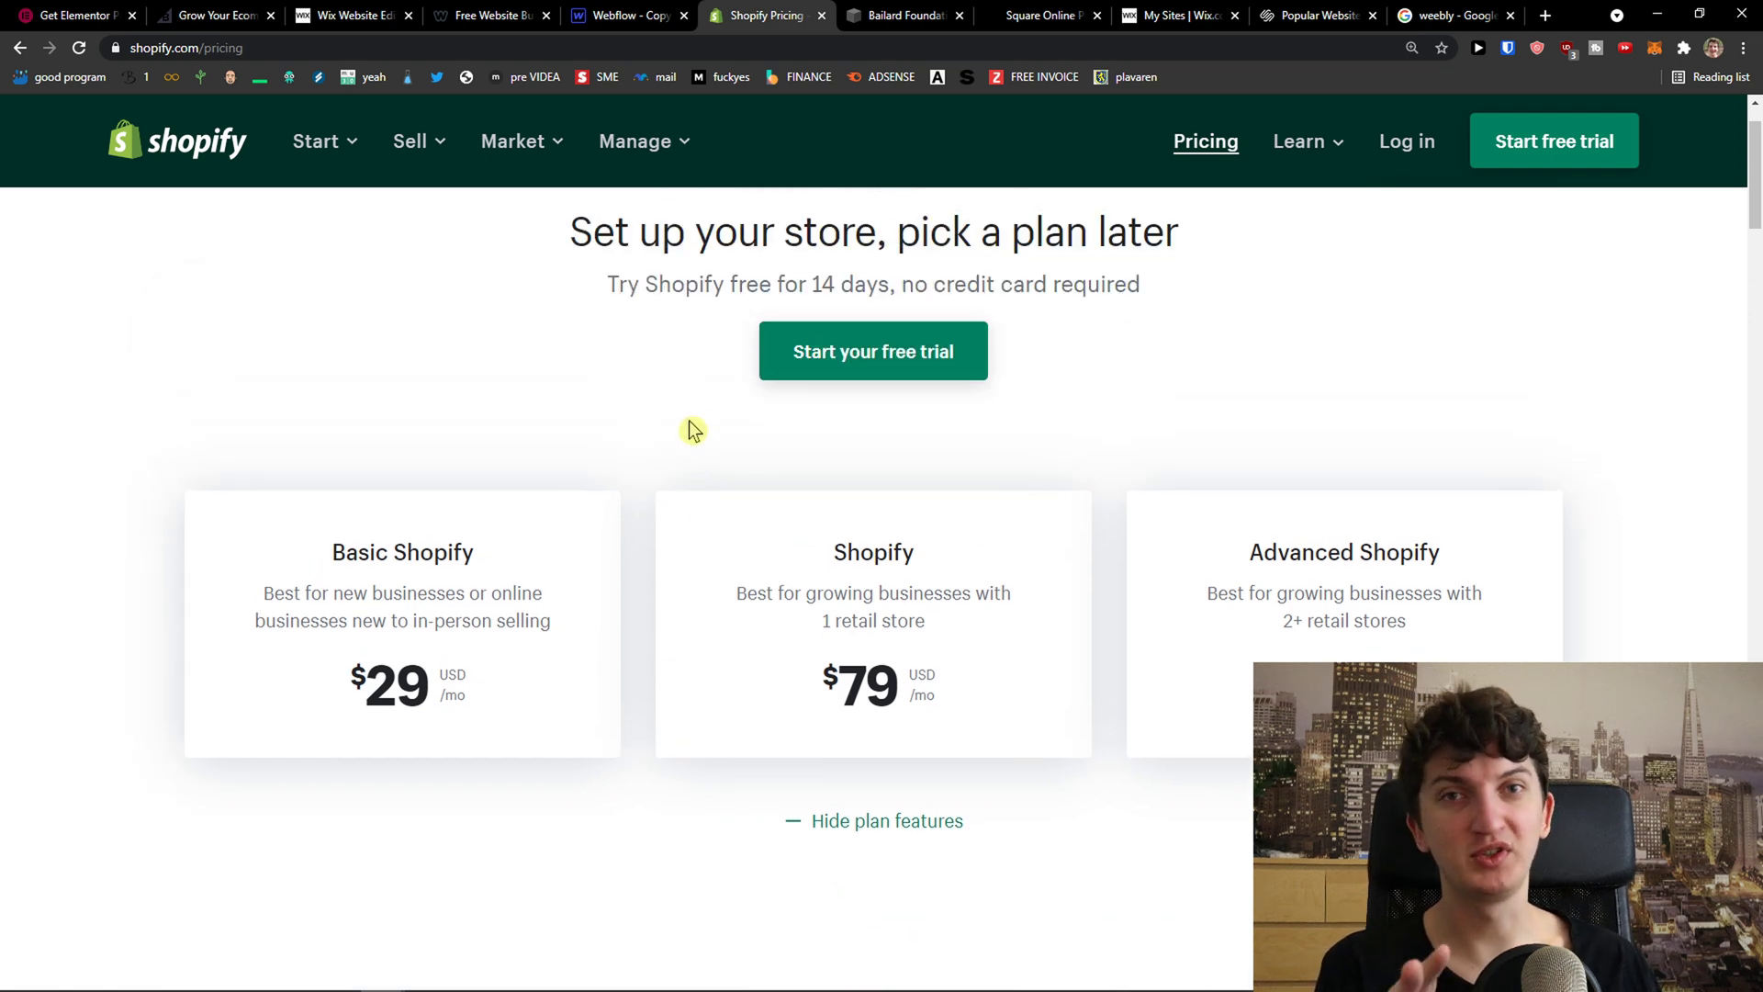
pyautogui.moveTo(1041, 15)
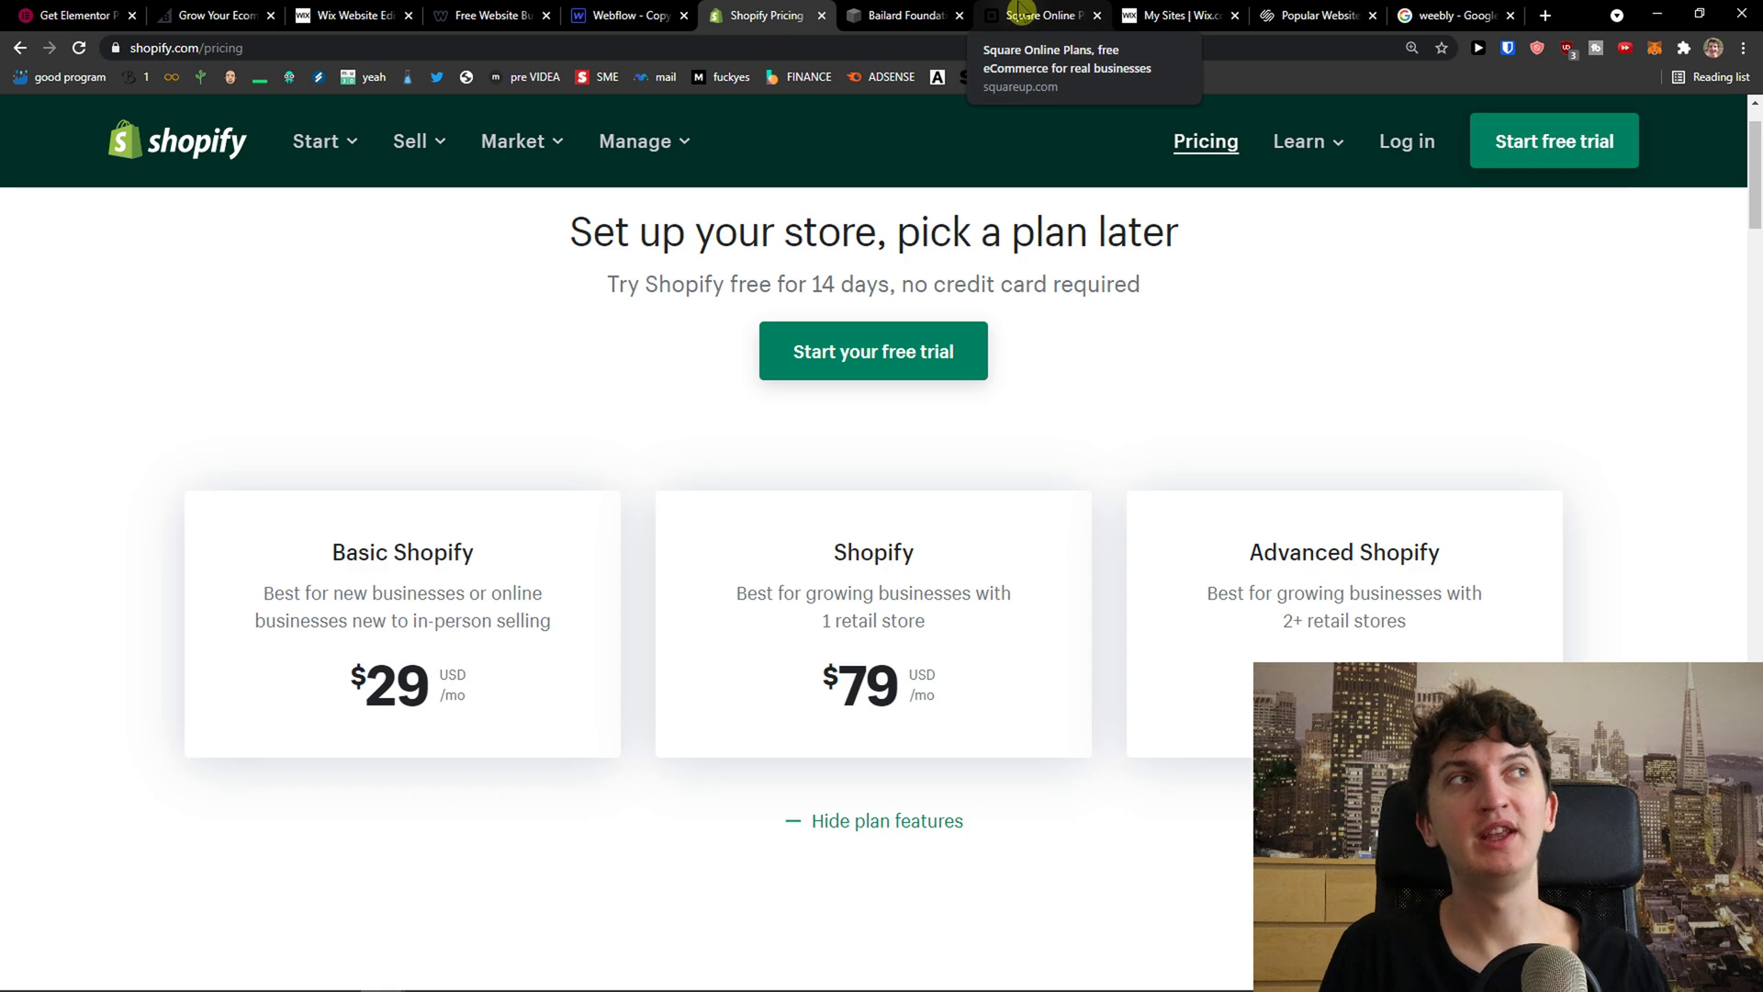
# View the Bailard Foundation demo site, then return to the Website Templates gallery
pyautogui.click(908, 16)
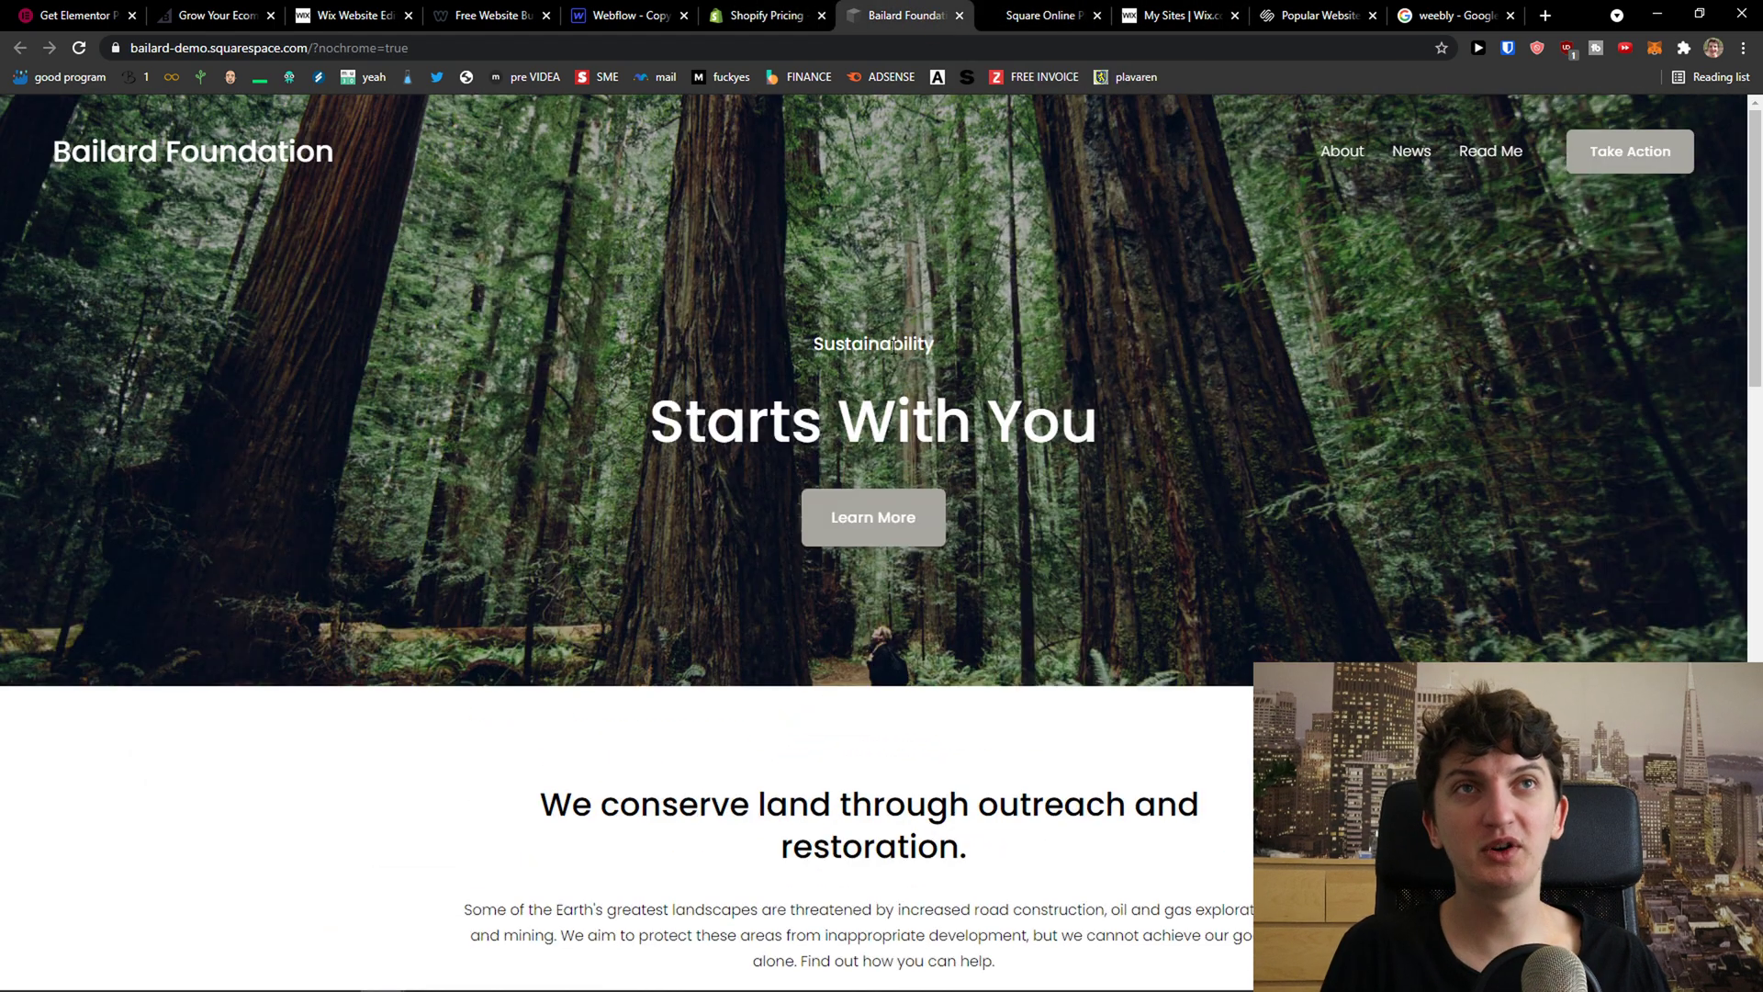
pyautogui.moveTo(1124, 157)
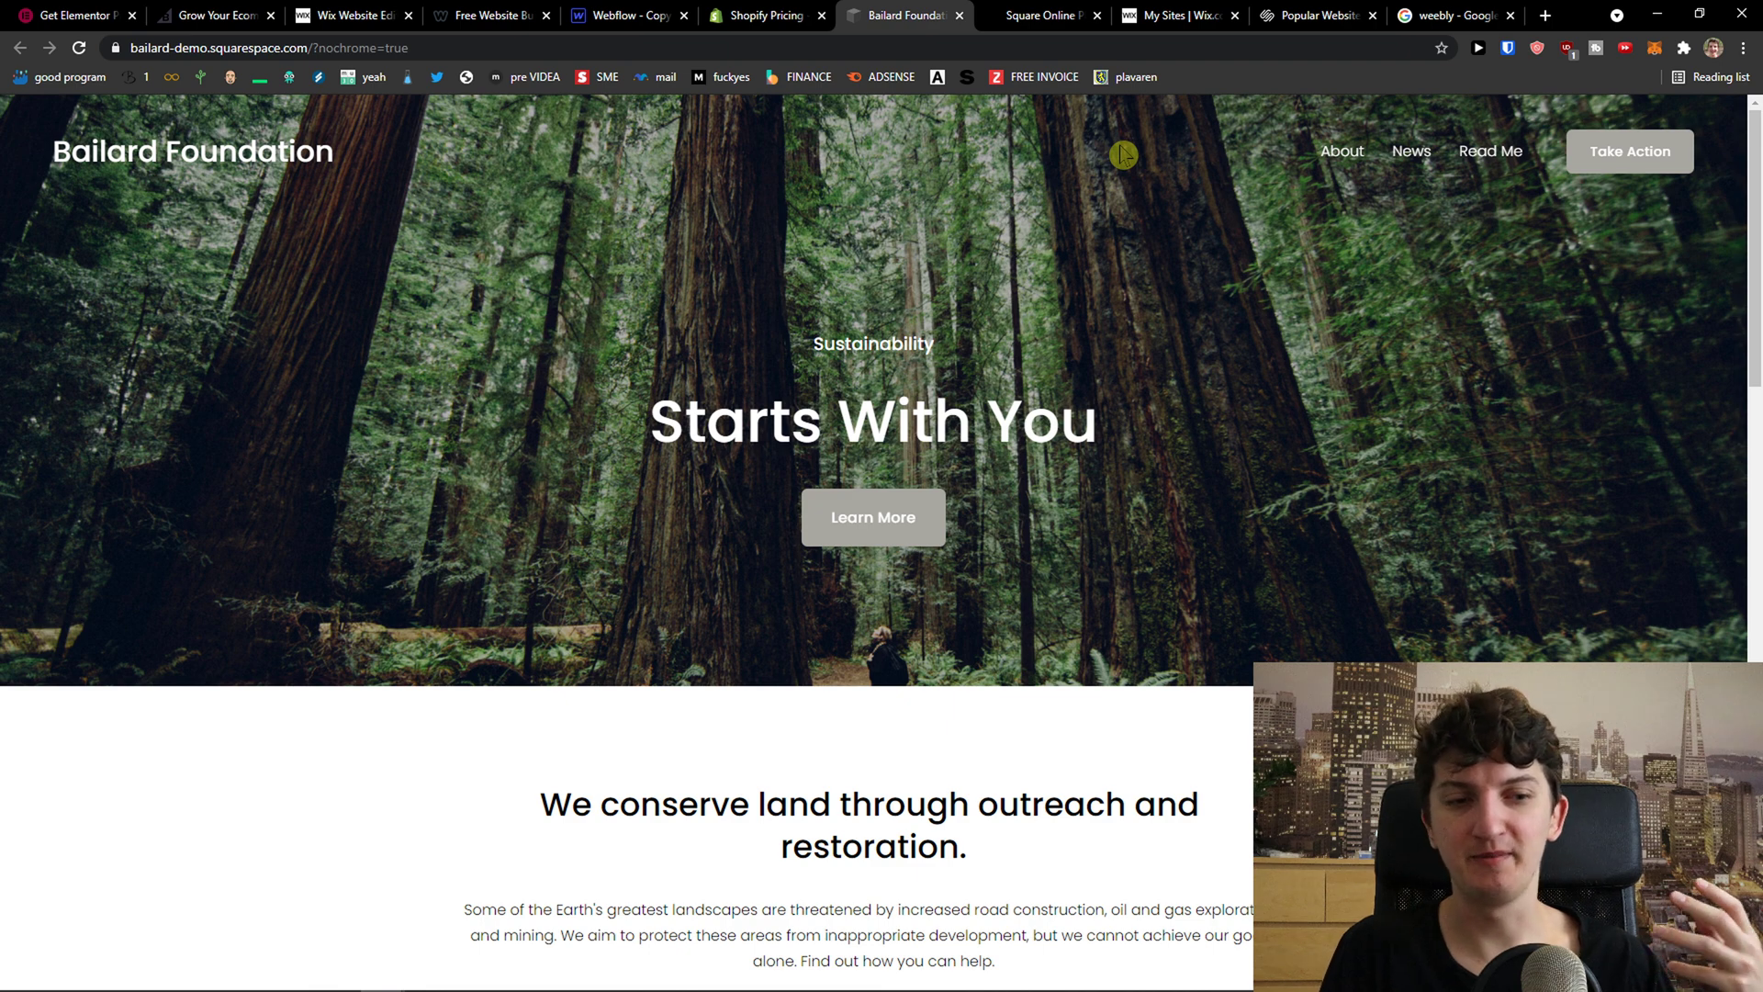
pyautogui.moveTo(1620, 163)
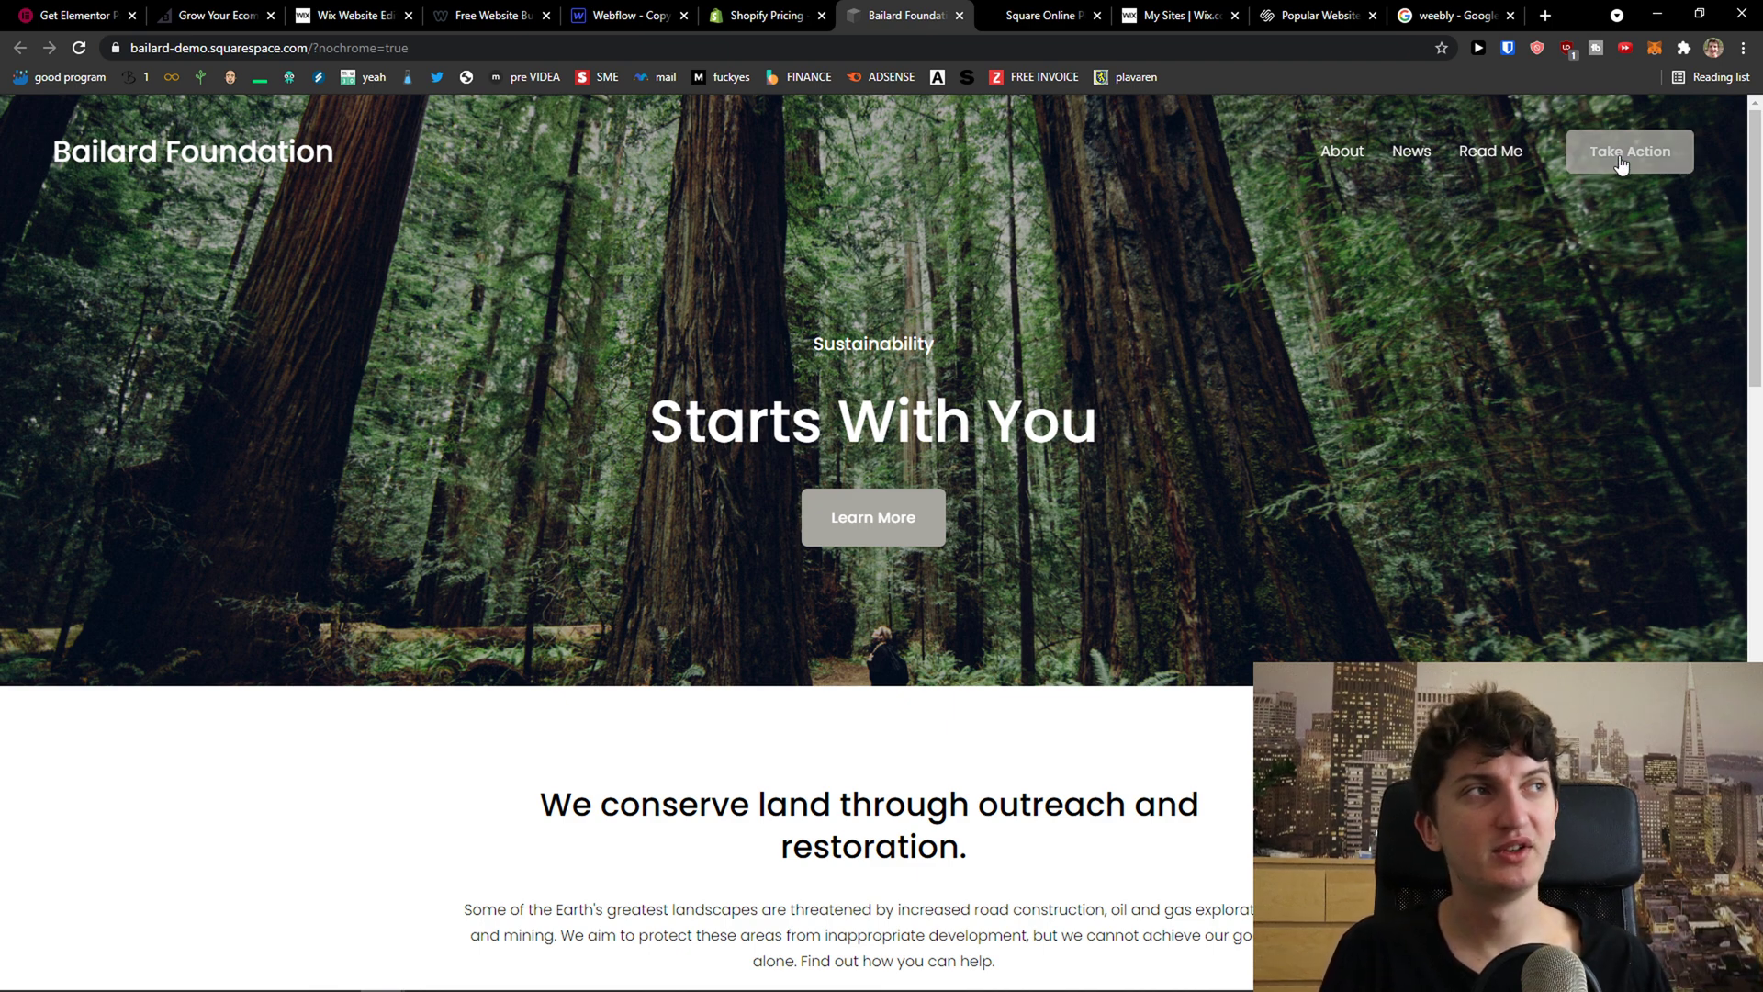
pyautogui.click(1317, 14)
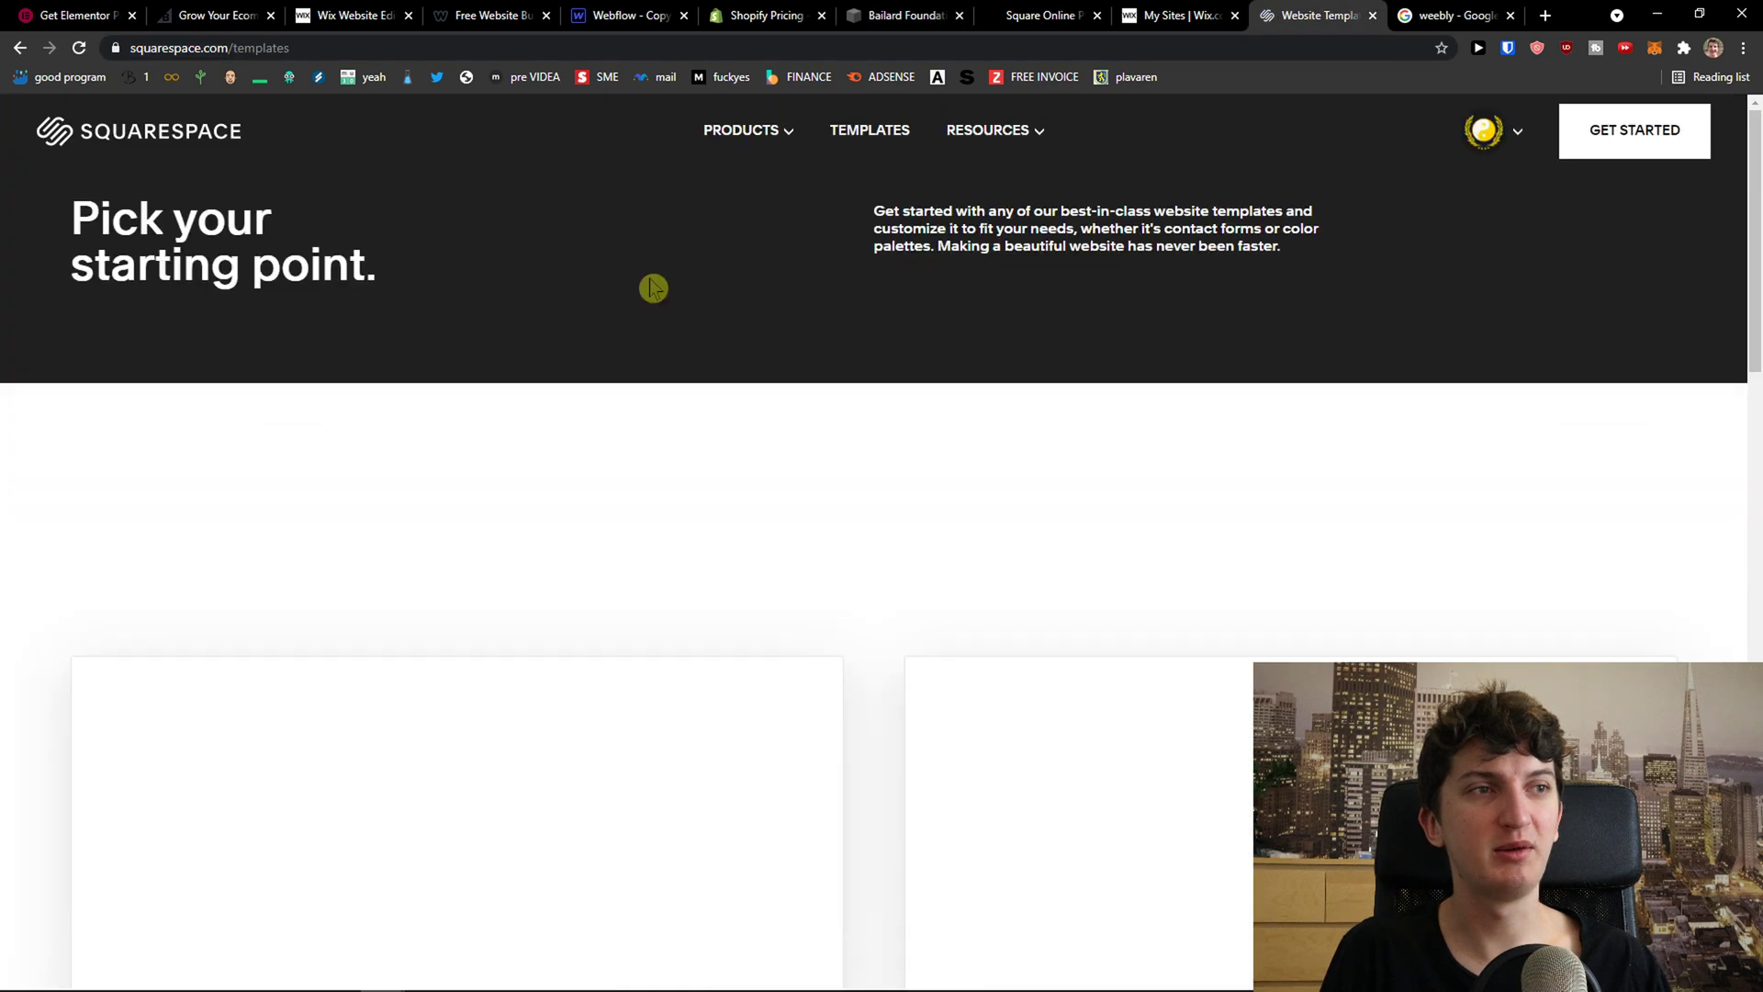
# Browse the Products menu, then go to the Account Dashboard and scroll the owned sites
pyautogui.click(987, 130)
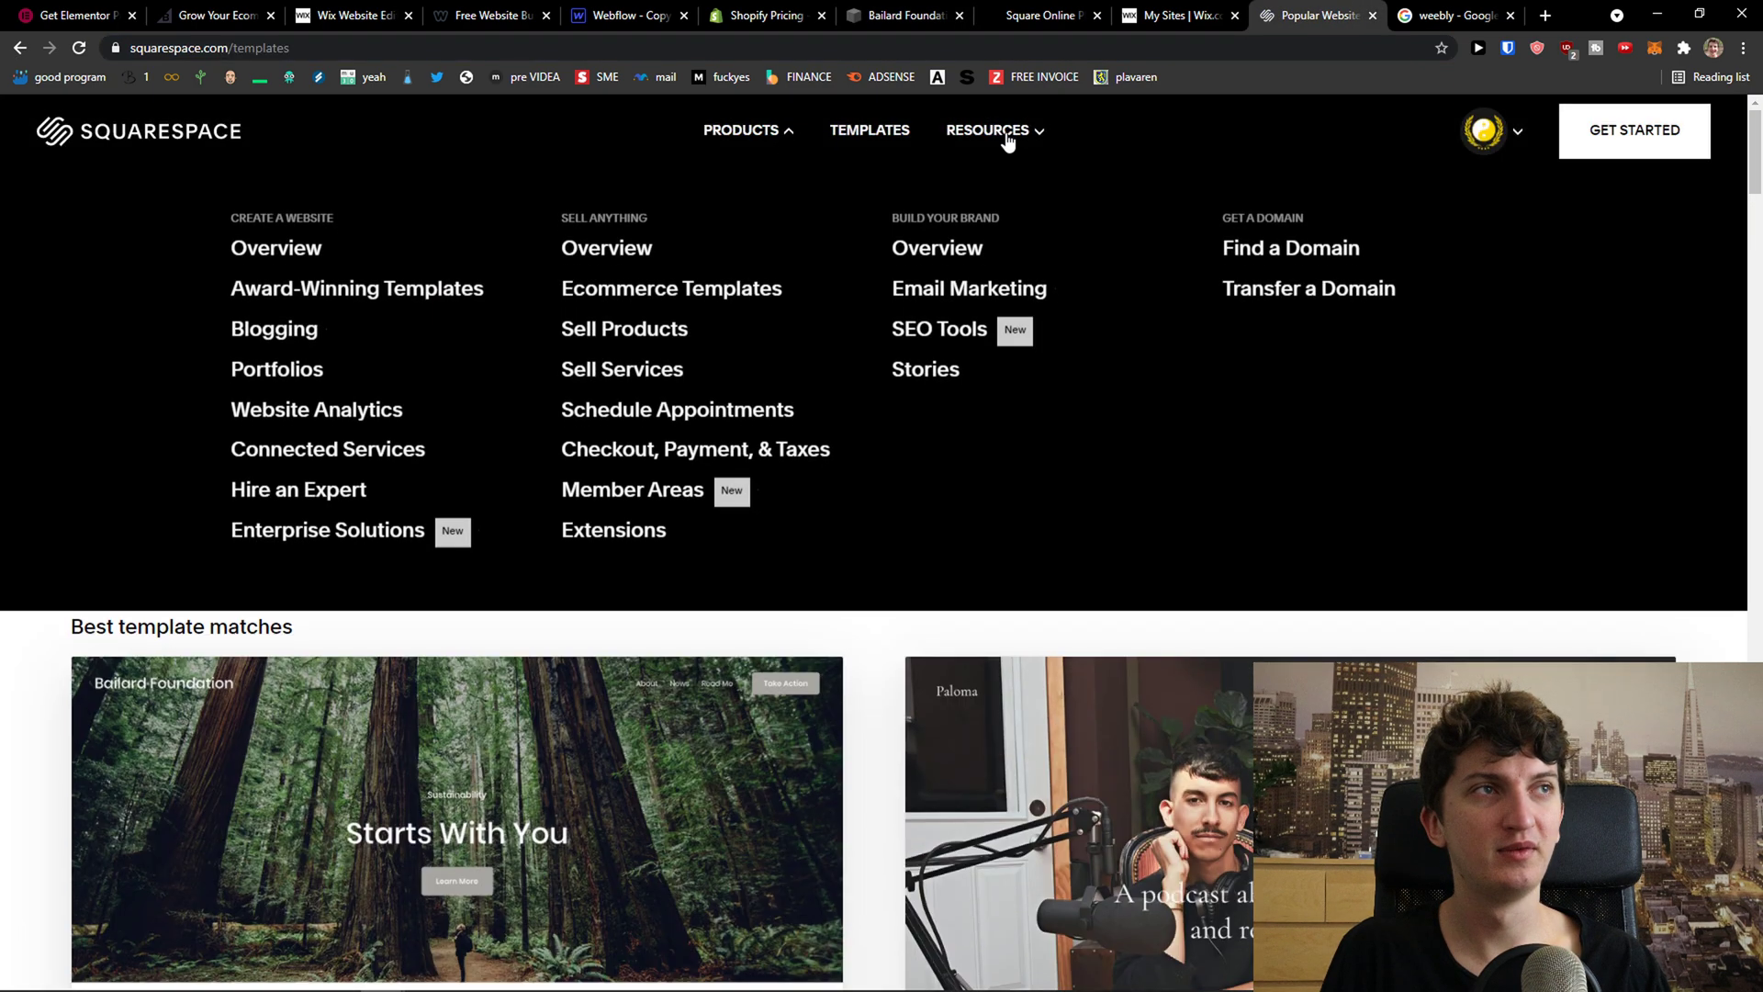
pyautogui.click(1482, 131)
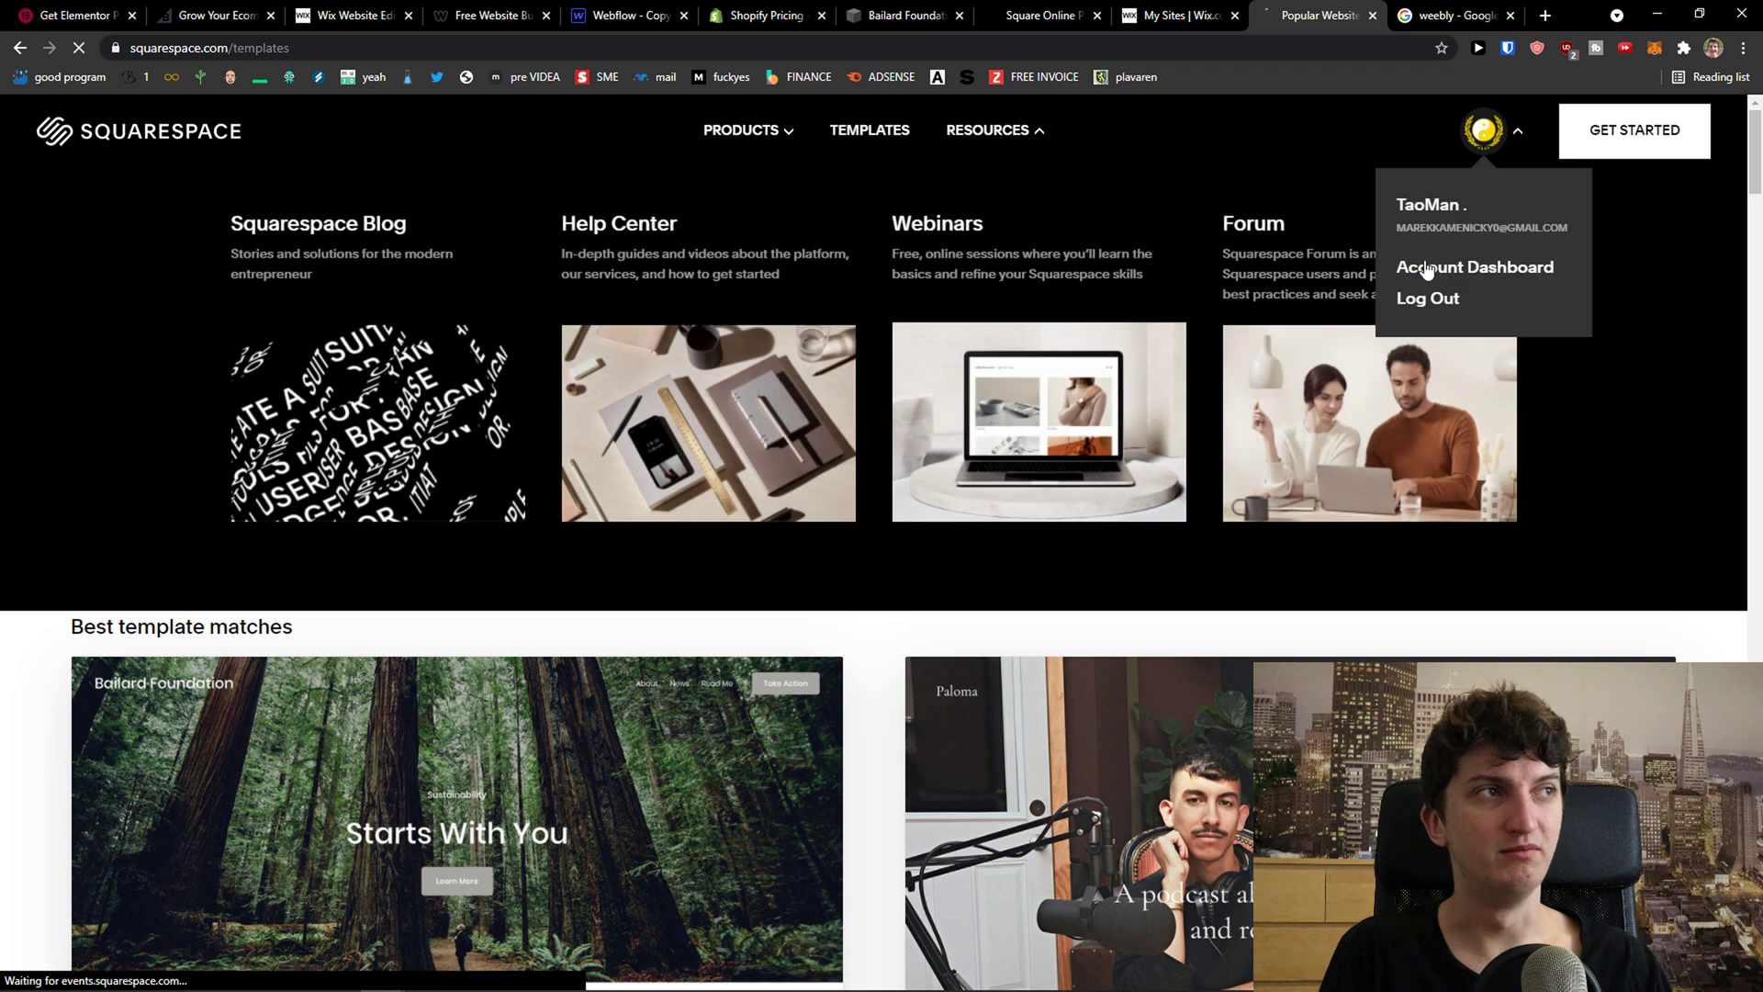
pyautogui.click(1474, 268)
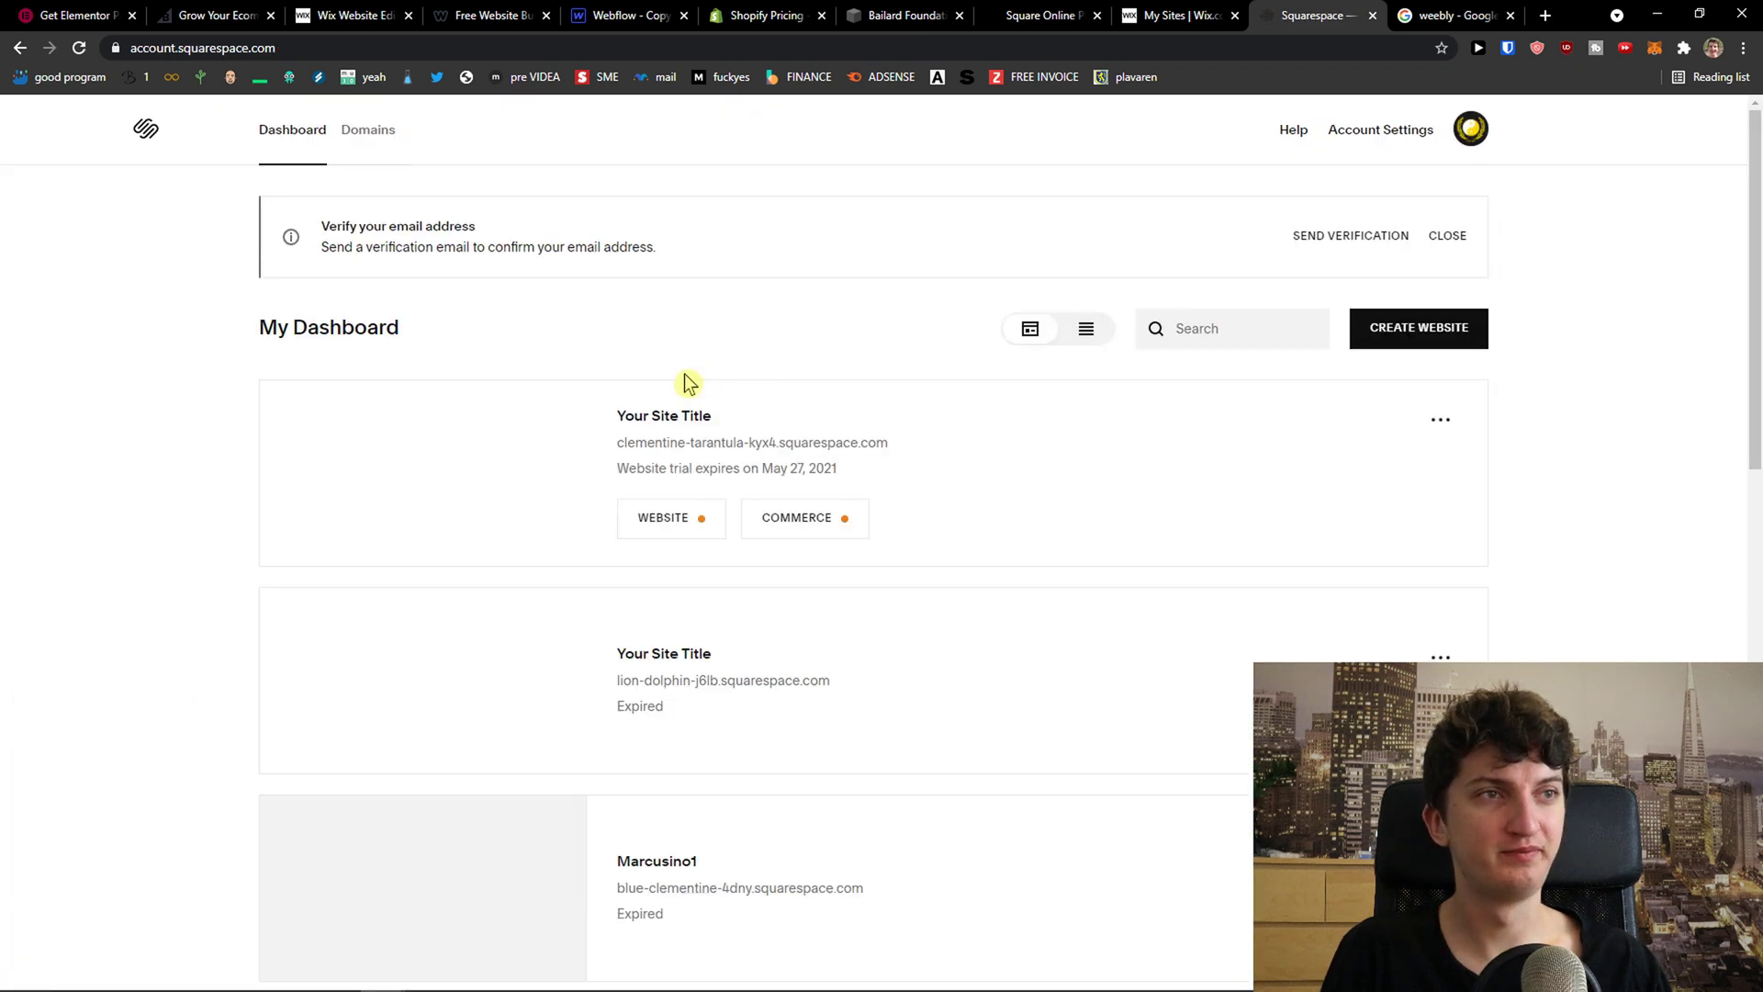
pyautogui.scroll(-3)
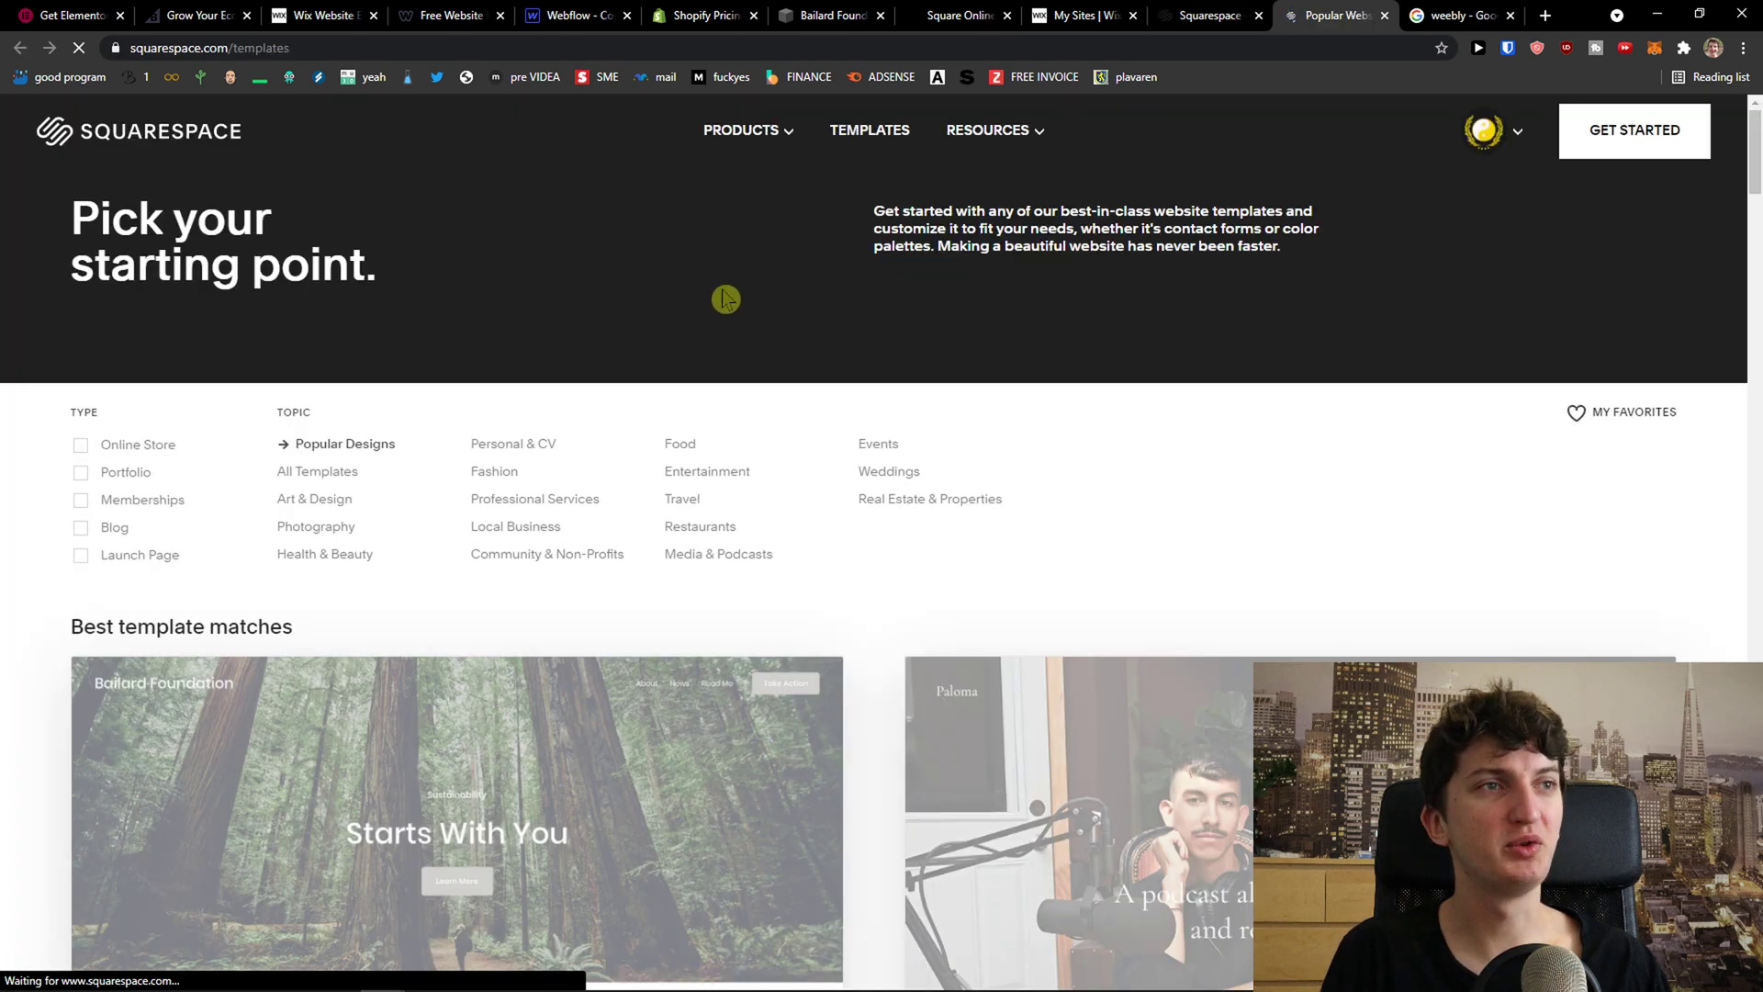
pyautogui.scroll(-3)
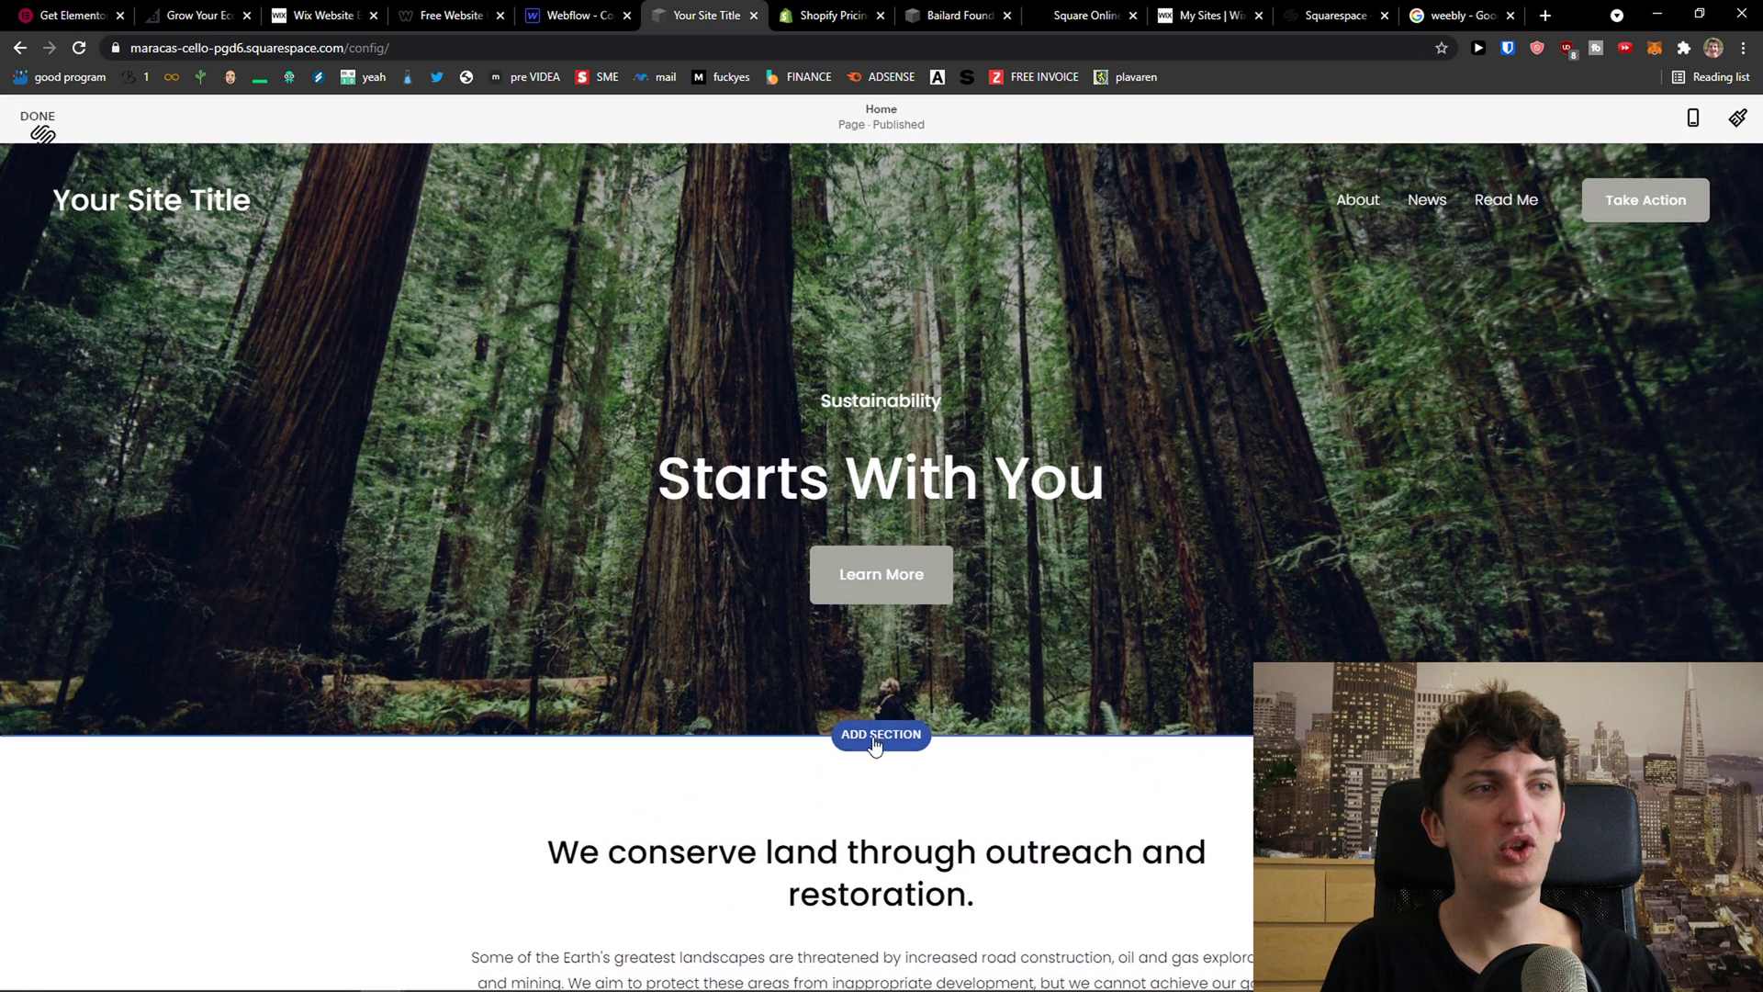
# Open Squarespace's block-type menu at the insert point above the mountain house image
pyautogui.click(880, 734)
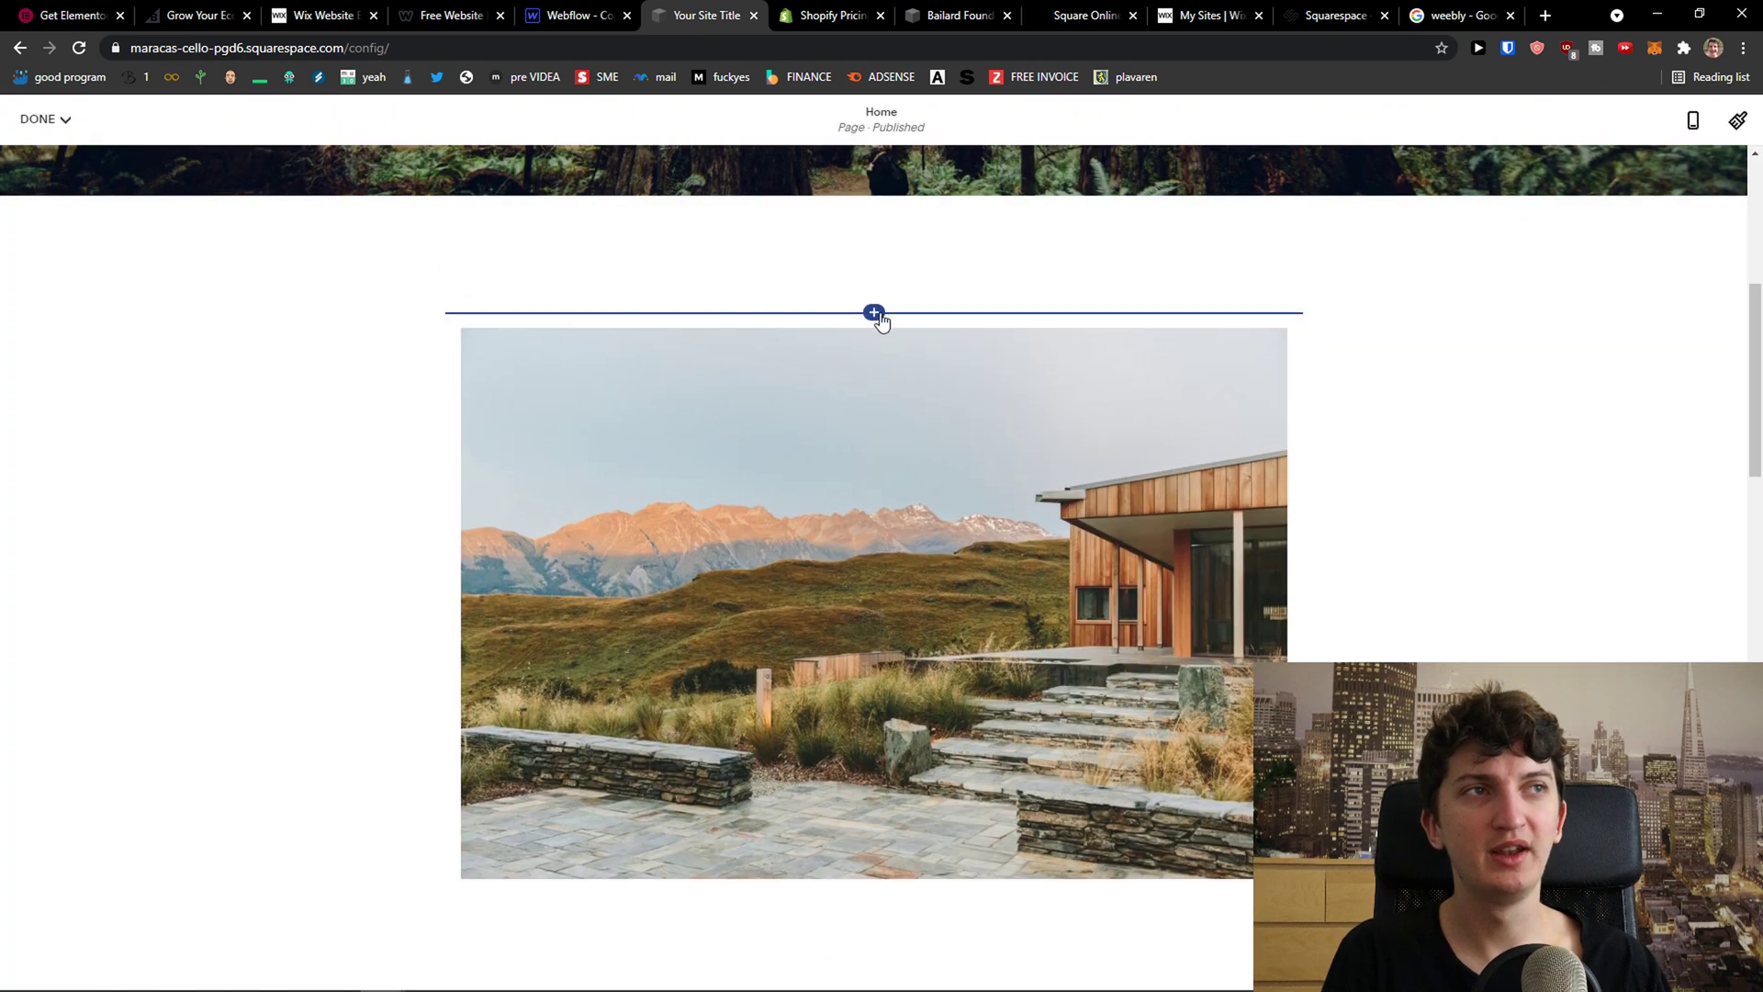
pyautogui.click(874, 312)
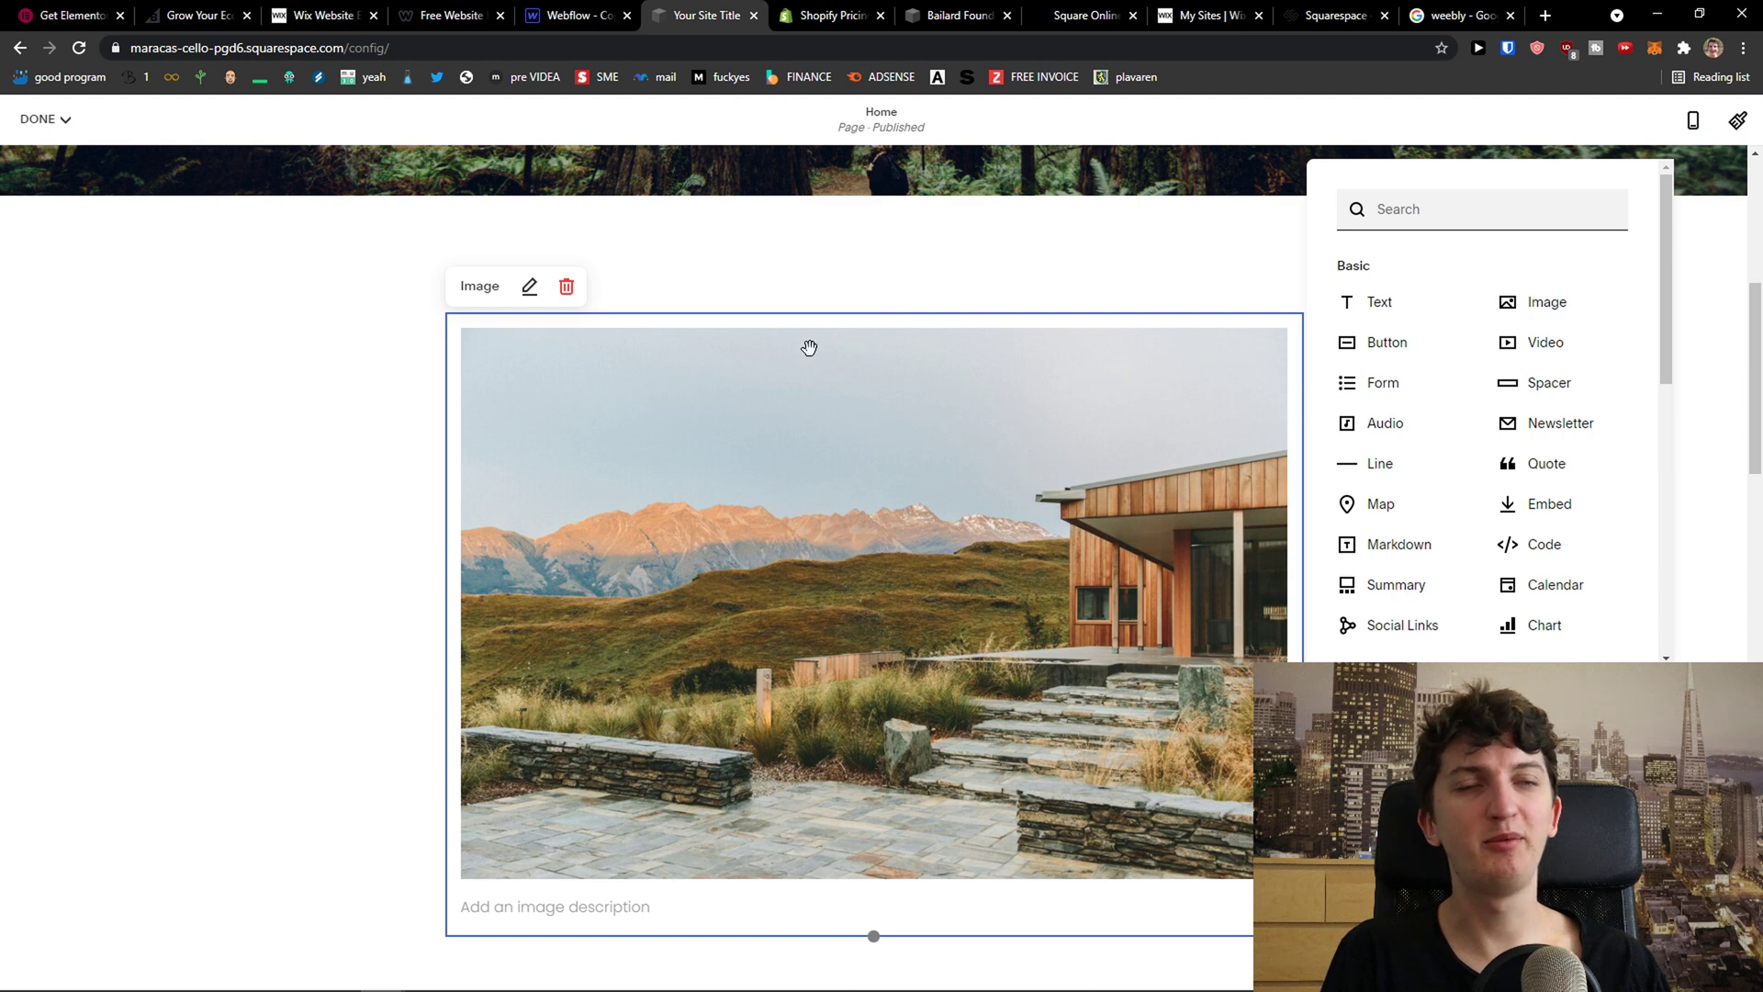
pyautogui.moveTo(795, 347)
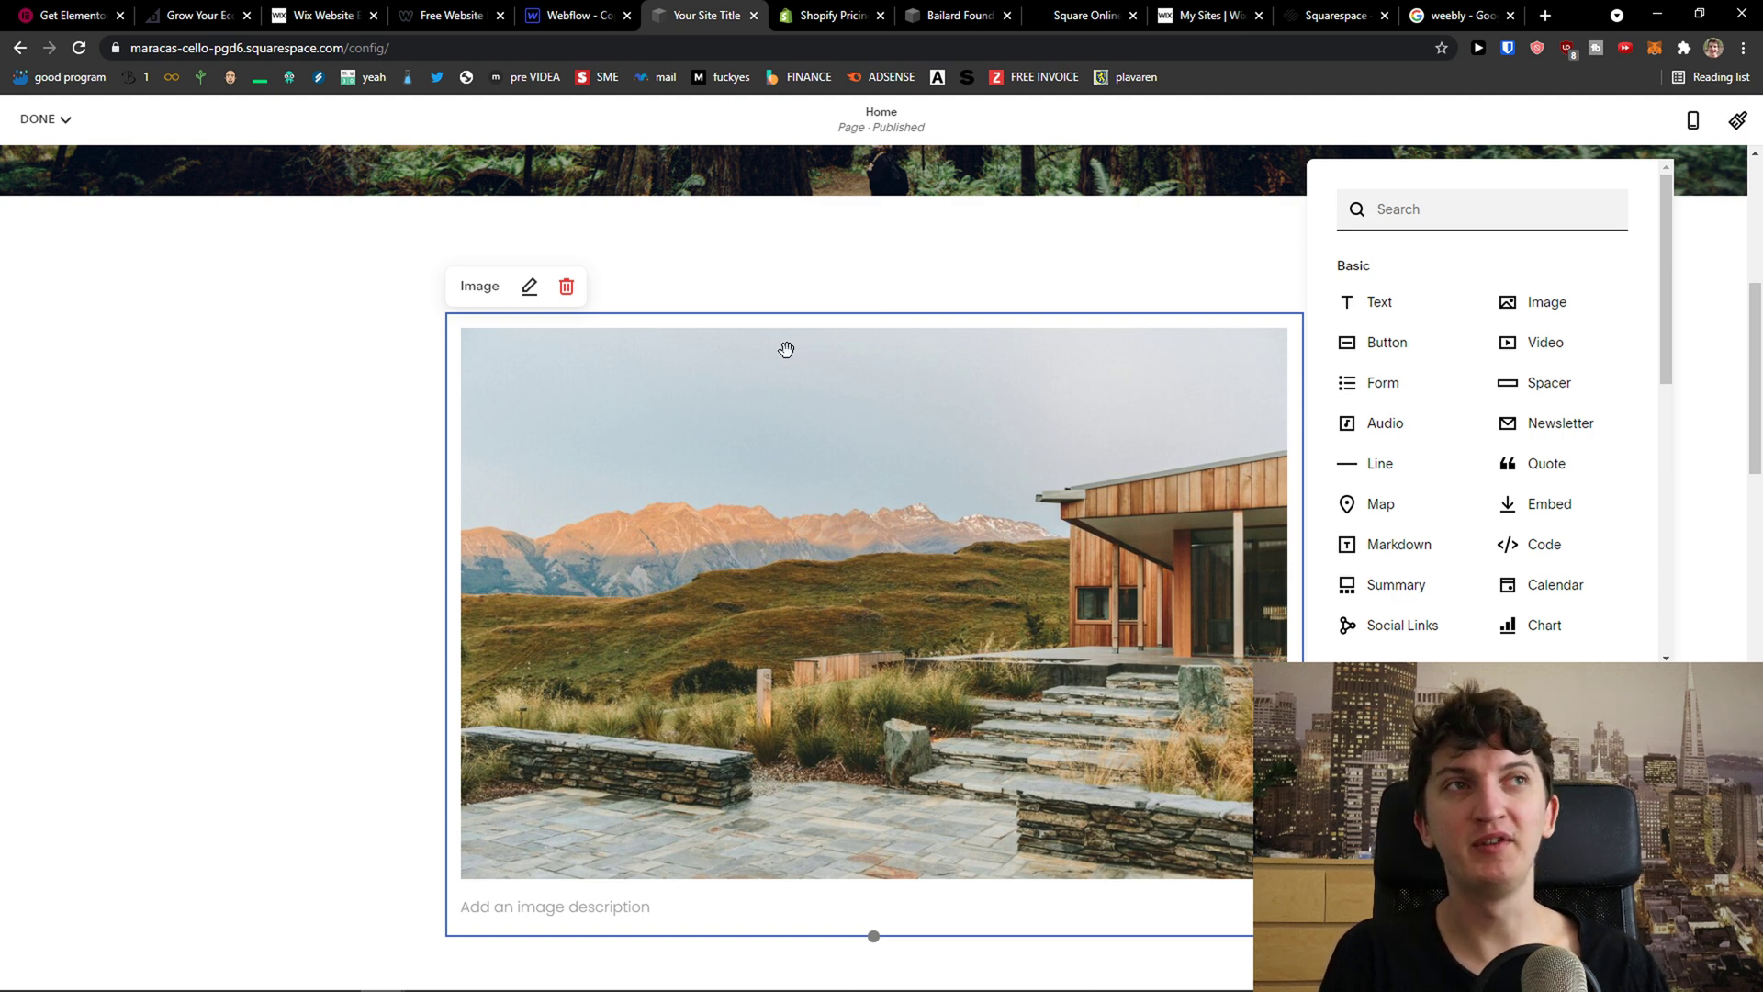
pyautogui.moveTo(727, 375)
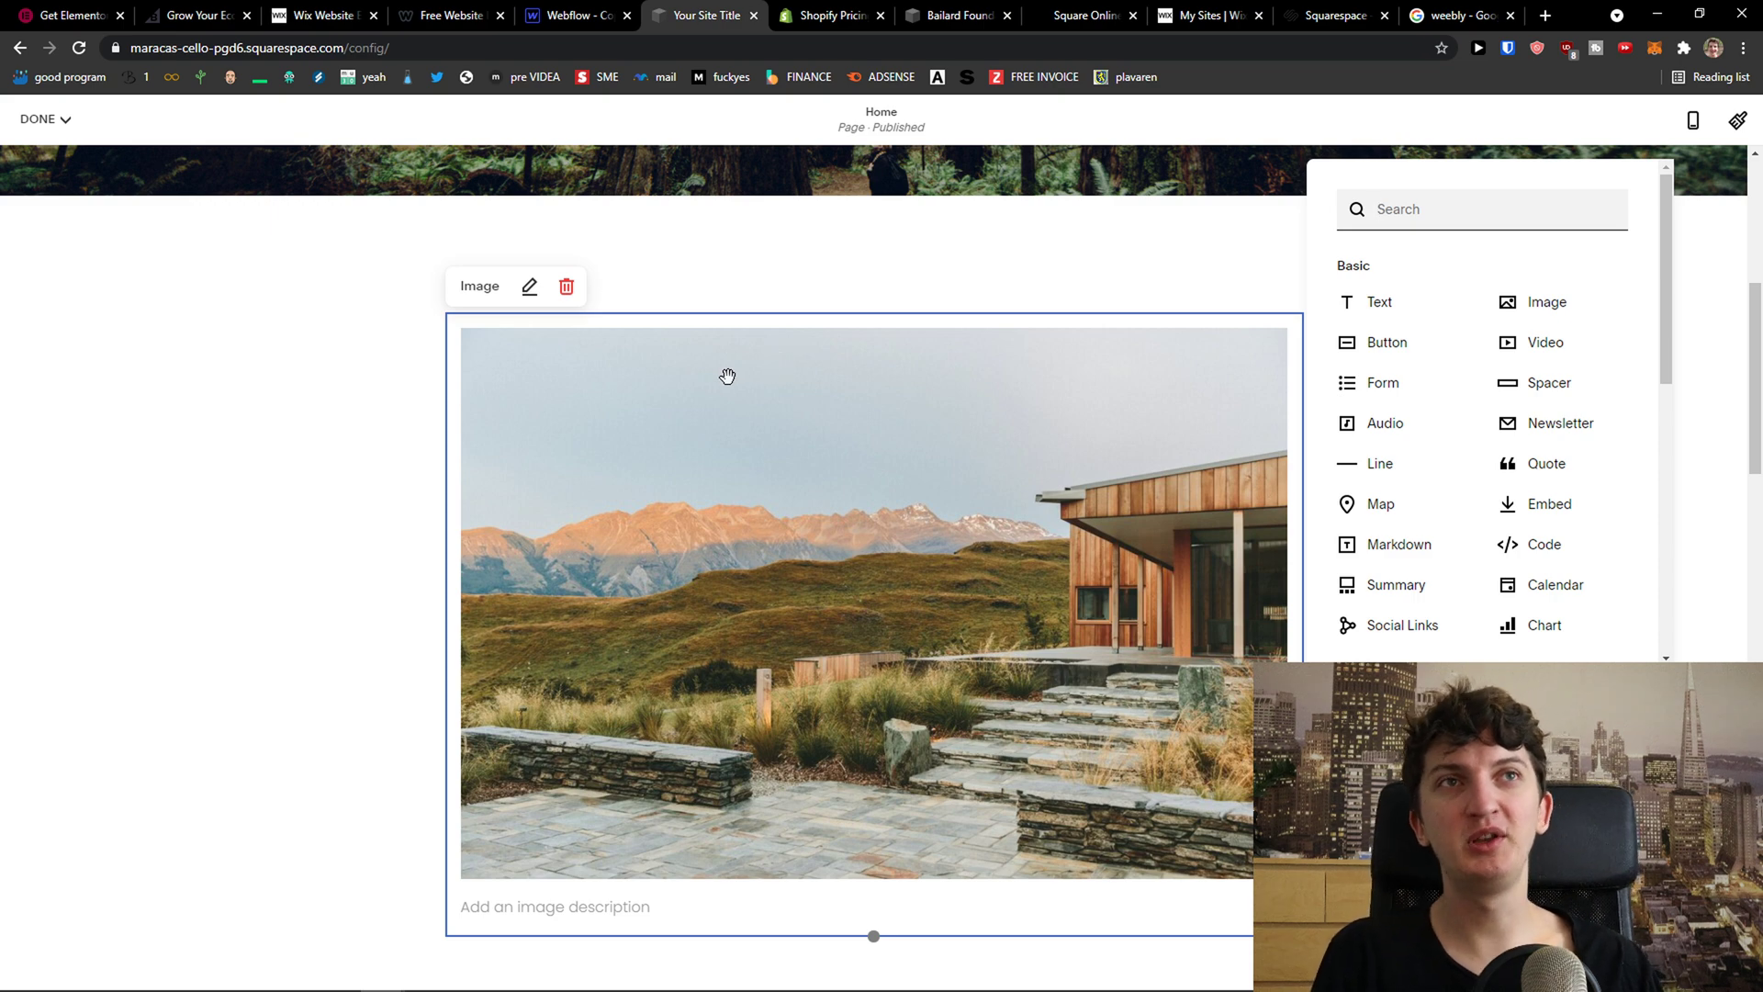
# Cycle through the Elementor, BigCommerce, Wix, Weebly, Webflow and Squarespace tabs, ending on Shopify pricing
pyautogui.click(69, 15)
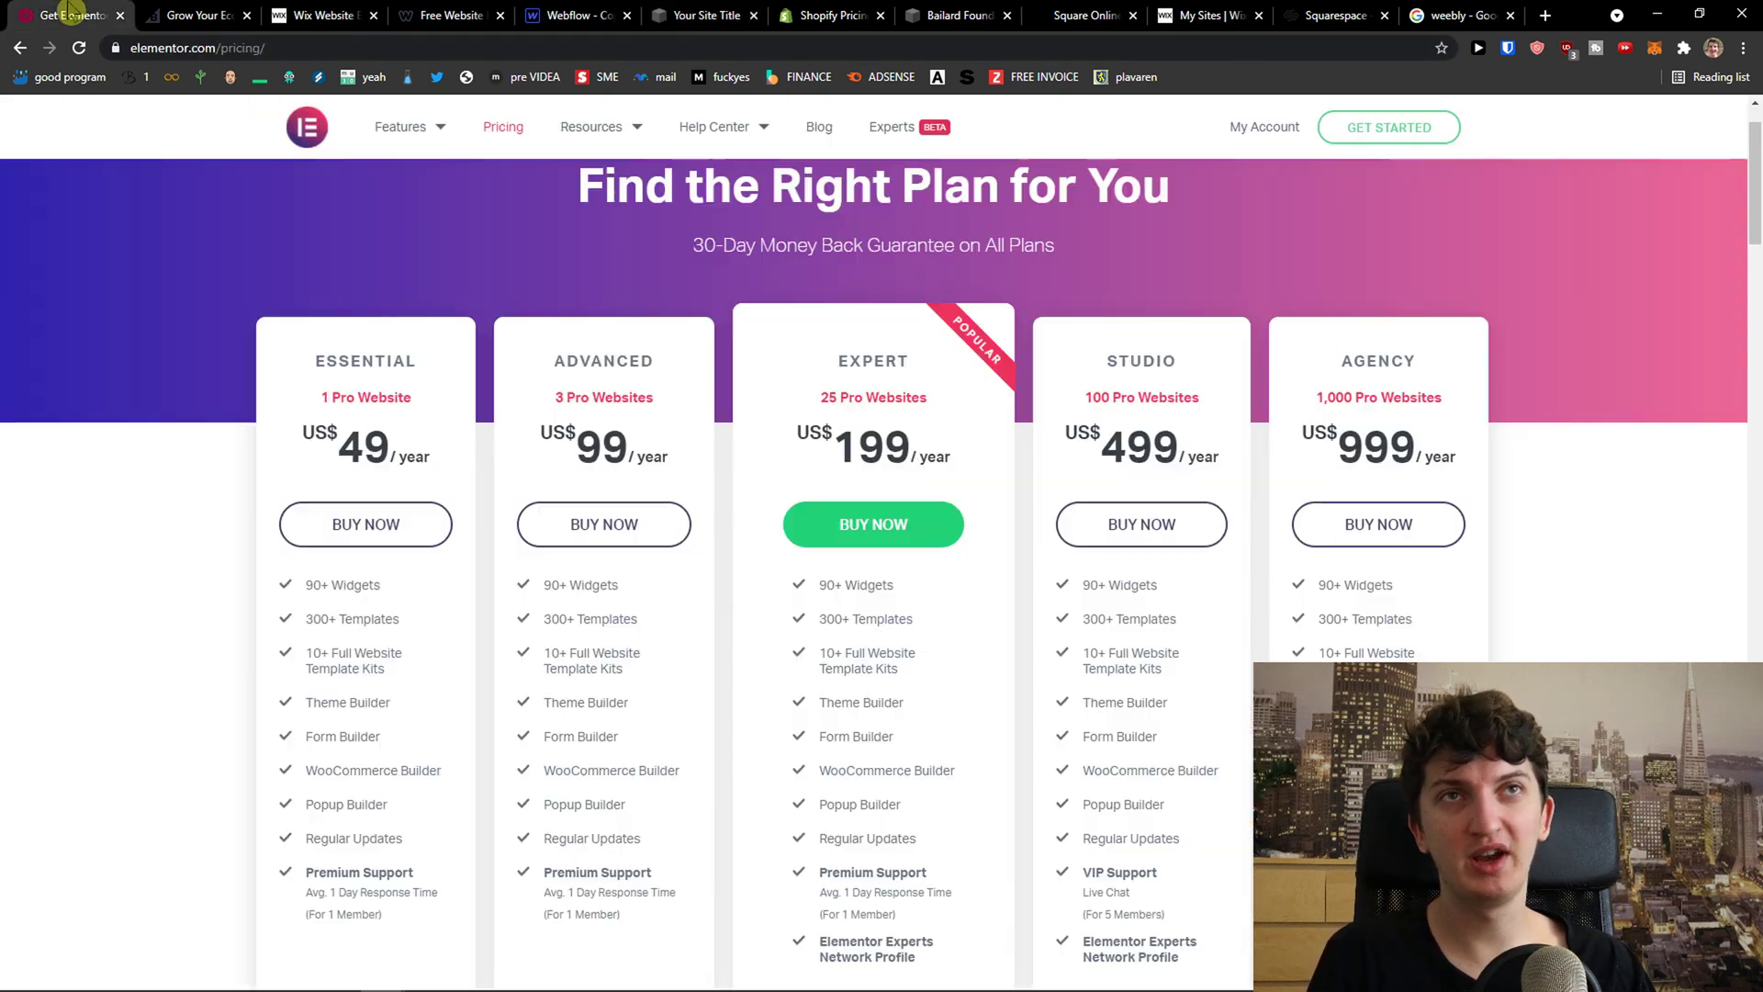
pyautogui.click(211, 15)
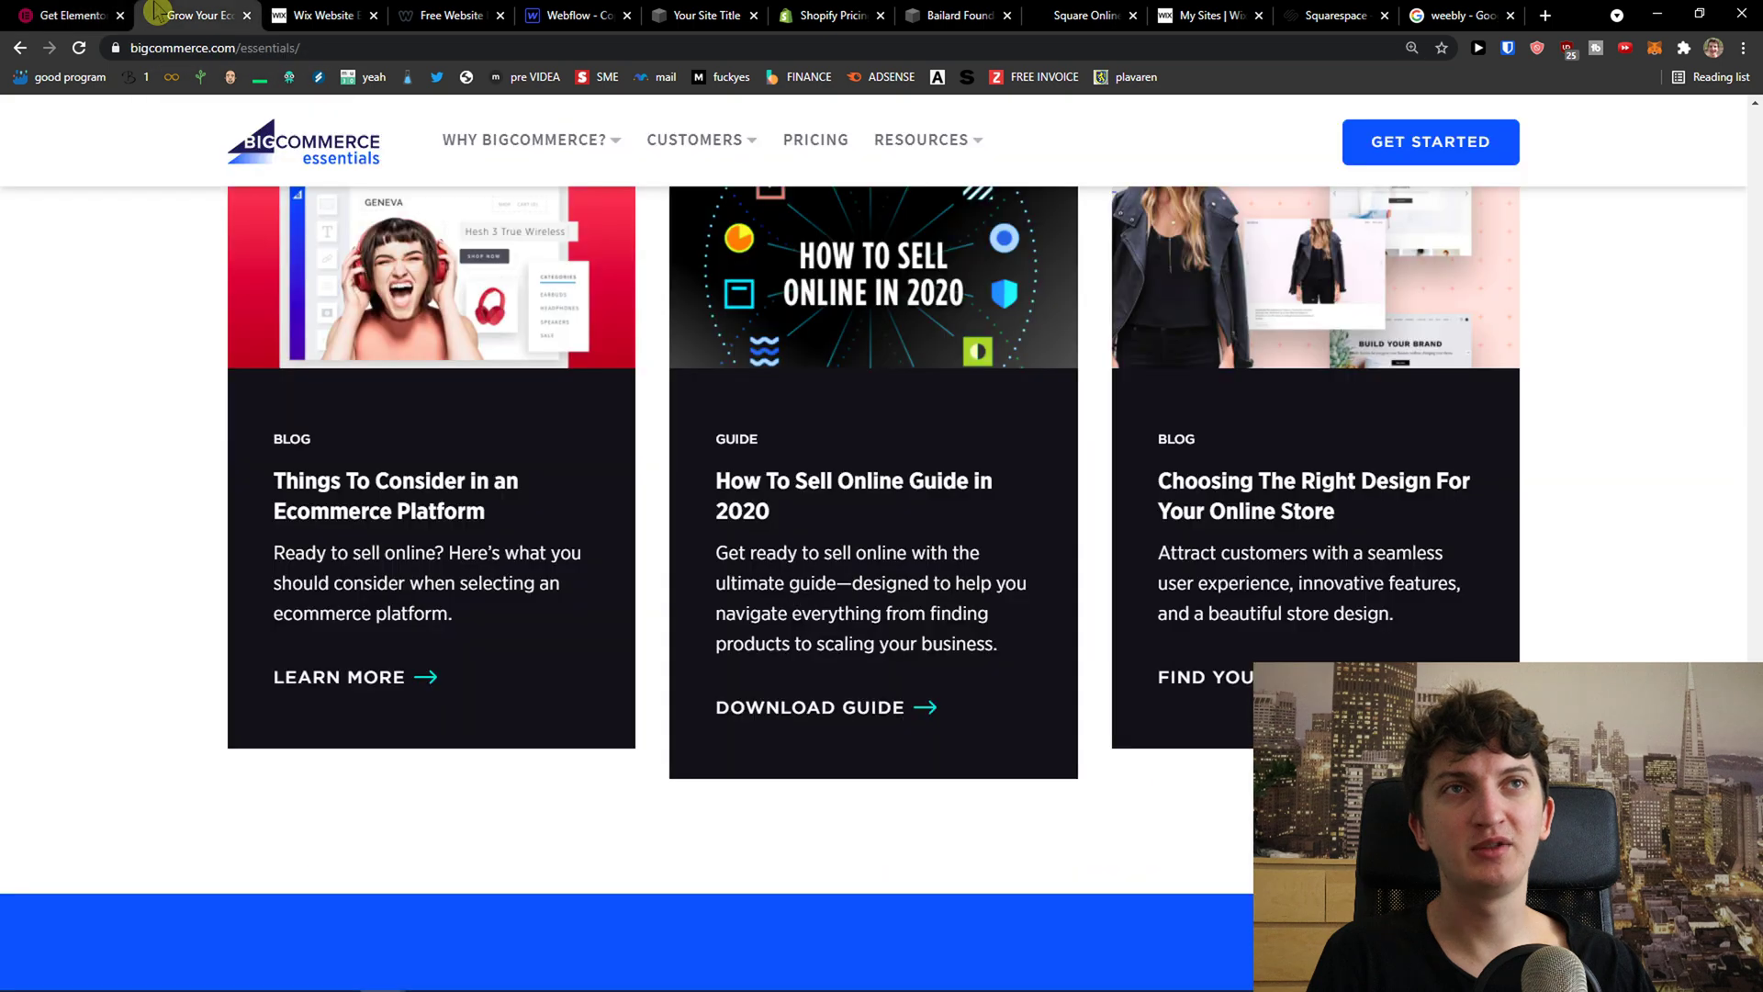
pyautogui.click(326, 14)
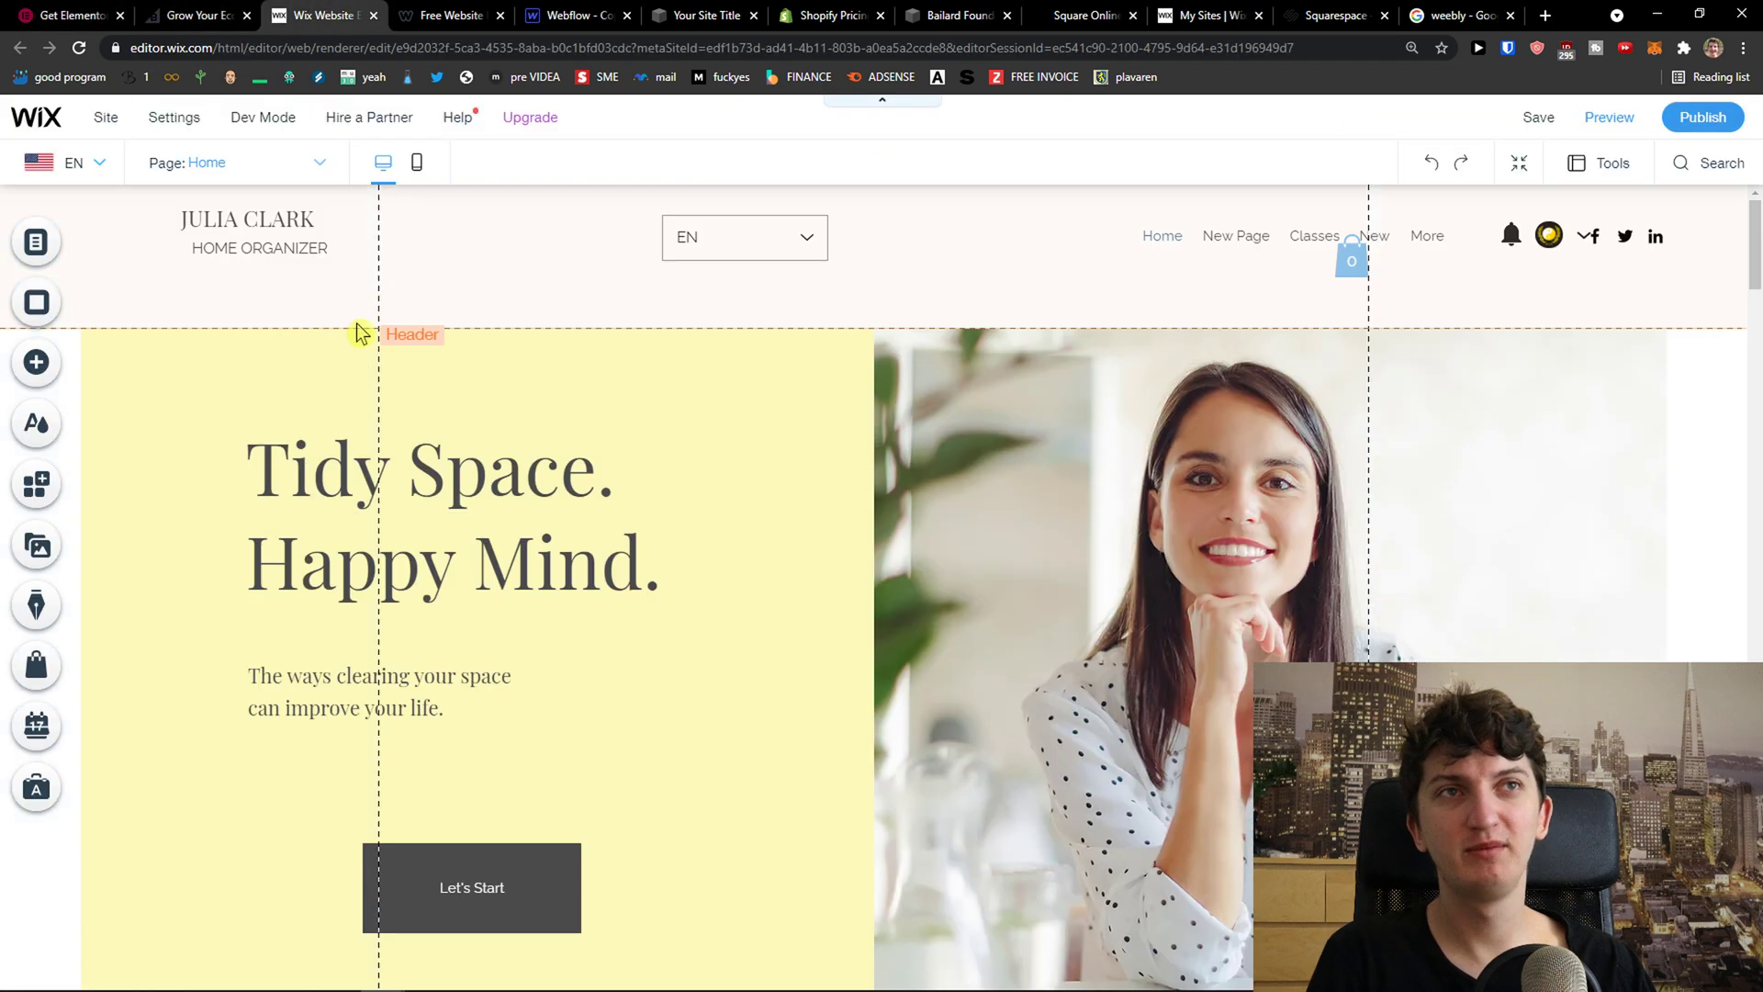
pyautogui.click(450, 15)
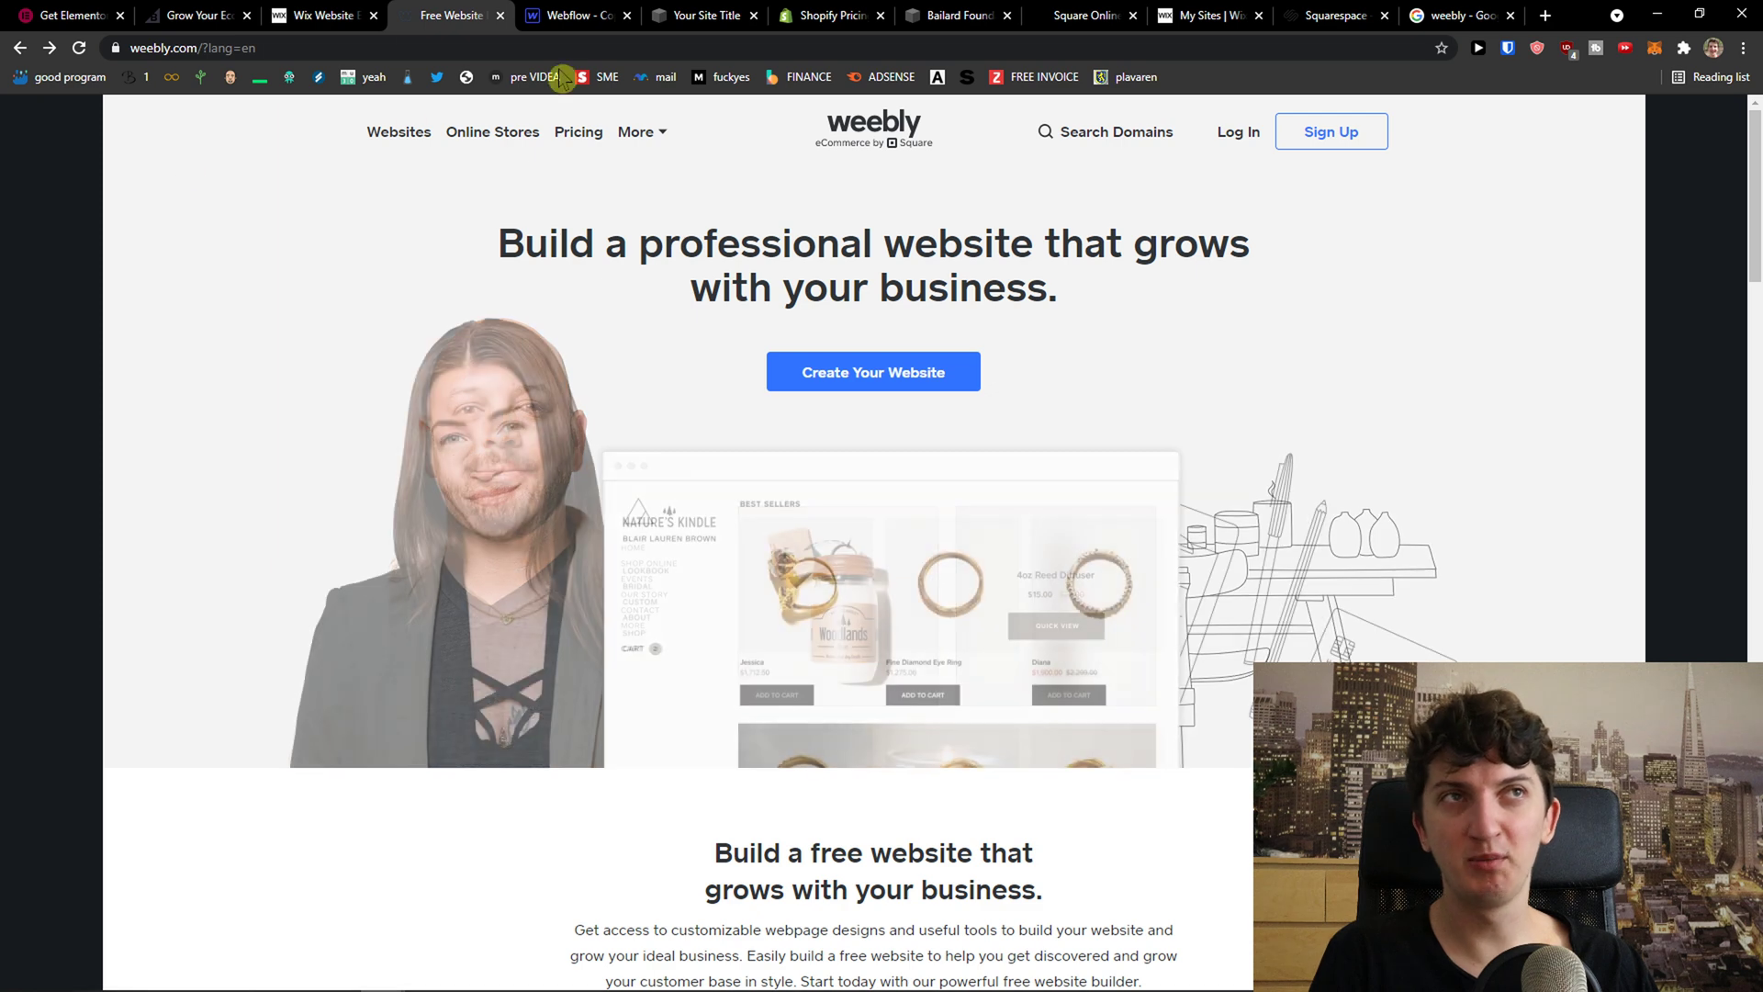
pyautogui.click(575, 16)
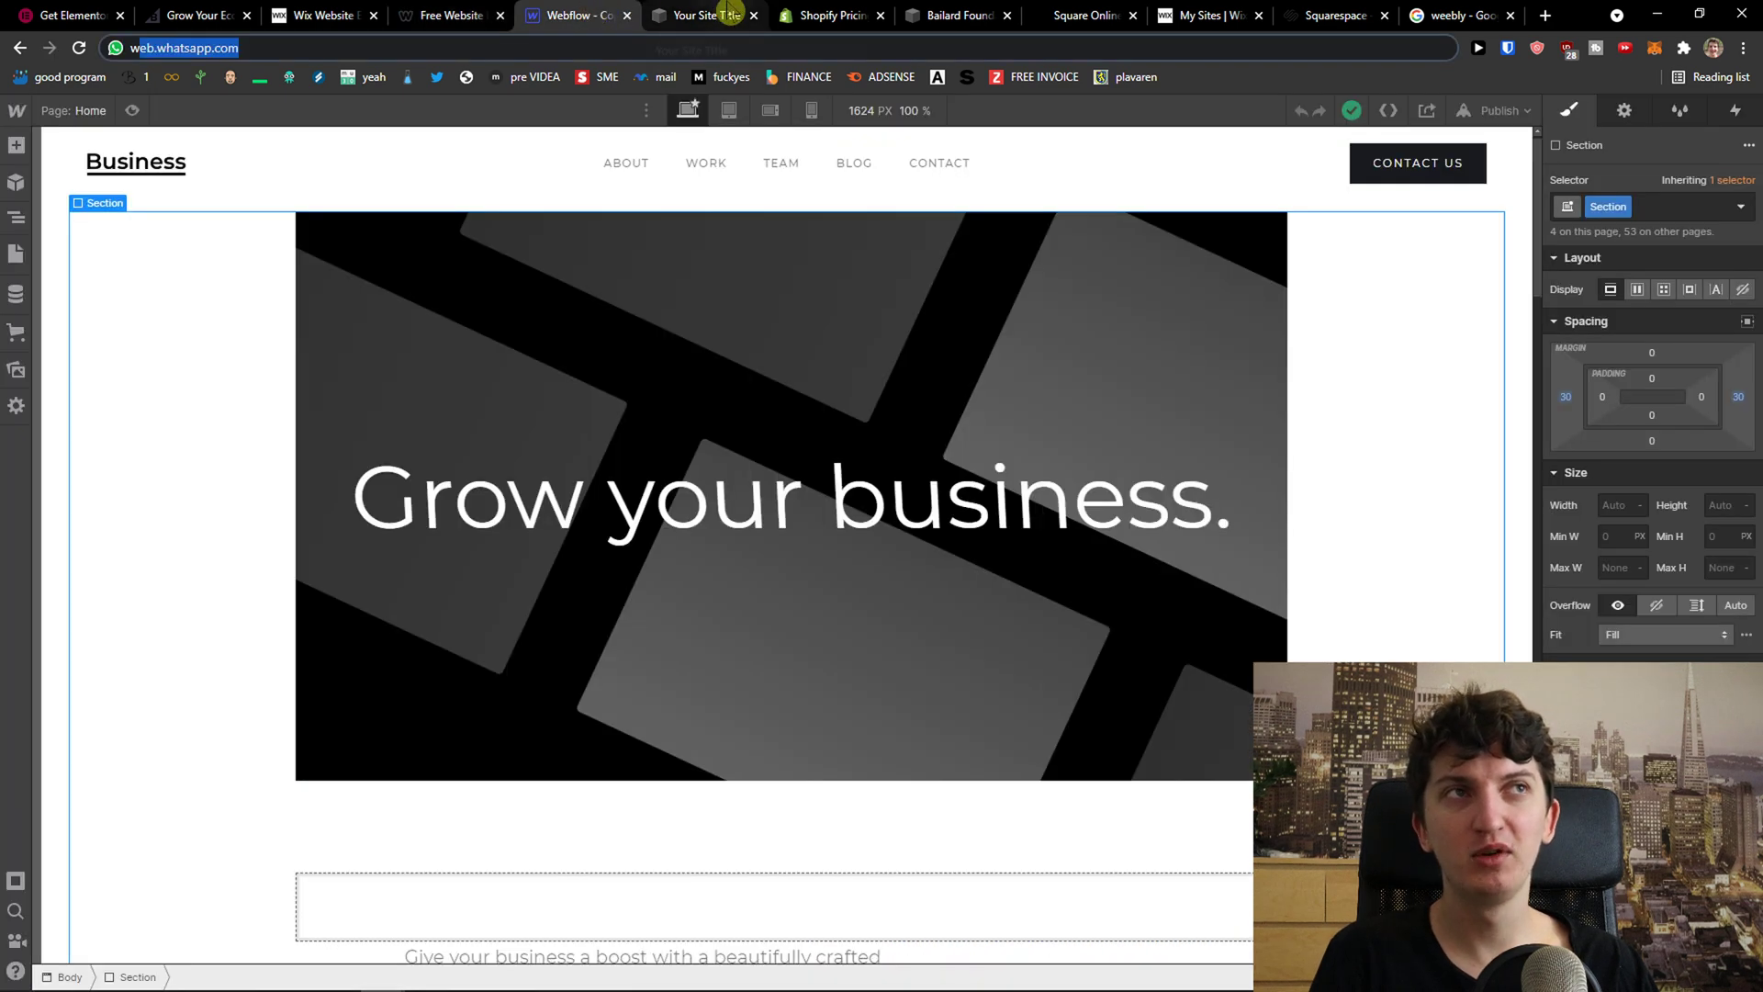
pyautogui.click(703, 15)
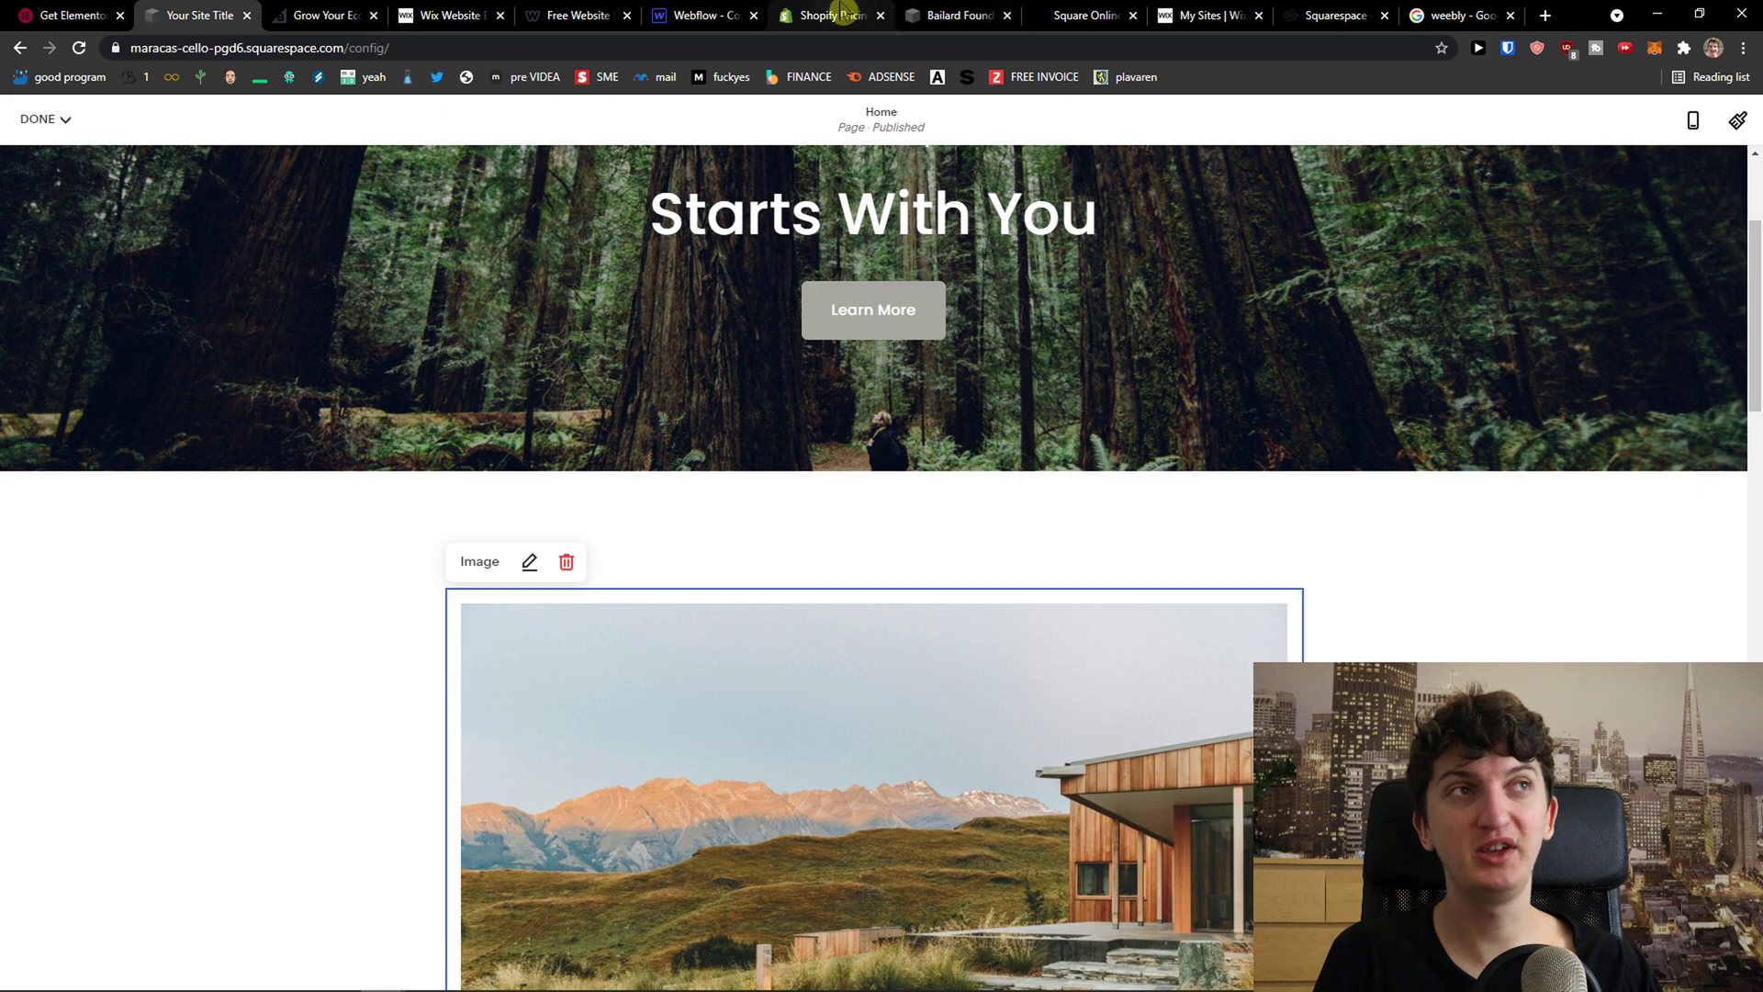
pyautogui.click(829, 15)
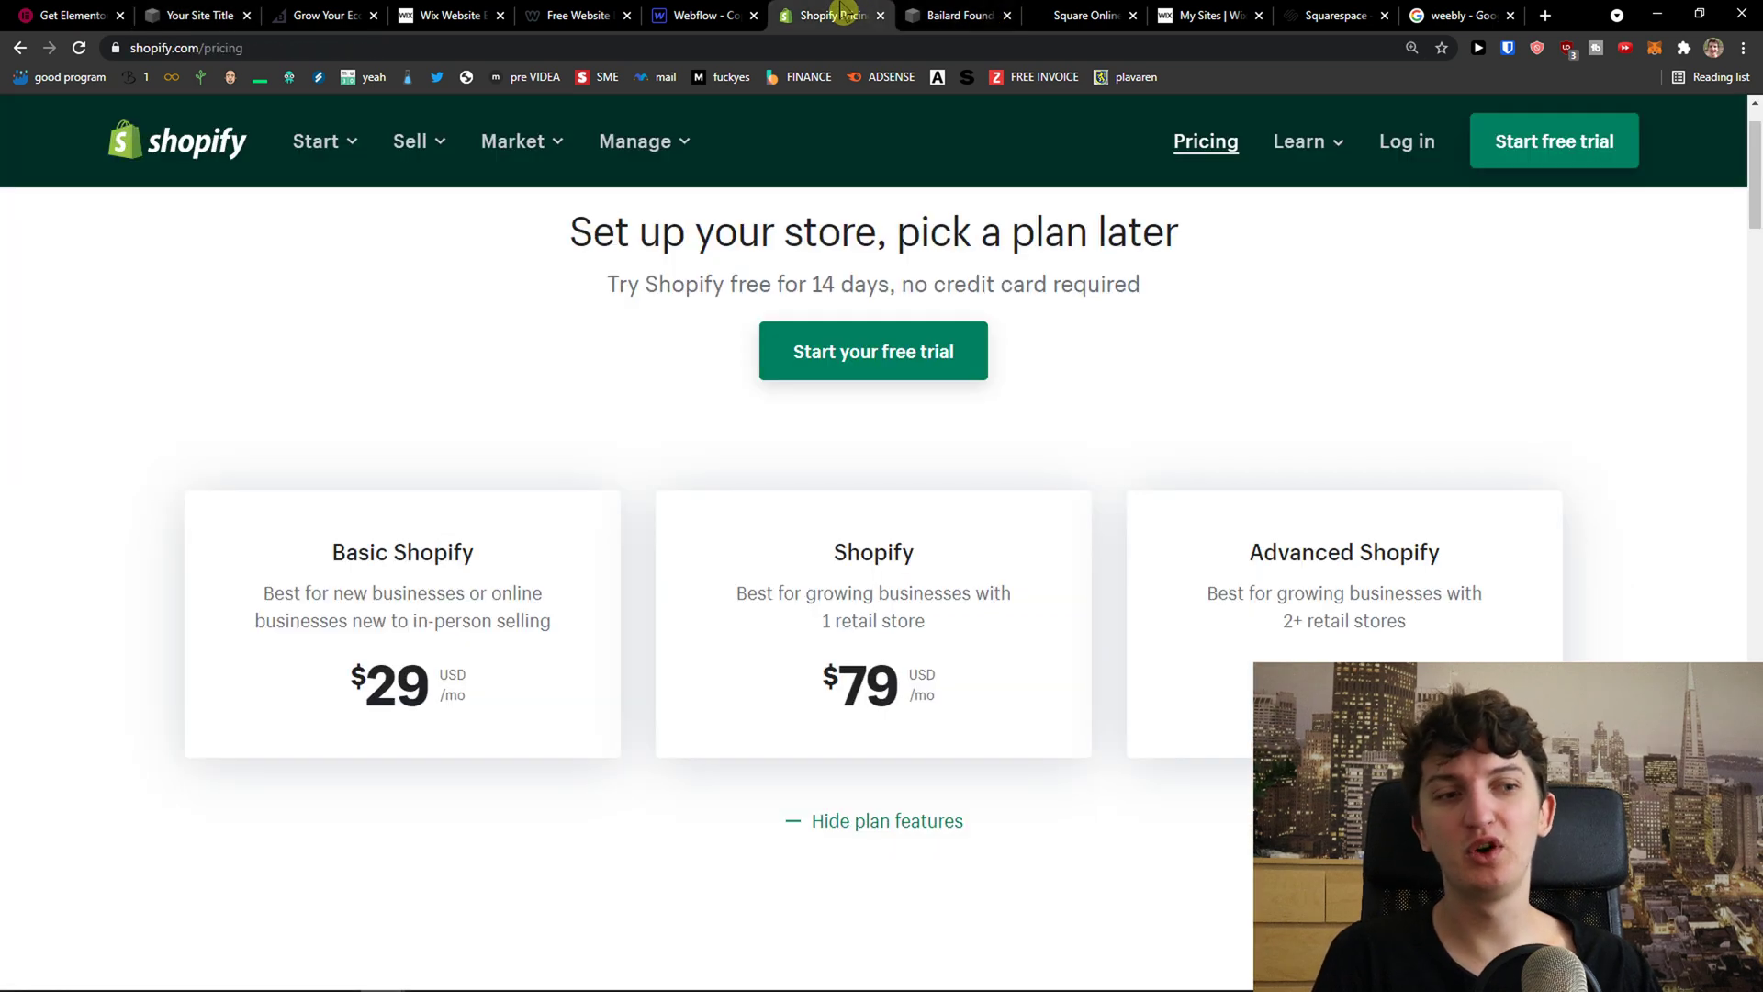
pyautogui.moveTo(1079, 14)
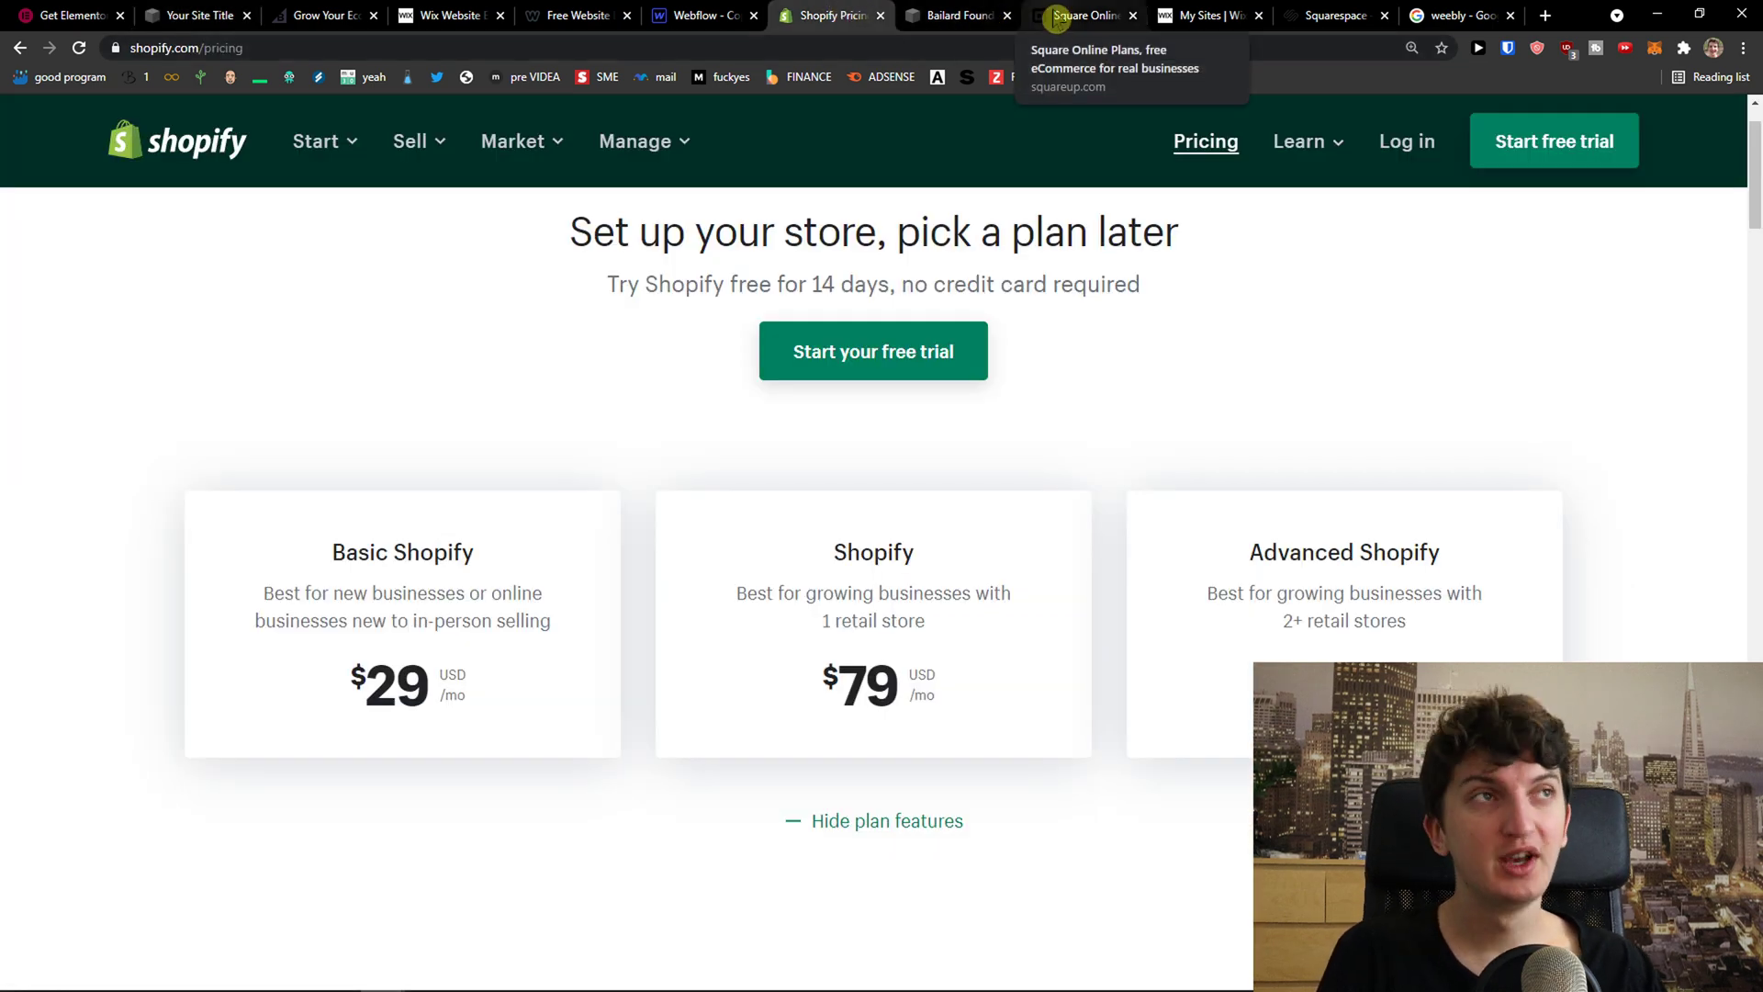
# Switch to the Square Online plans page: Free, Professional $12/mo, Performance $26/mo
pyautogui.click(1082, 15)
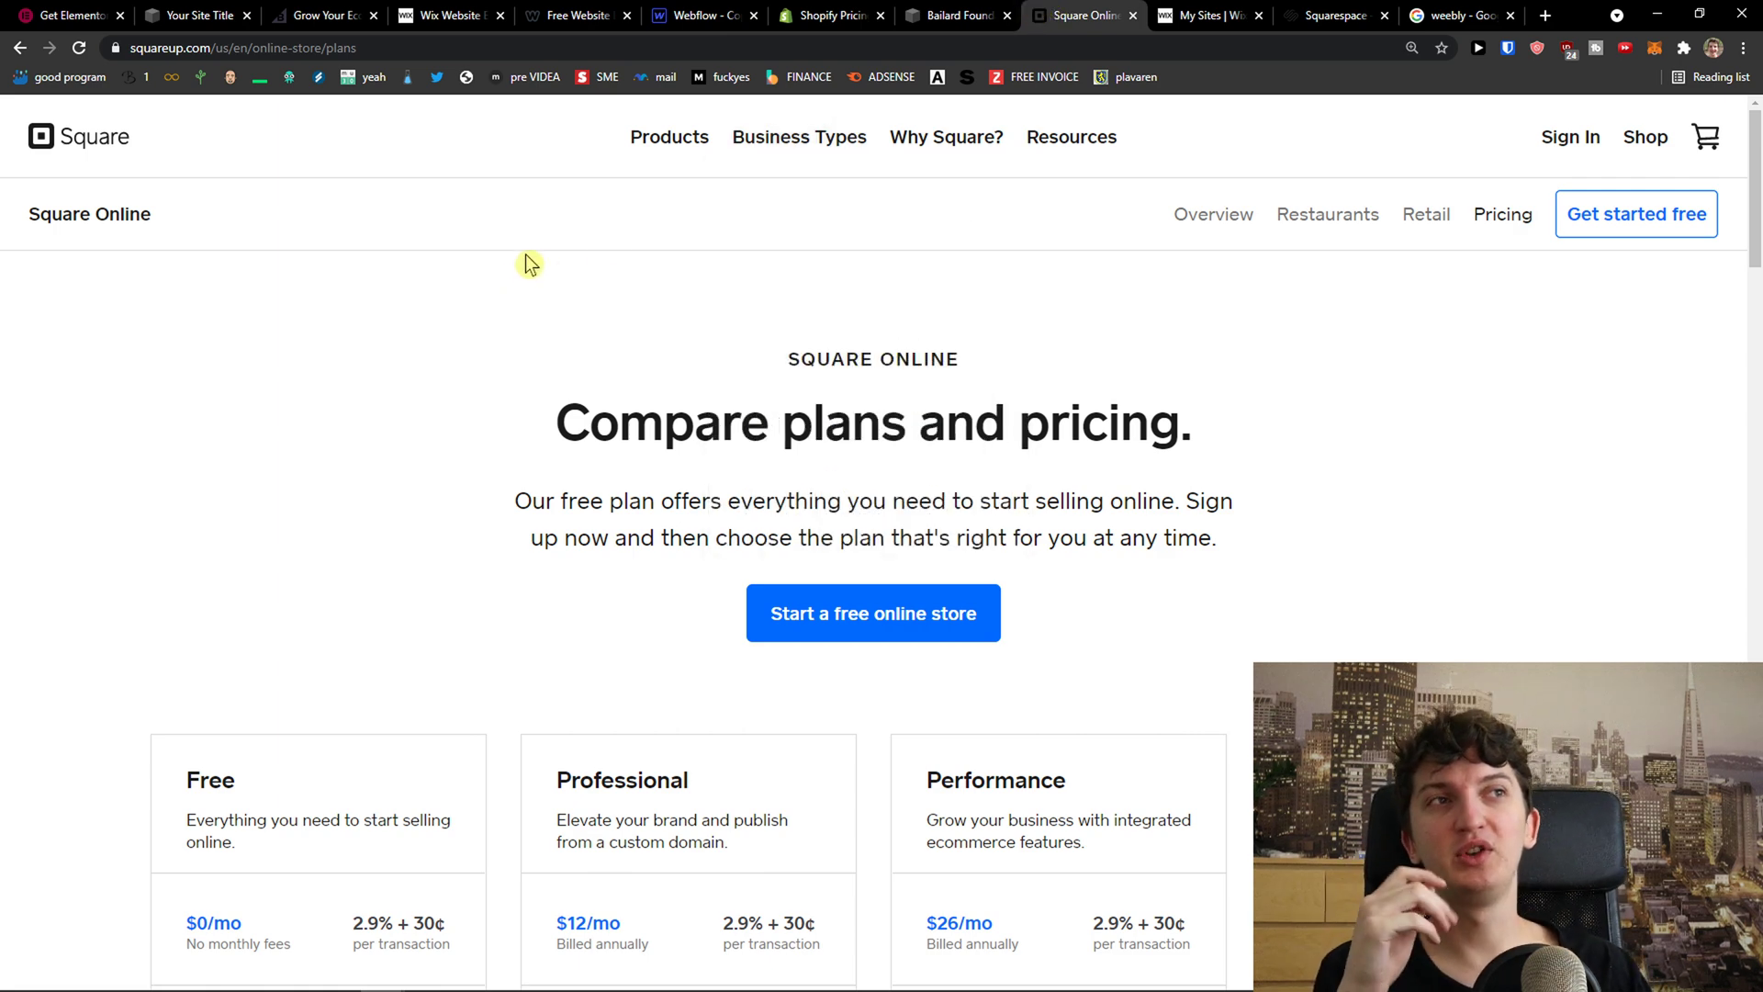
pyautogui.moveTo(537, 252)
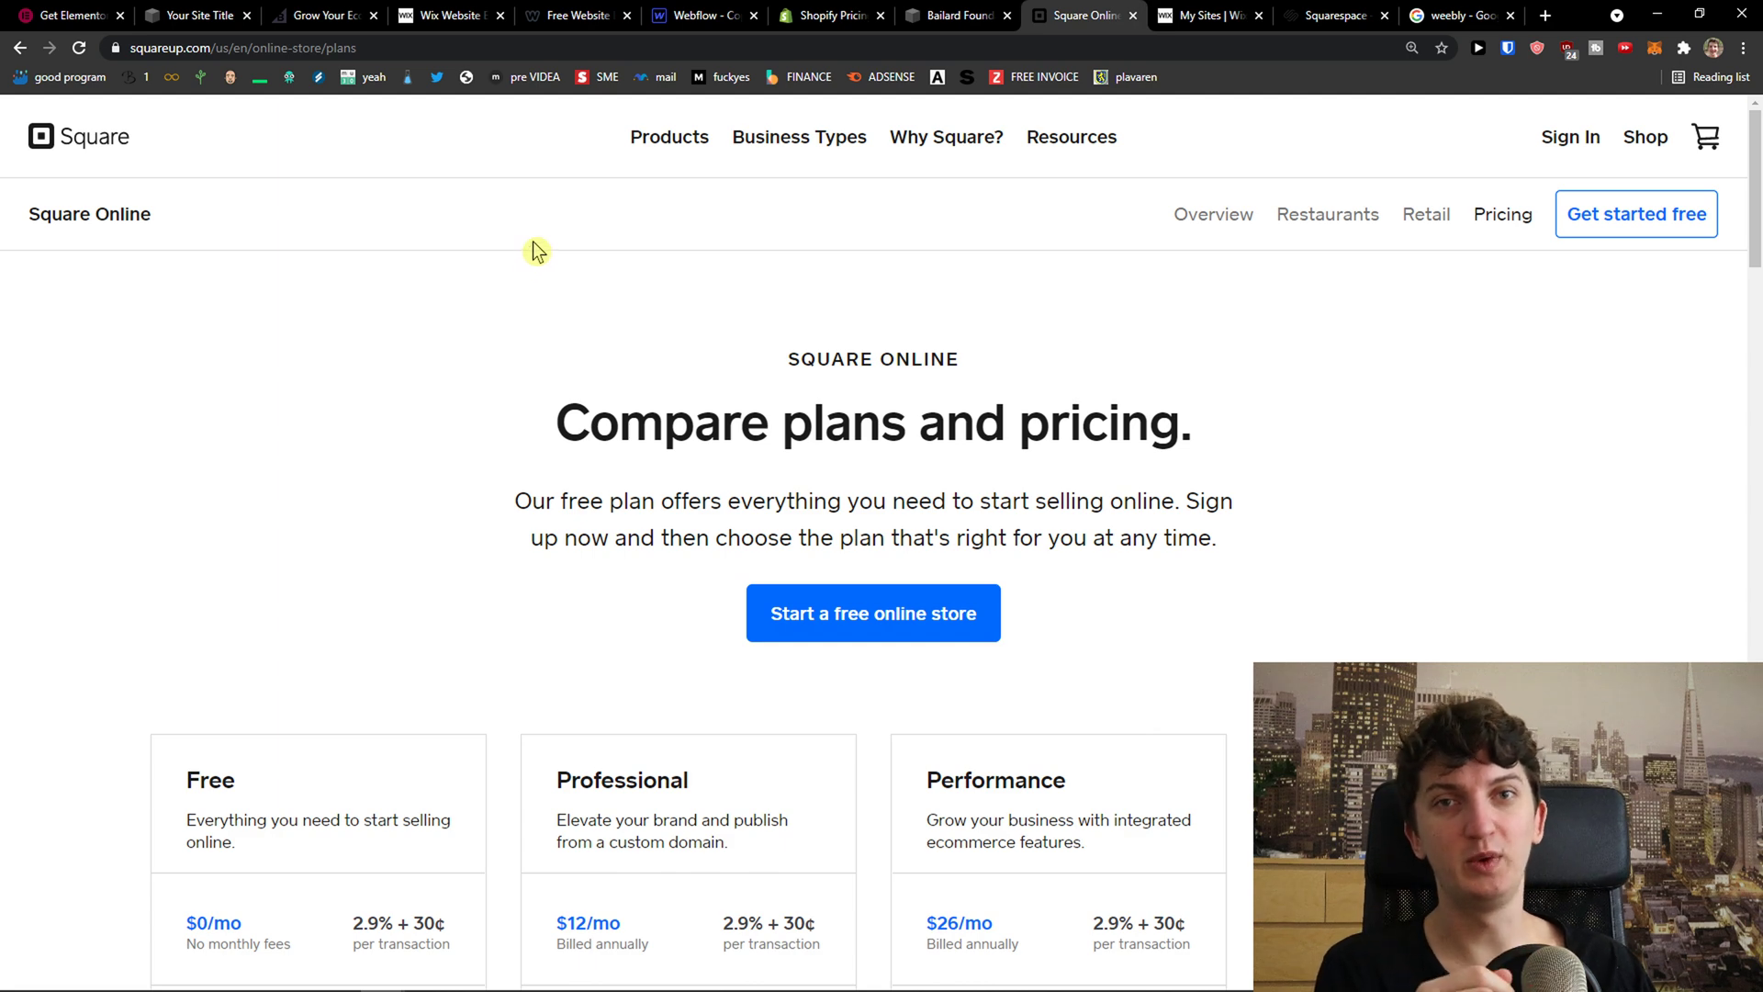